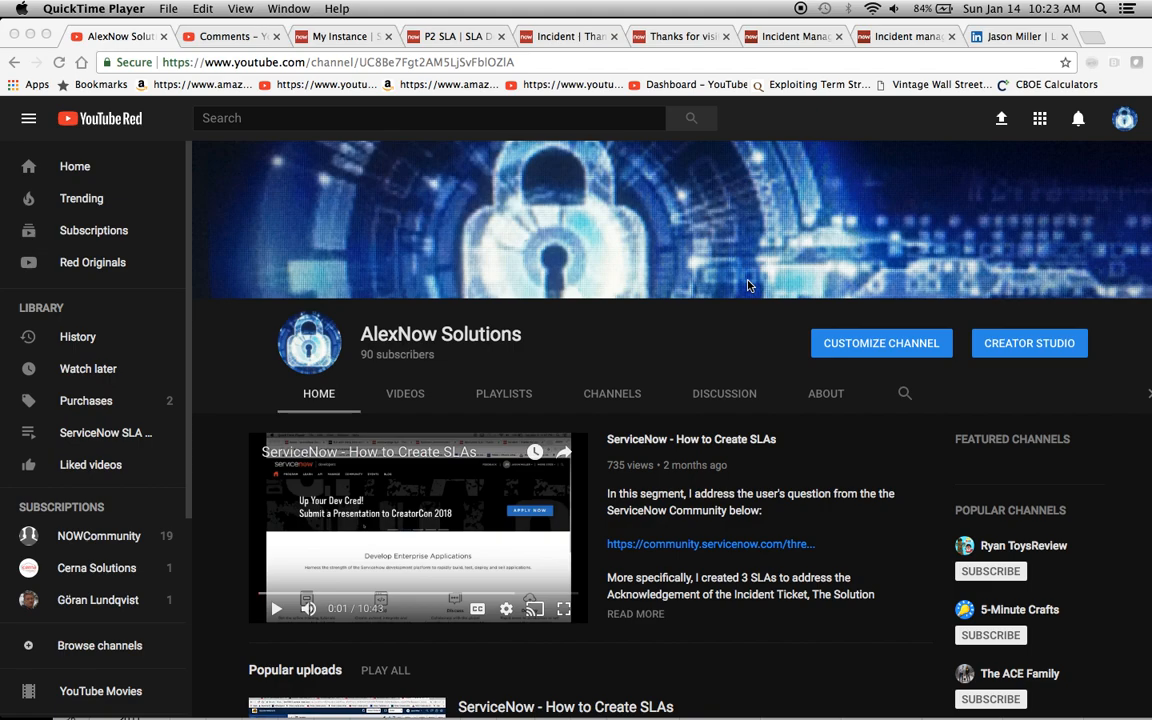
mouse_move(388, 370)
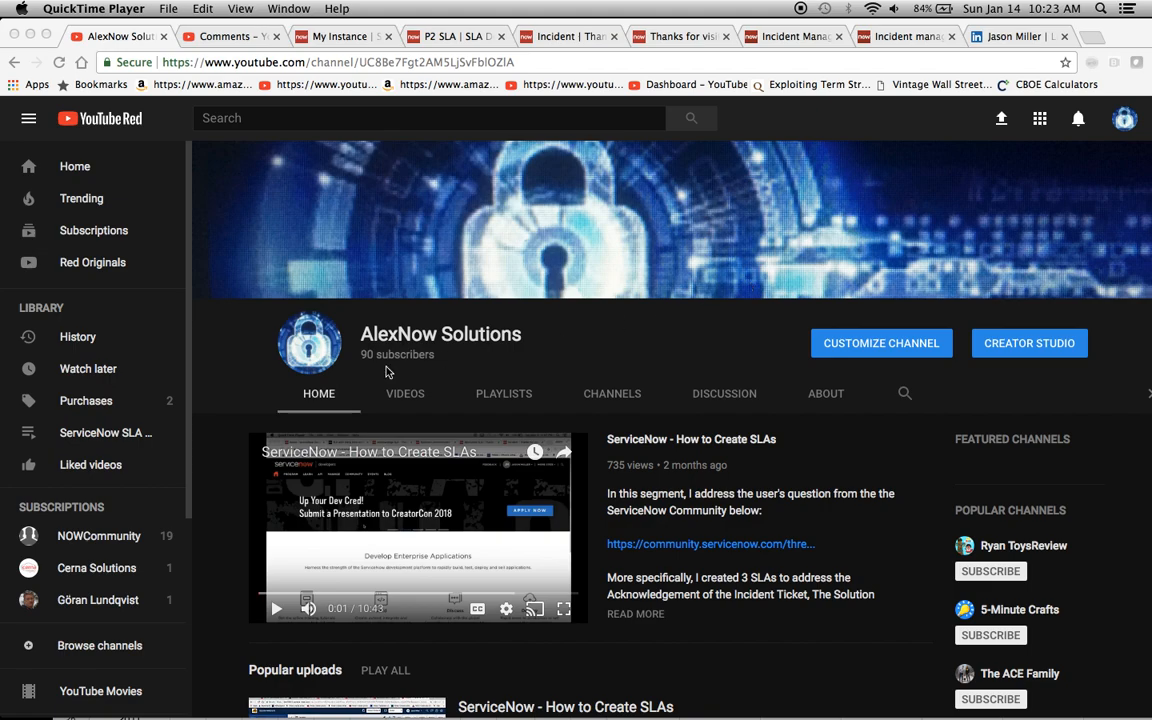
mouse_move(468, 363)
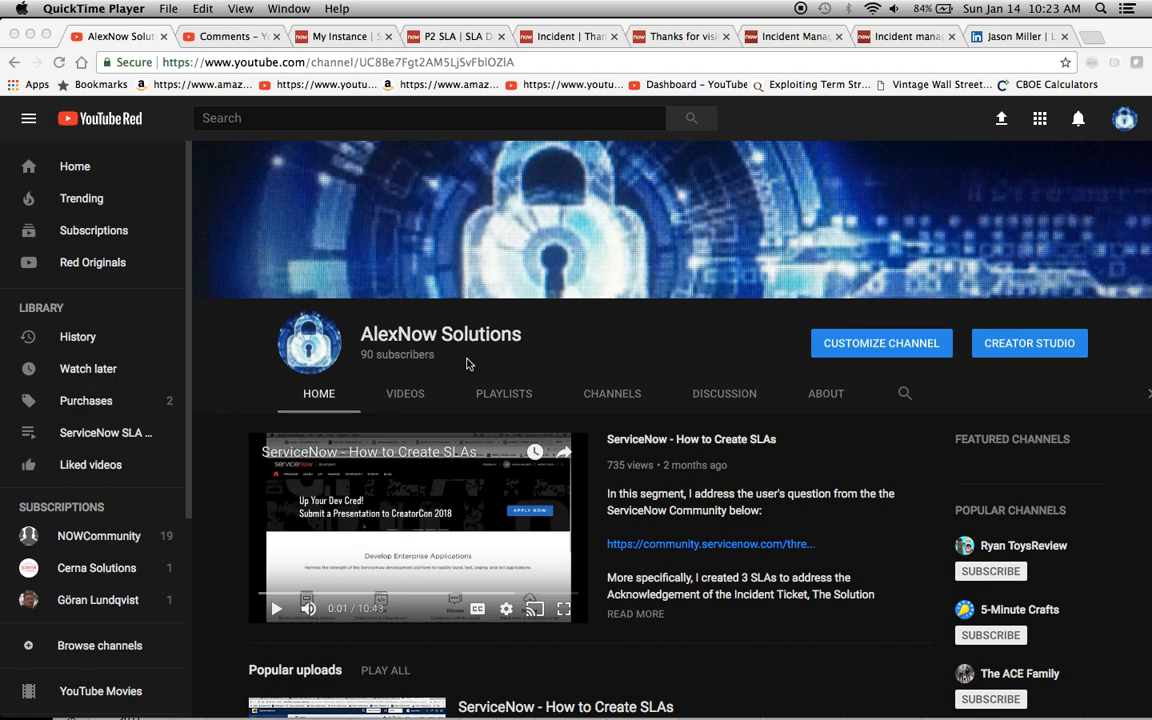
mouse_move(258, 98)
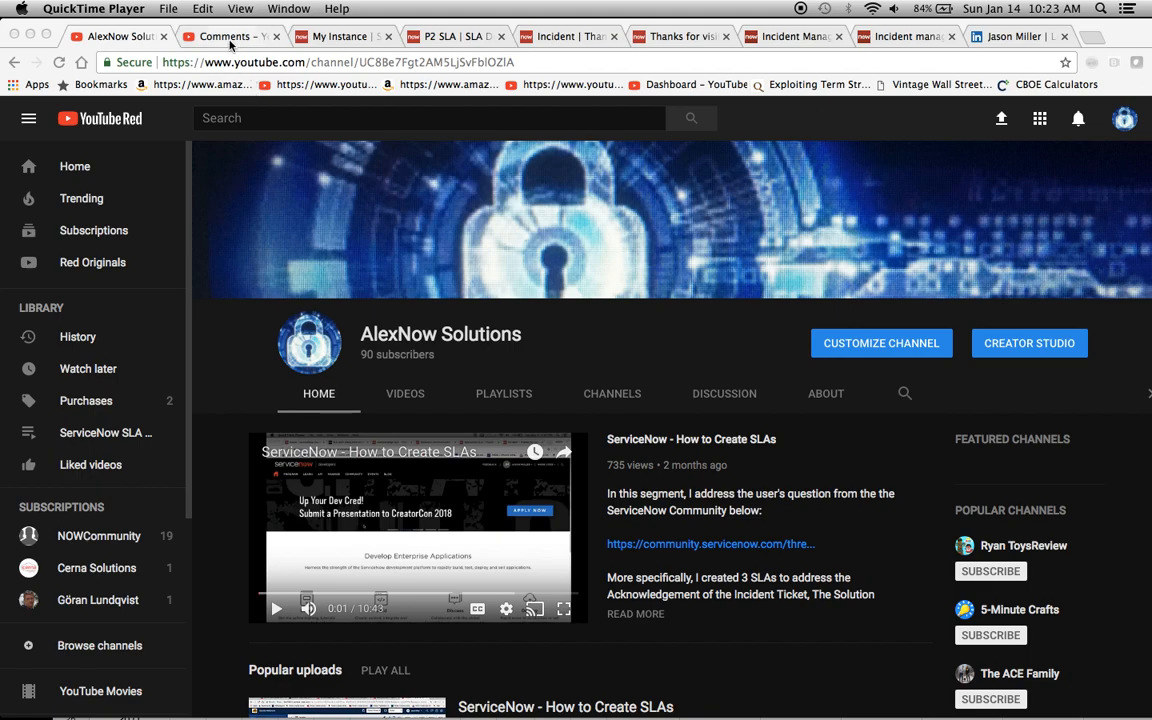
- Show the YouTube comments with the viewer's question about SLAs starting at incident creation
click(222, 36)
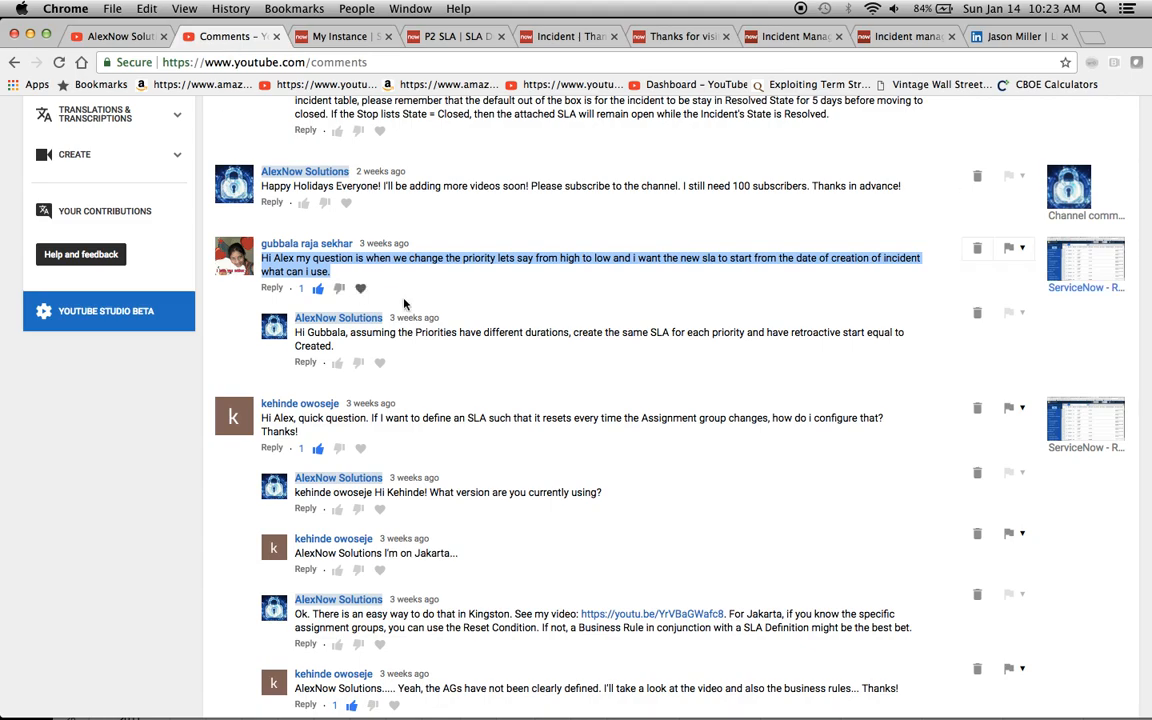
mouse_move(405, 303)
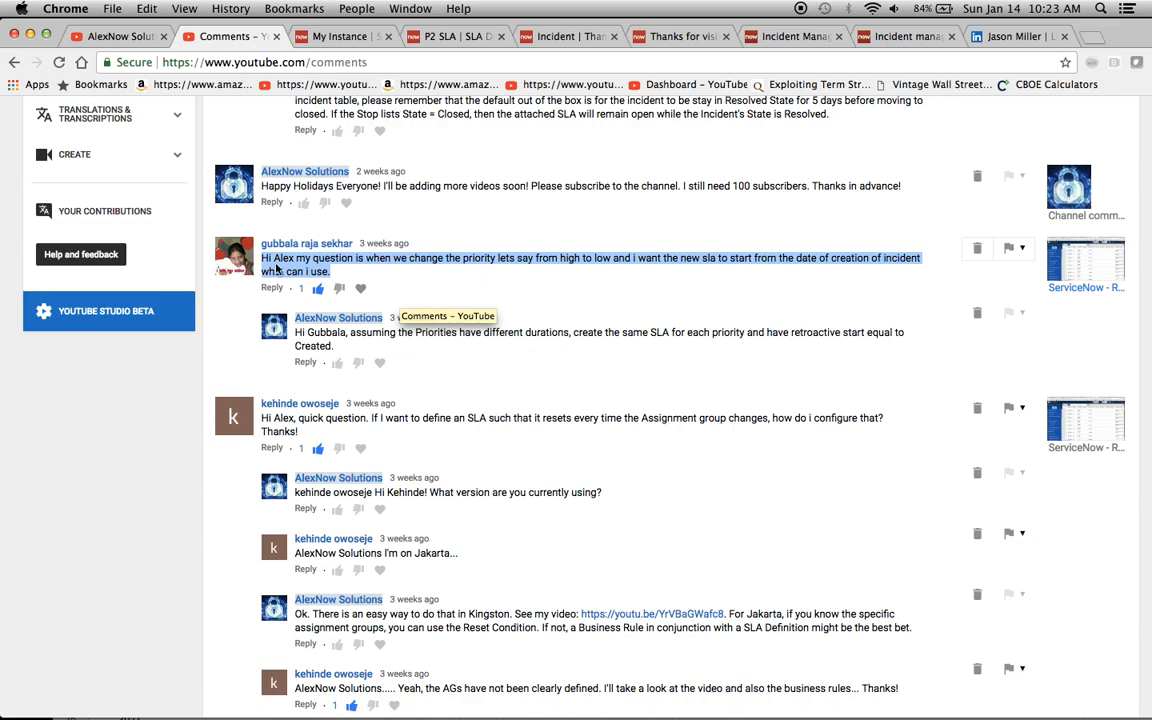
mouse_move(477, 272)
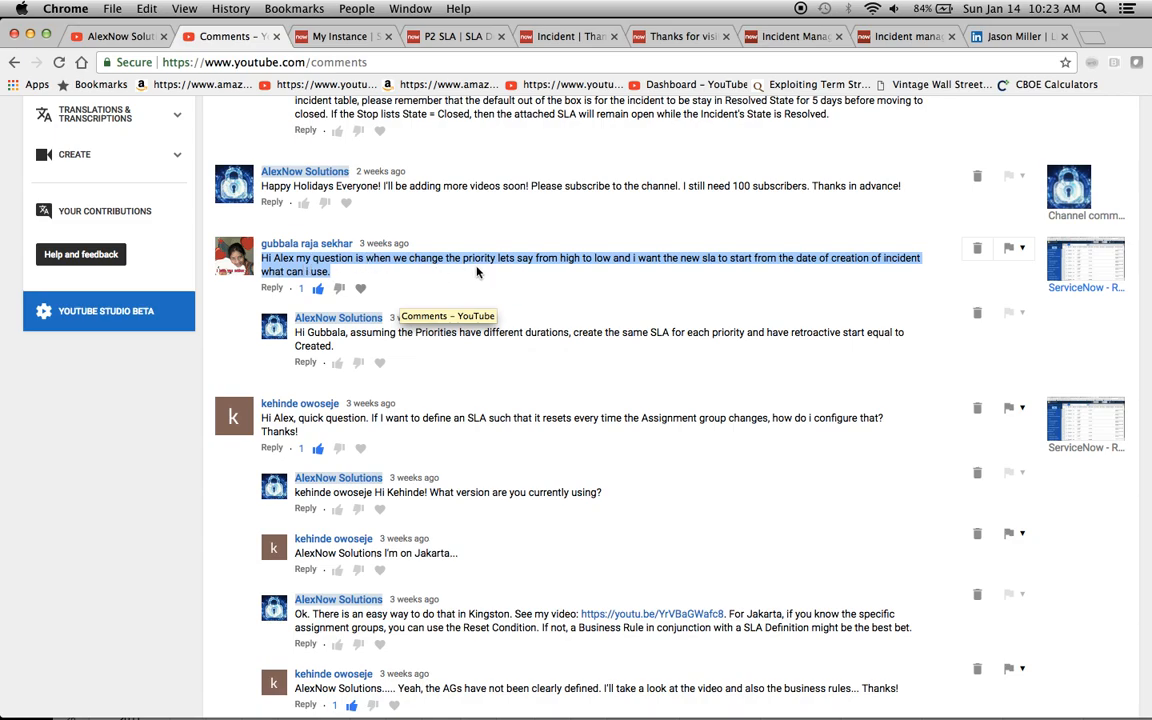
mouse_move(684, 274)
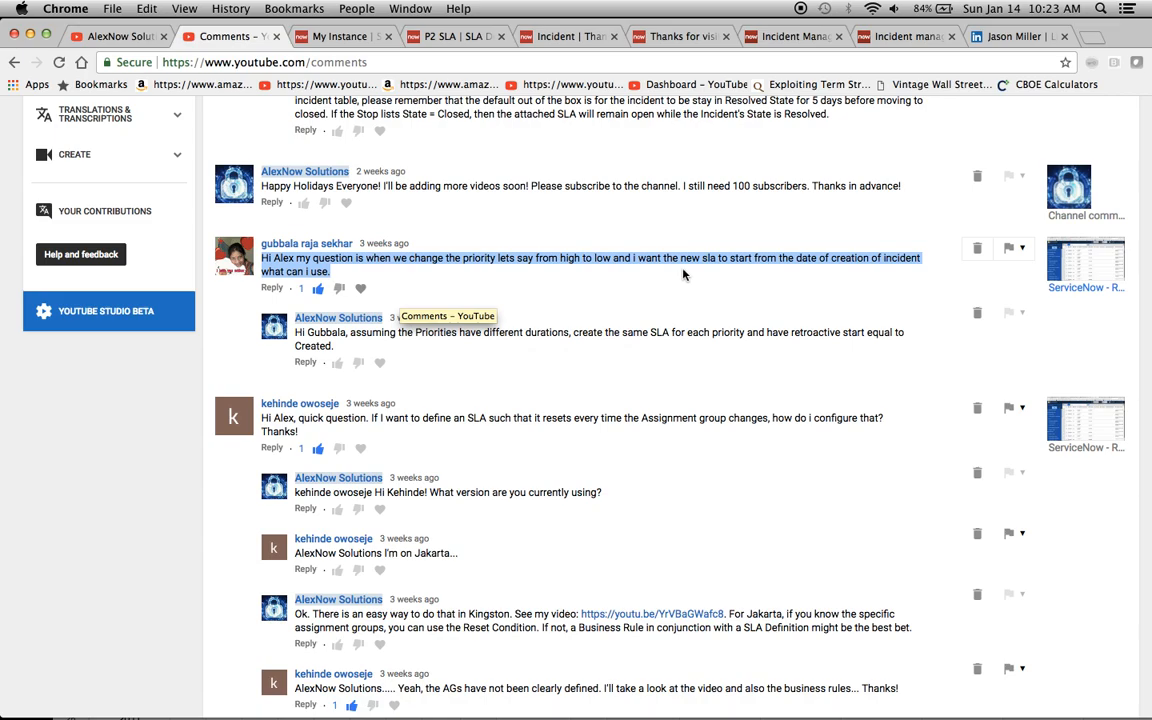
mouse_move(882, 271)
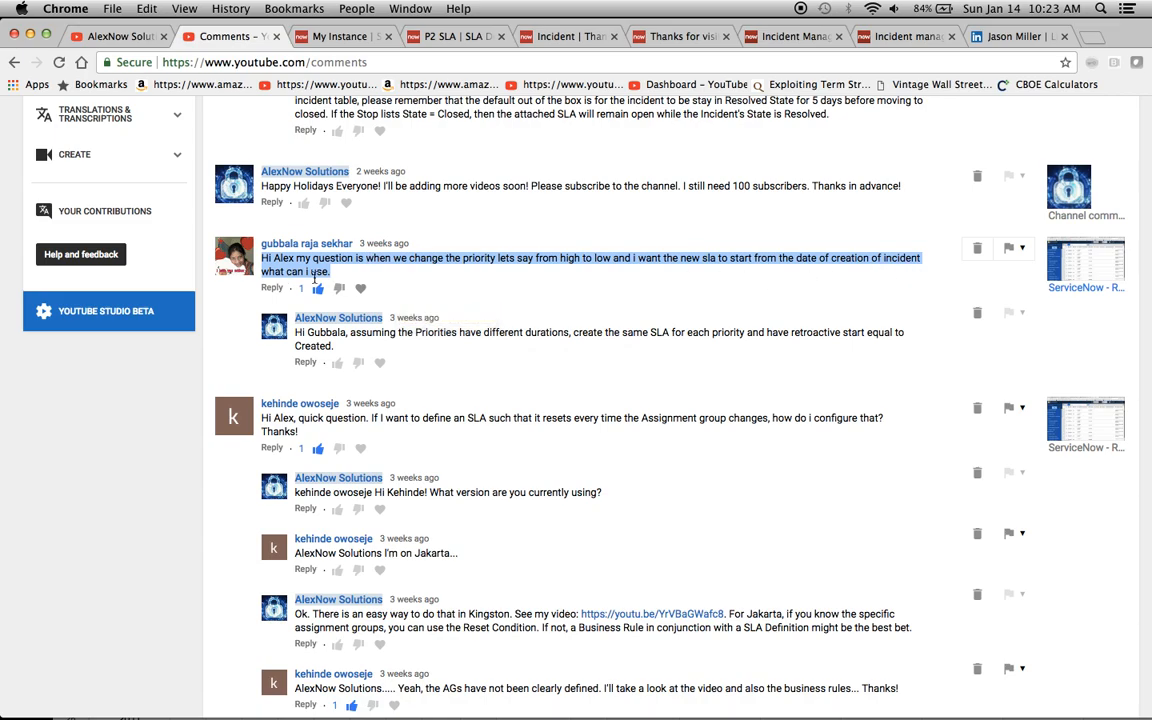
mouse_move(395, 278)
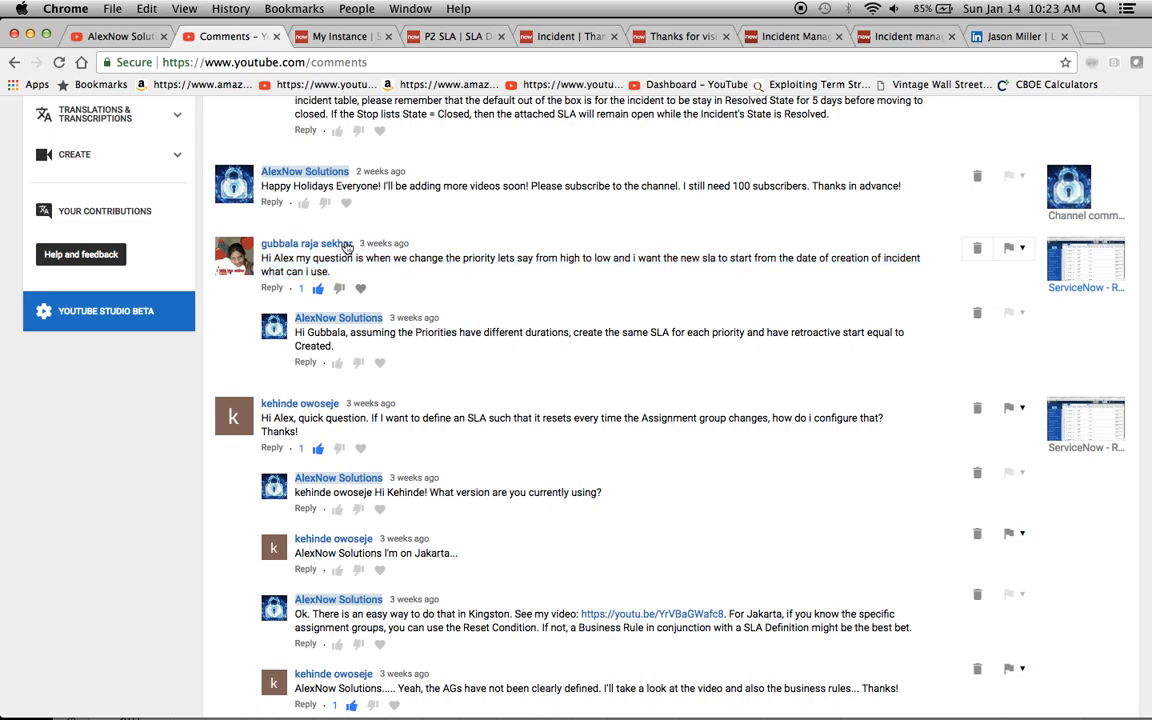
mouse_move(459, 249)
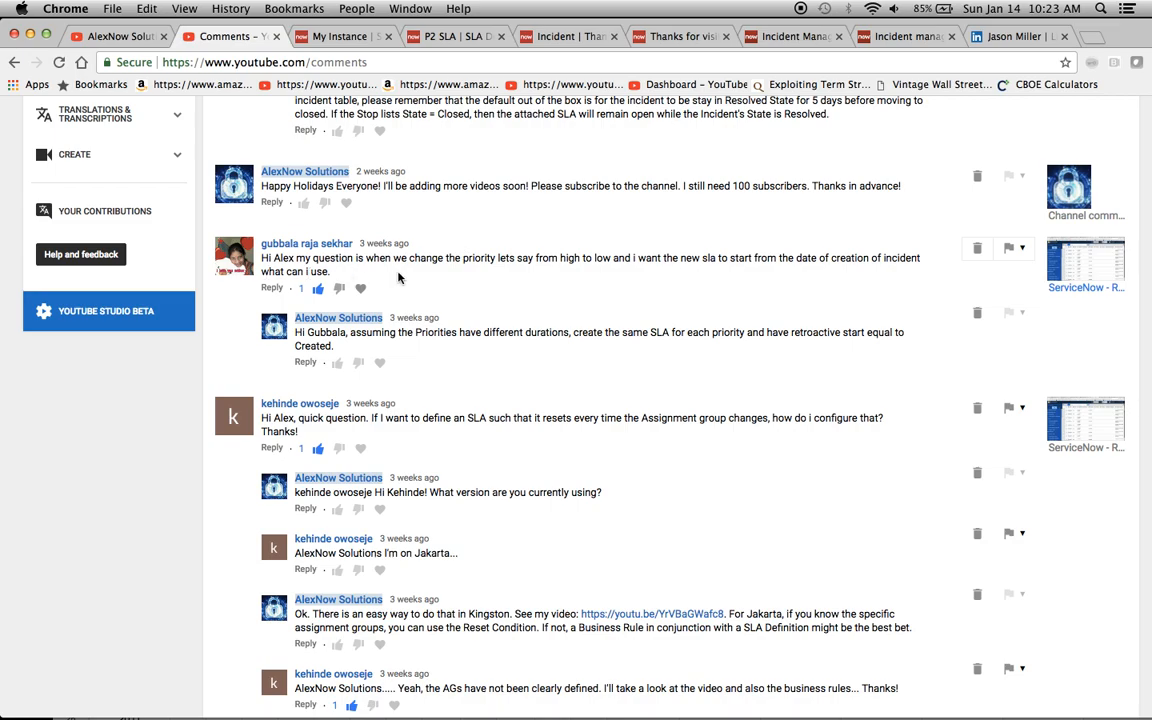
mouse_move(485, 290)
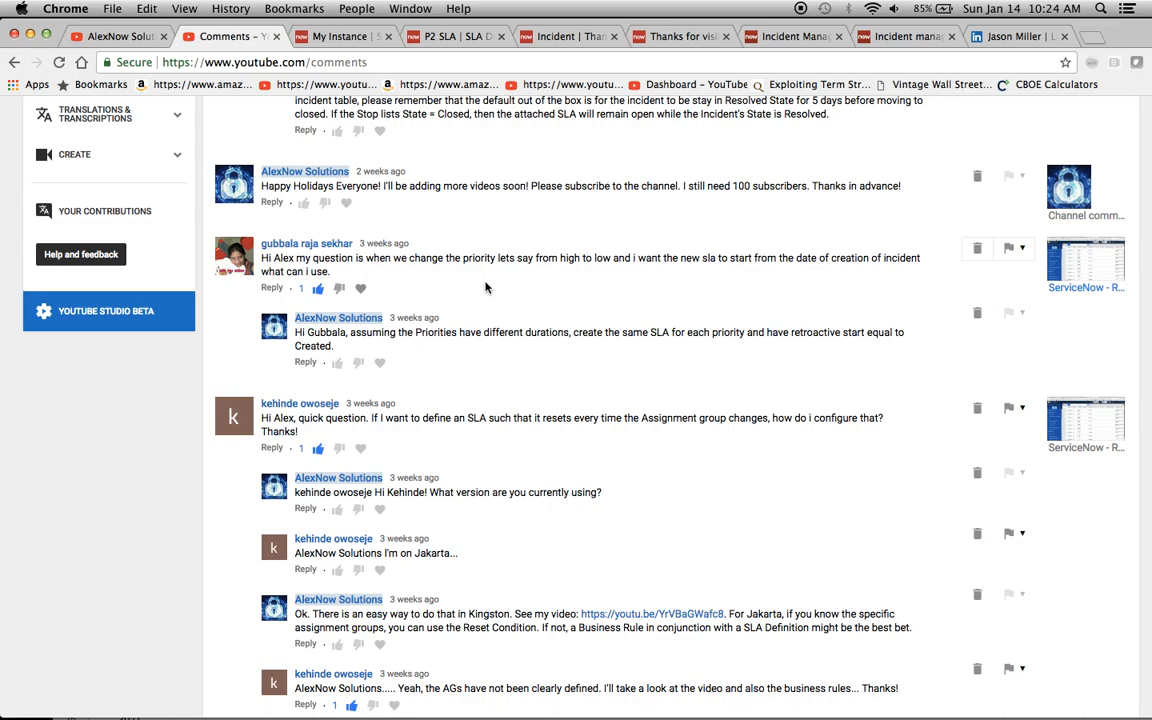
- Bring up the P2 SLA: priority 2 - High start, 5-minute duration, retroactive start at Created
click(455, 36)
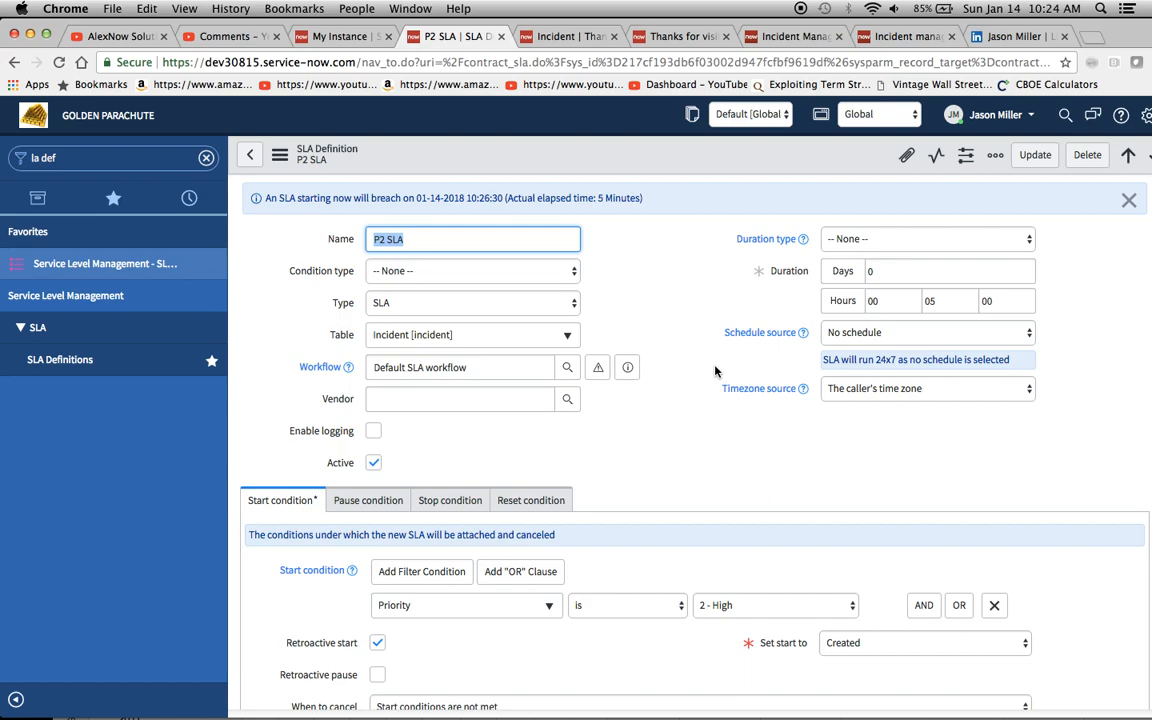
mouse_move(695, 458)
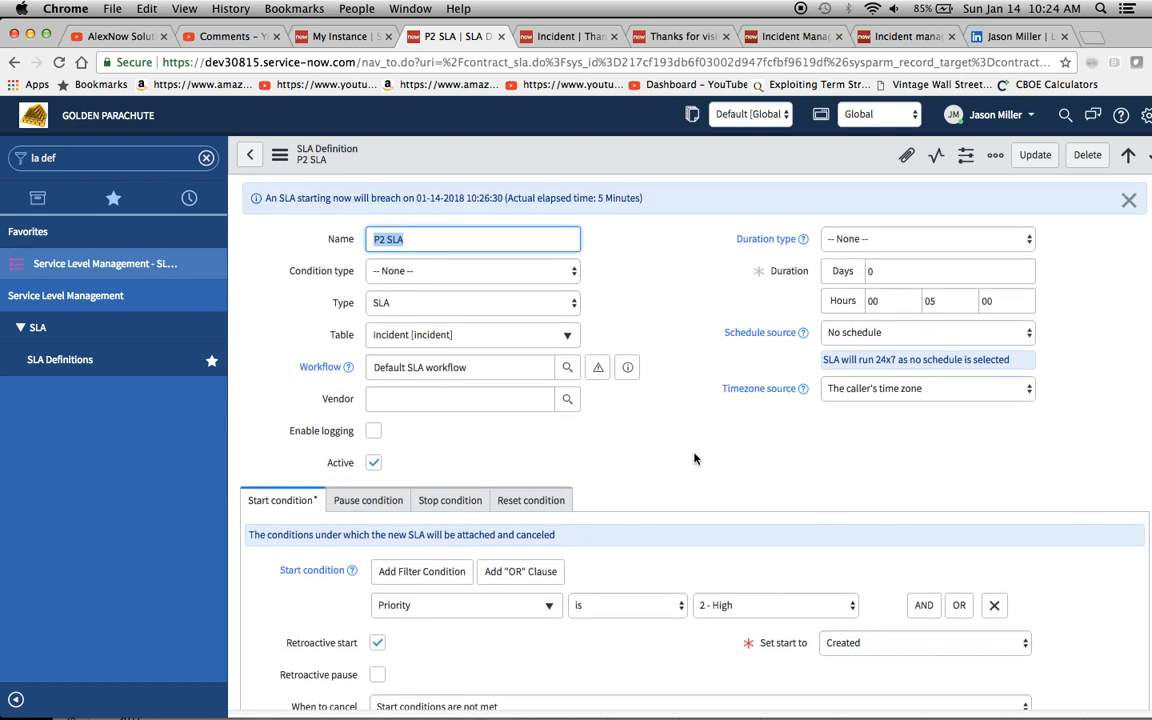
mouse_move(412, 282)
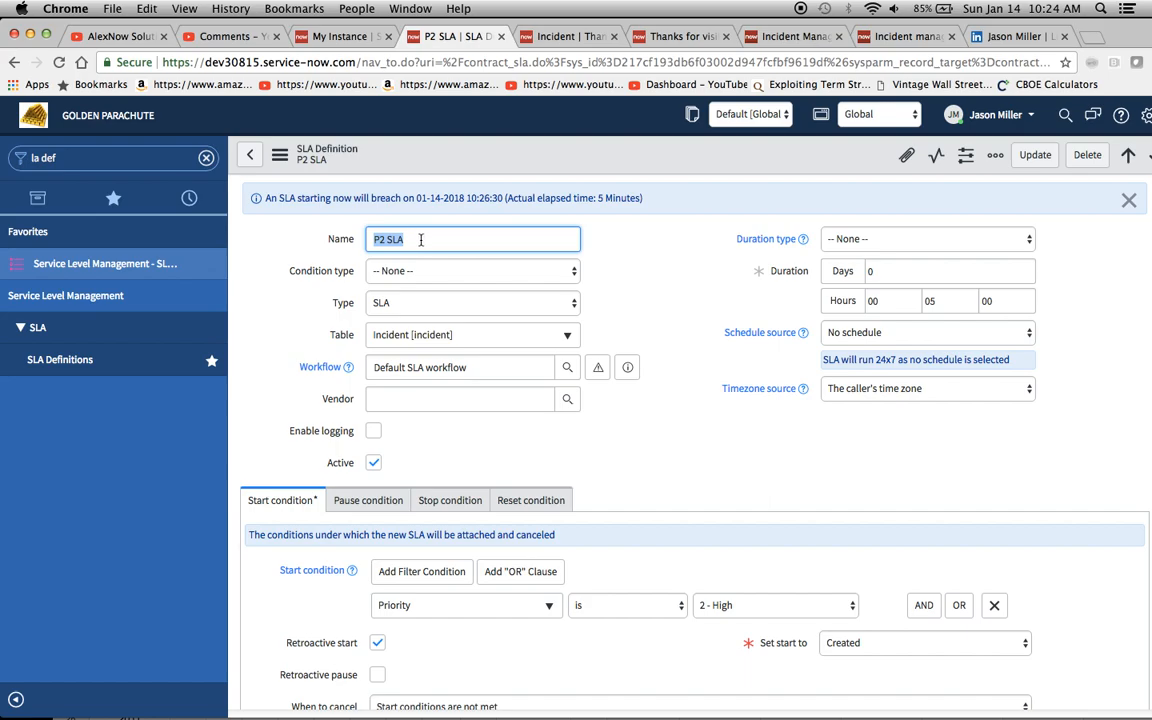
mouse_move(875, 287)
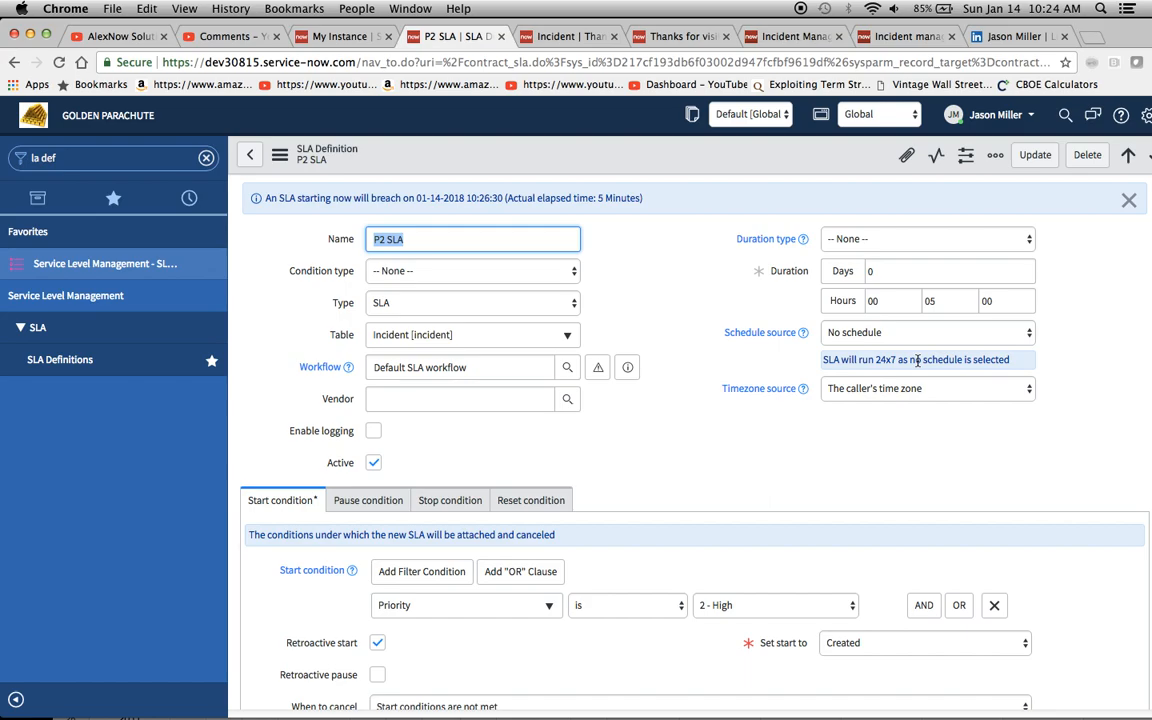
mouse_move(878, 359)
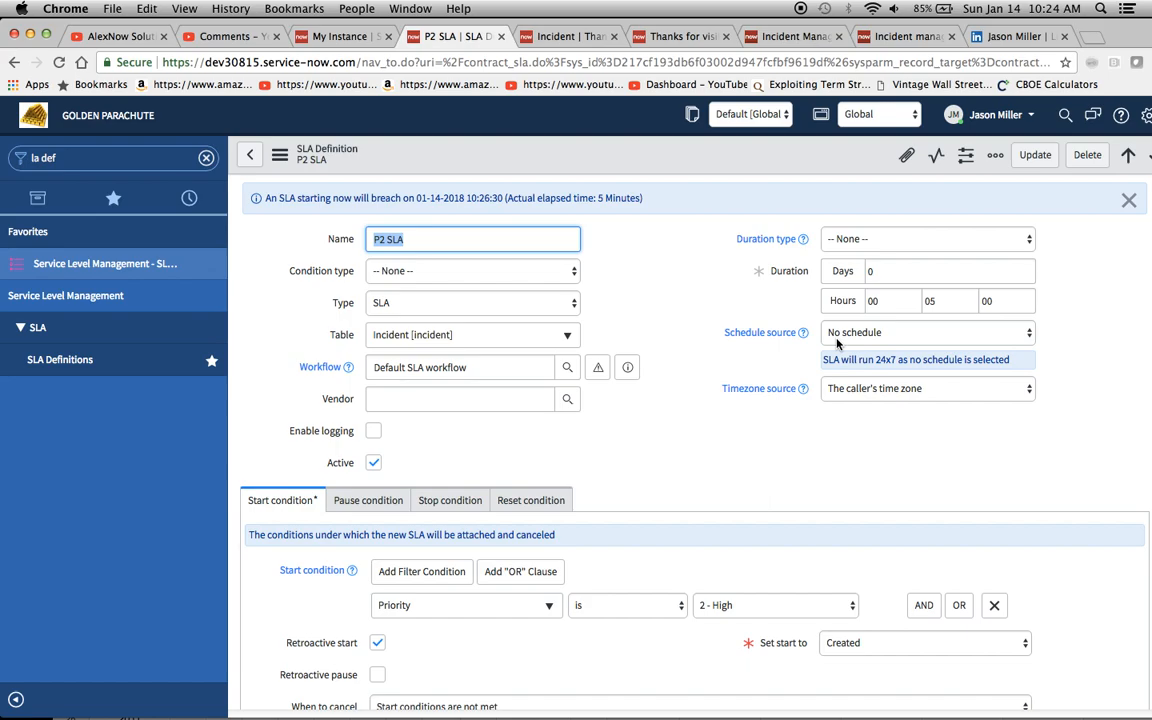
mouse_move(763, 389)
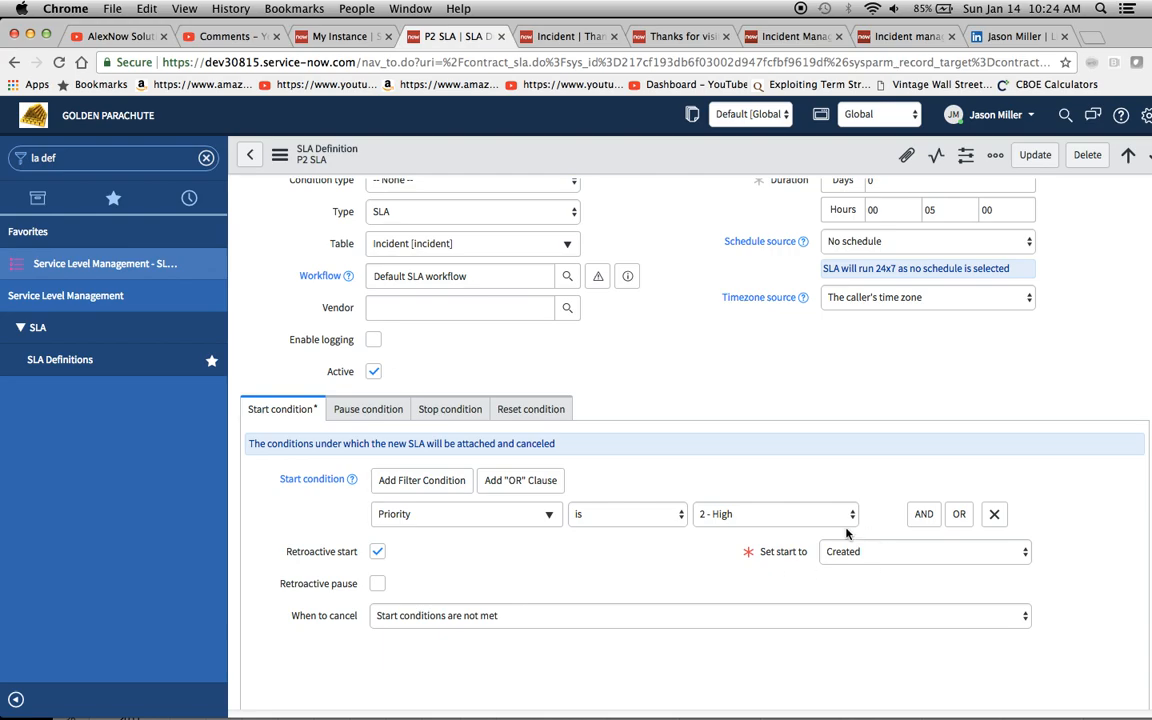
mouse_move(892, 578)
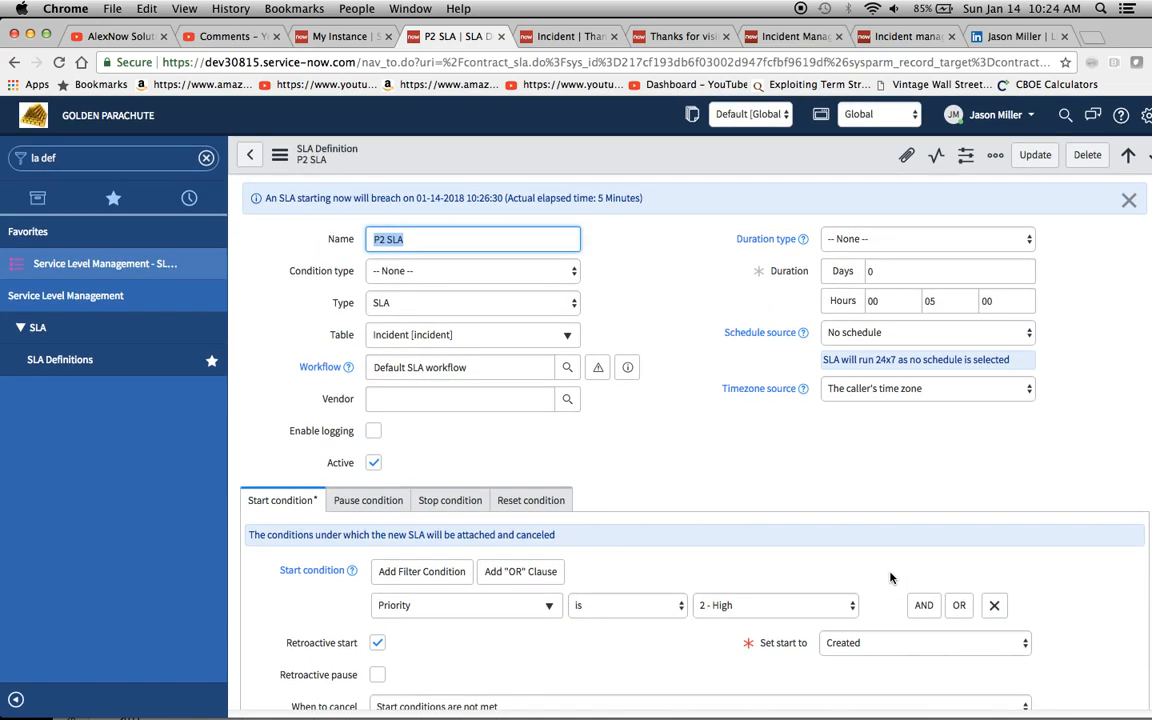
mouse_move(816, 582)
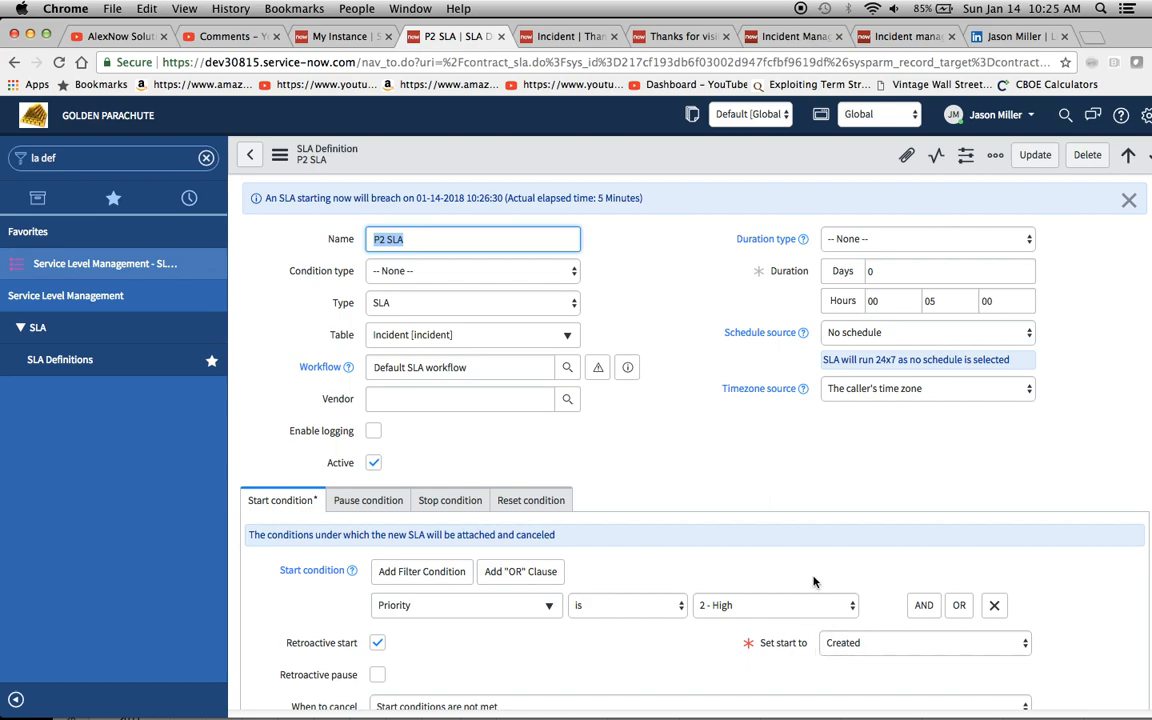
mouse_move(713, 446)
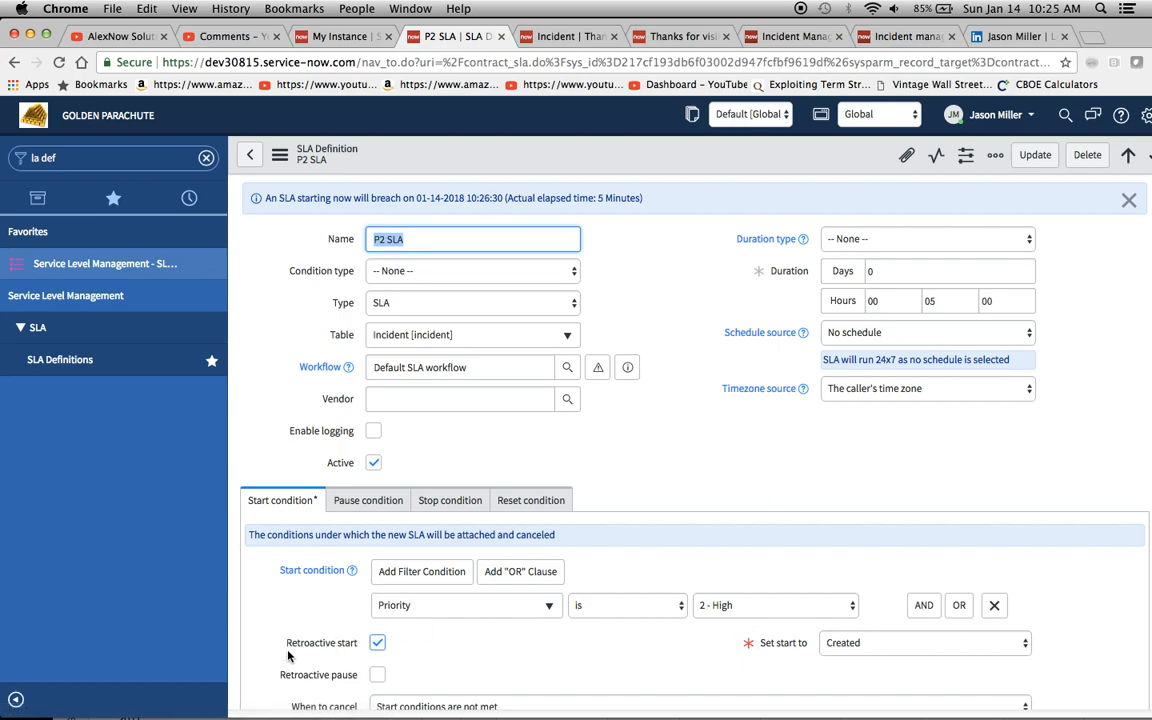
mouse_move(520, 315)
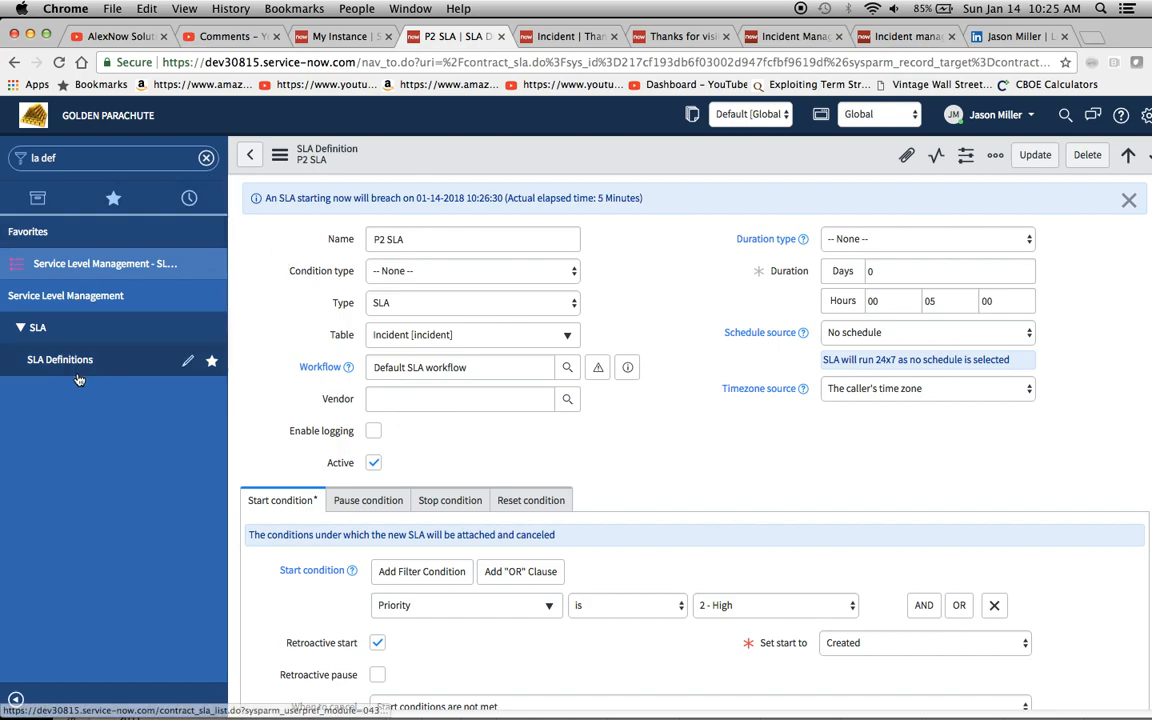
- Open the SLA Definitions list and select the P4 SLA record
click(60, 359)
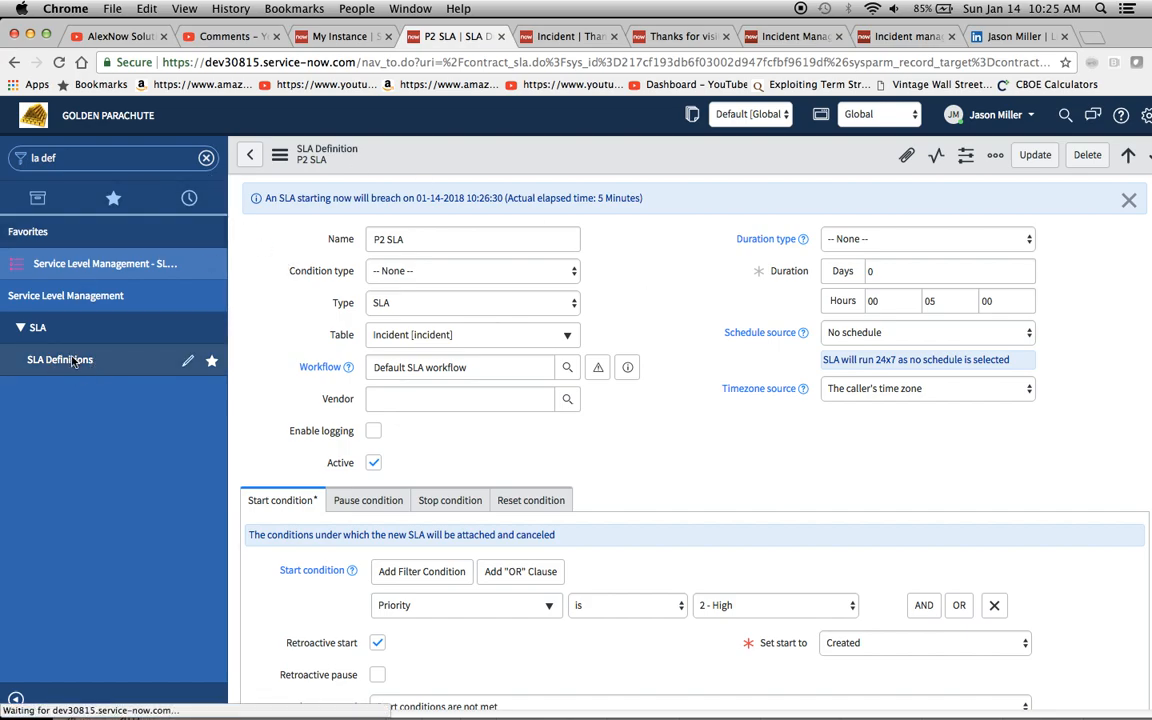
click(60, 359)
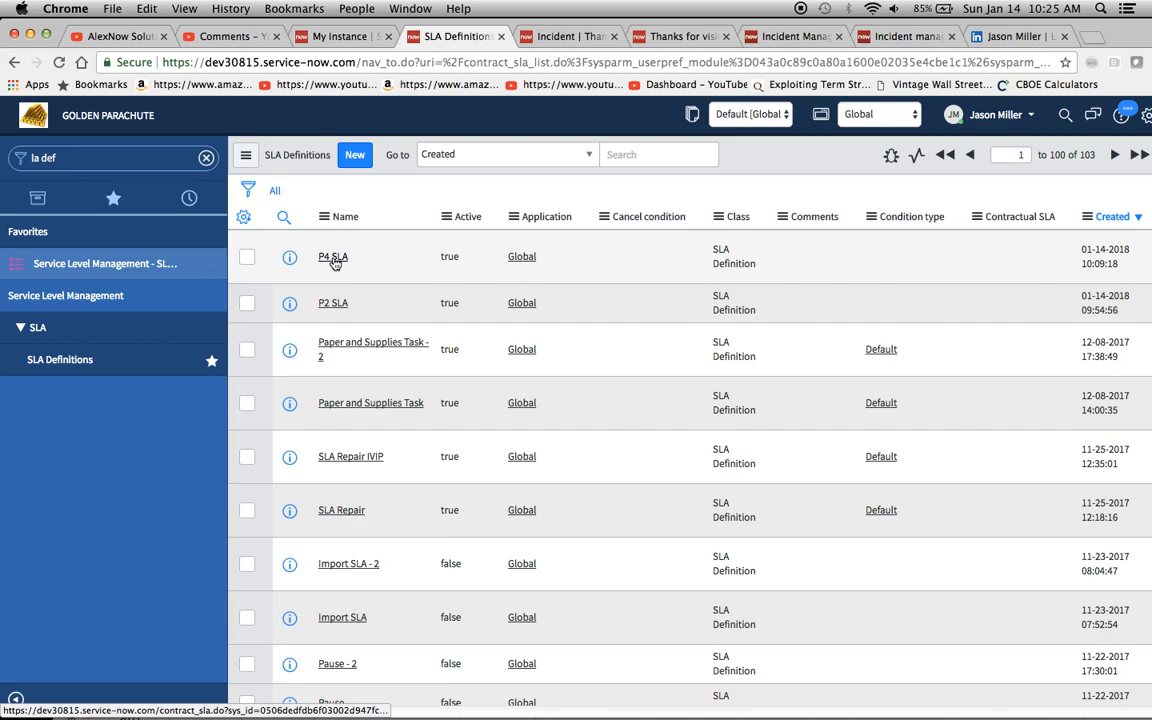
click(333, 257)
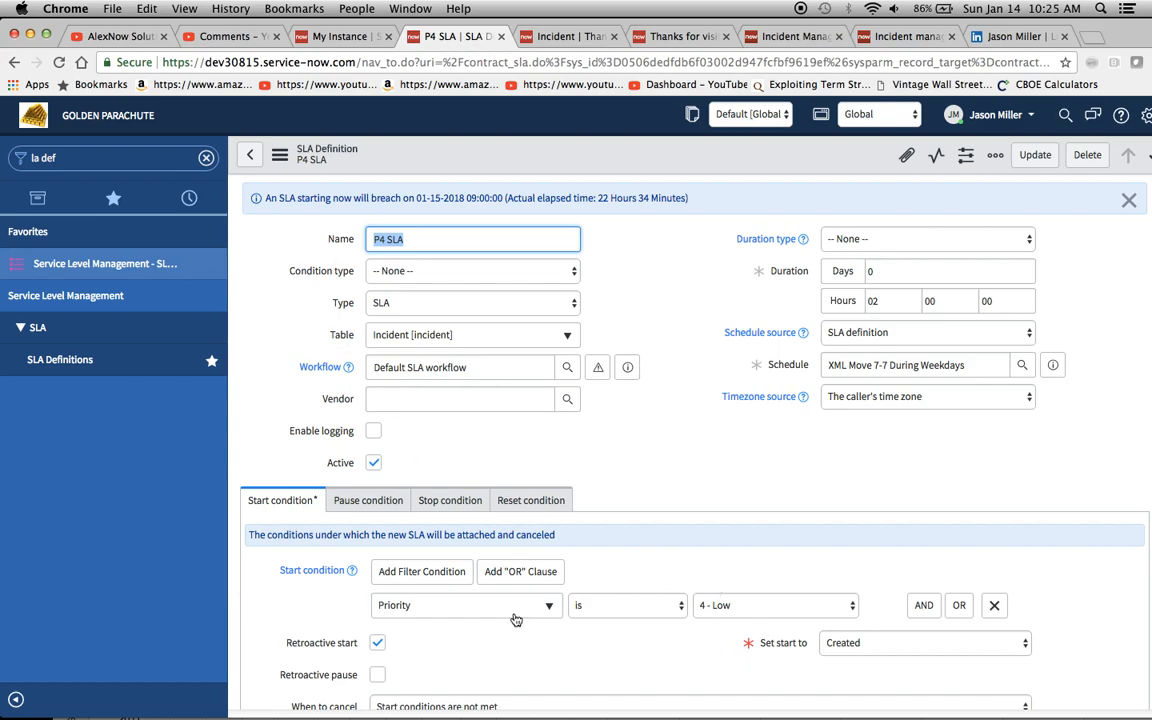
mouse_move(705, 589)
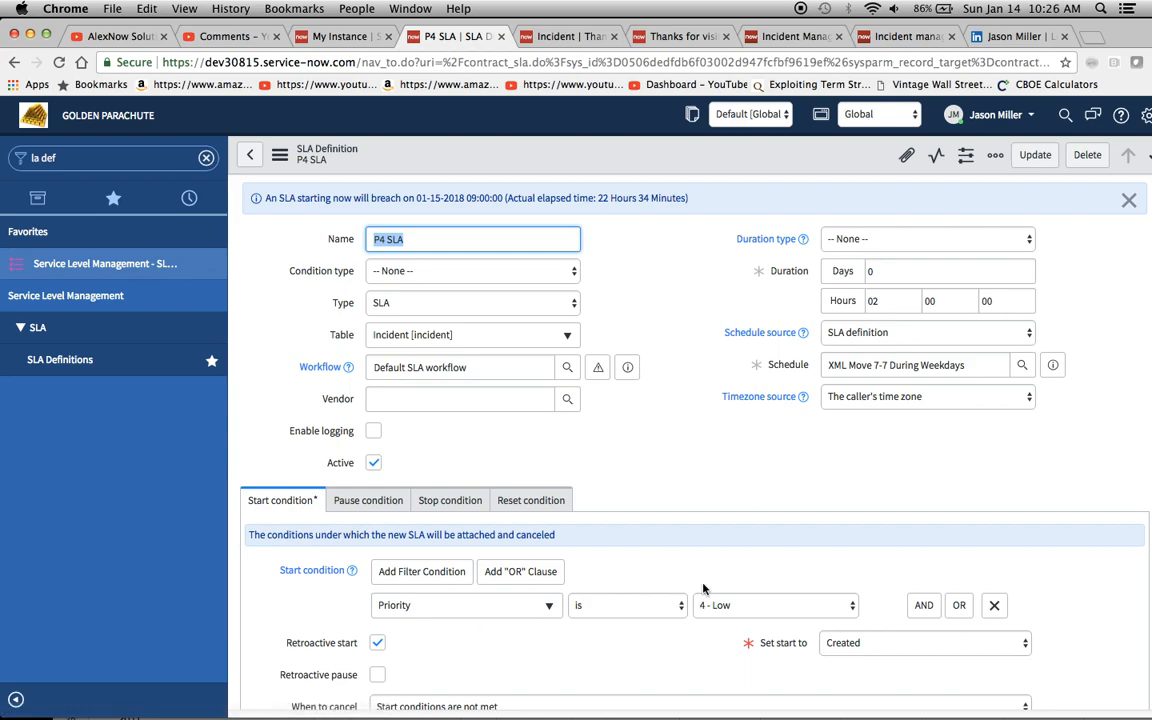
mouse_move(712, 531)
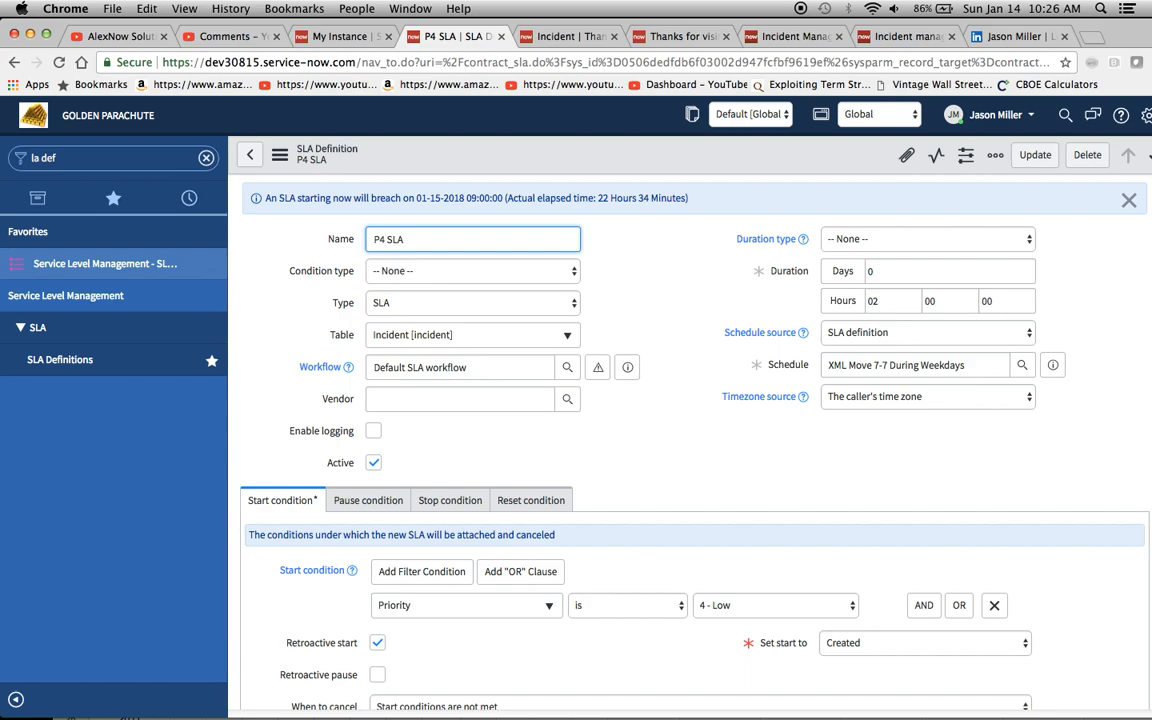
text(P3 SLA)
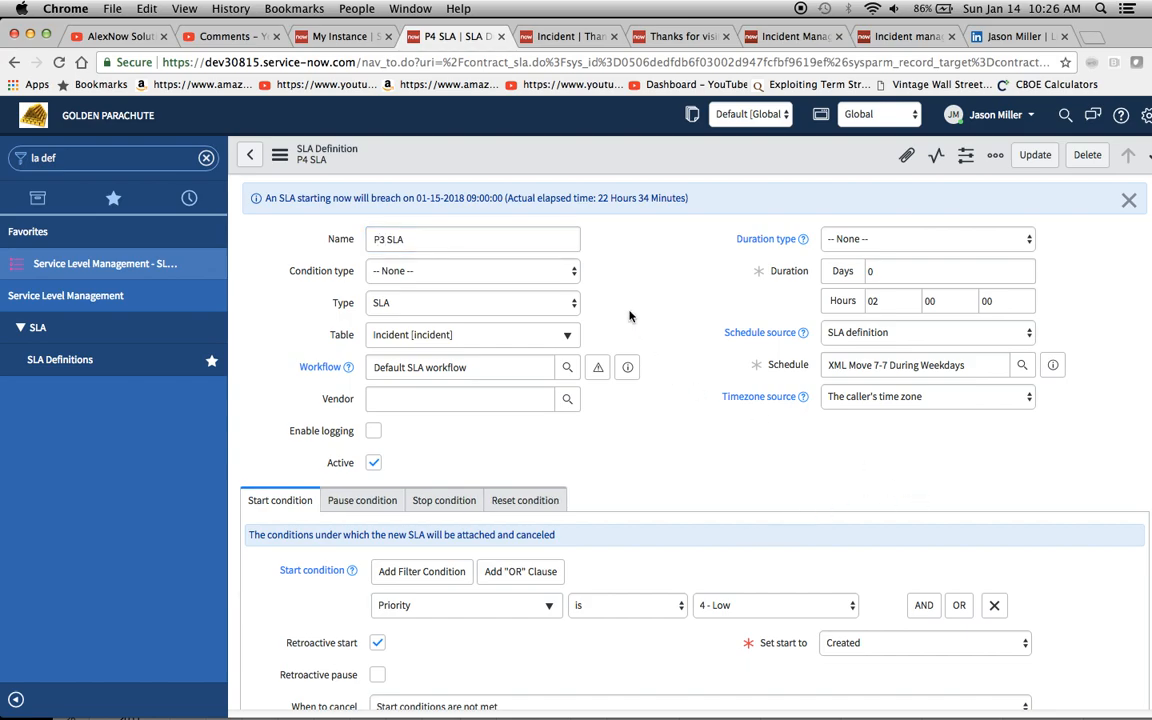
click(890, 300)
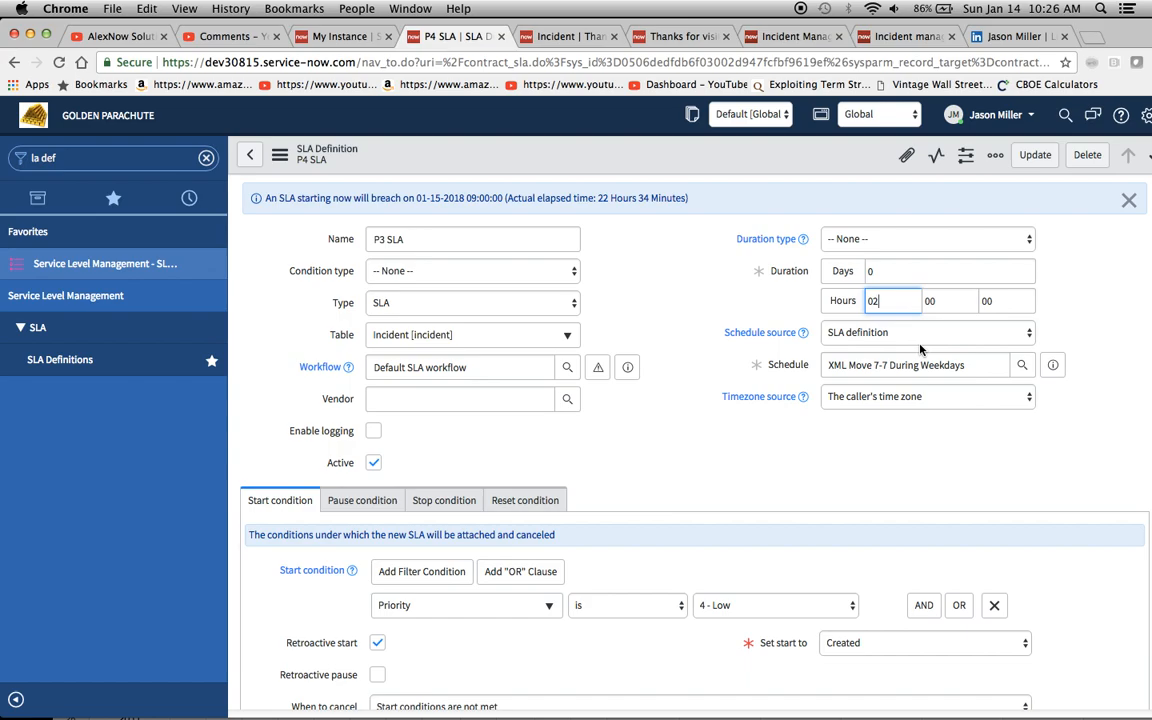
text(04)
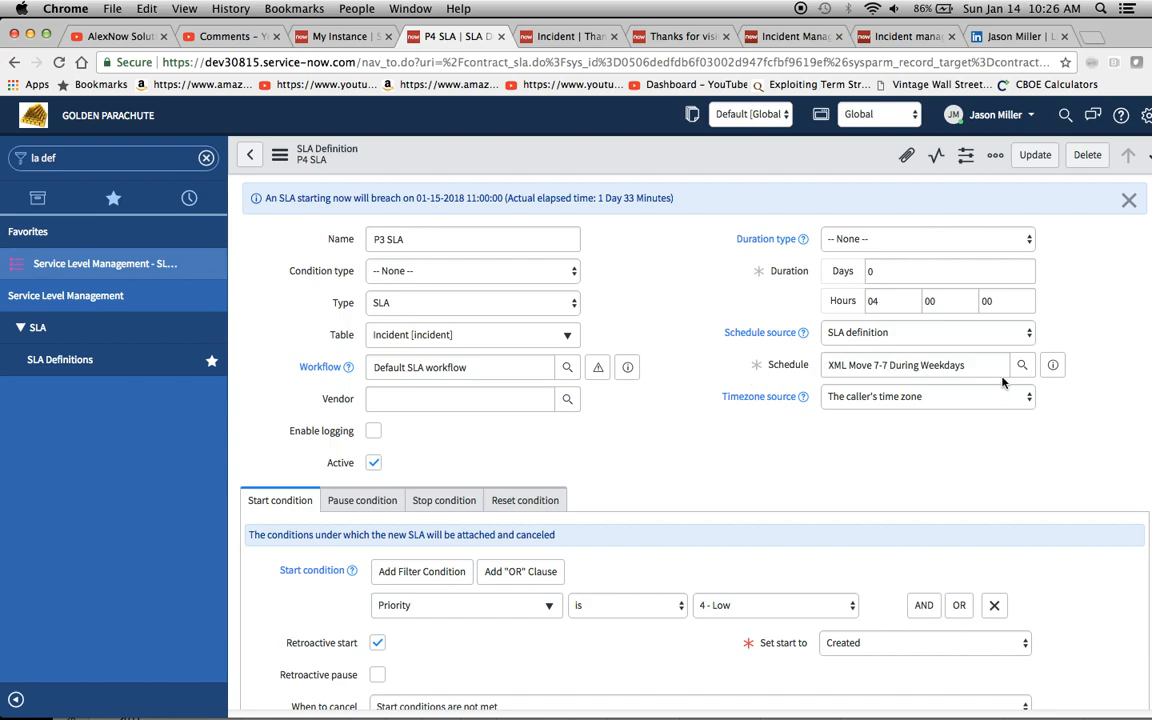
mouse_move(950, 369)
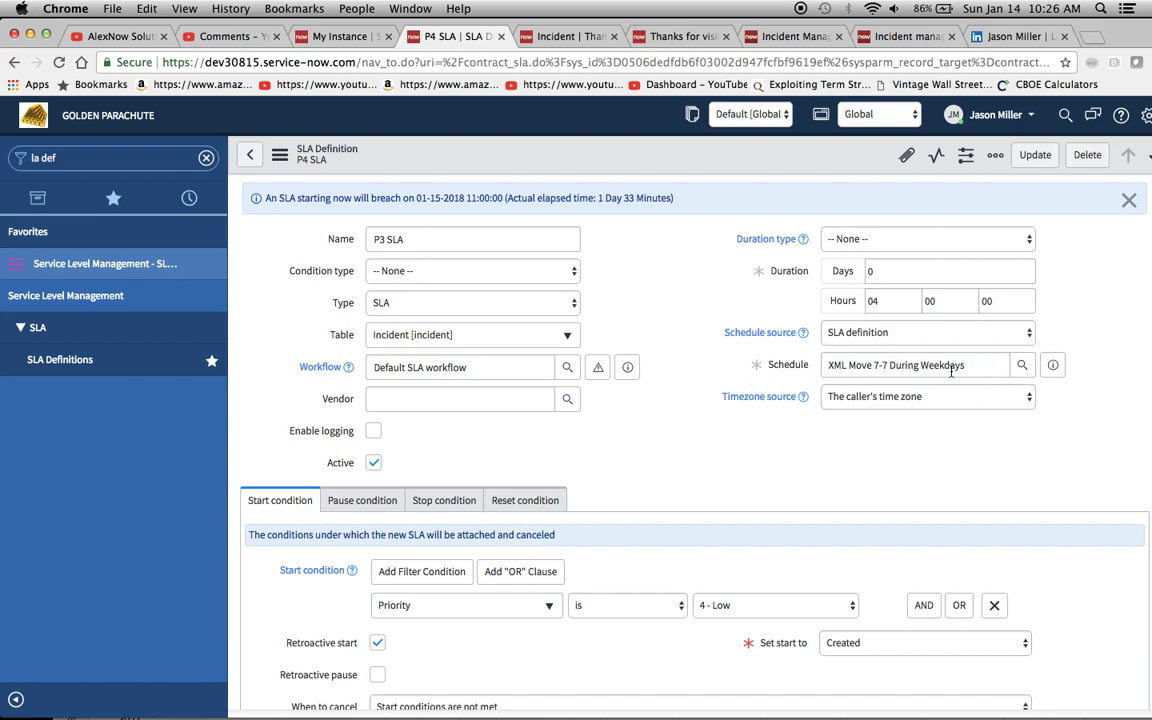
click(1019, 365)
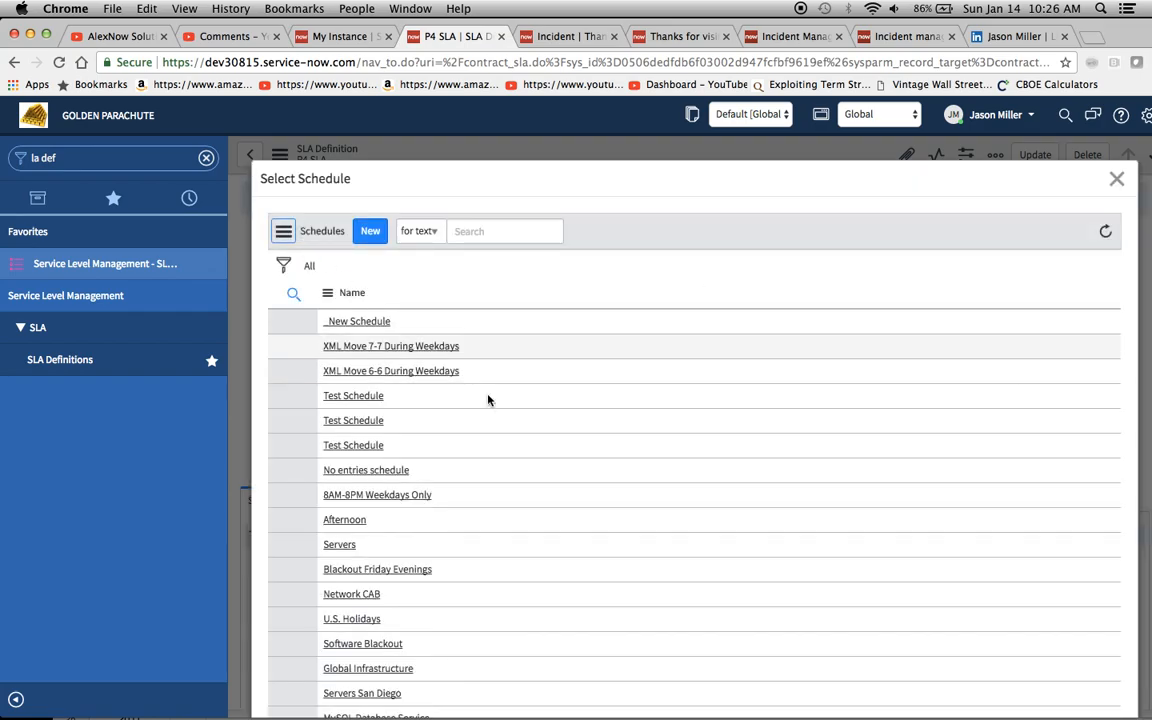
scroll(down, 3)
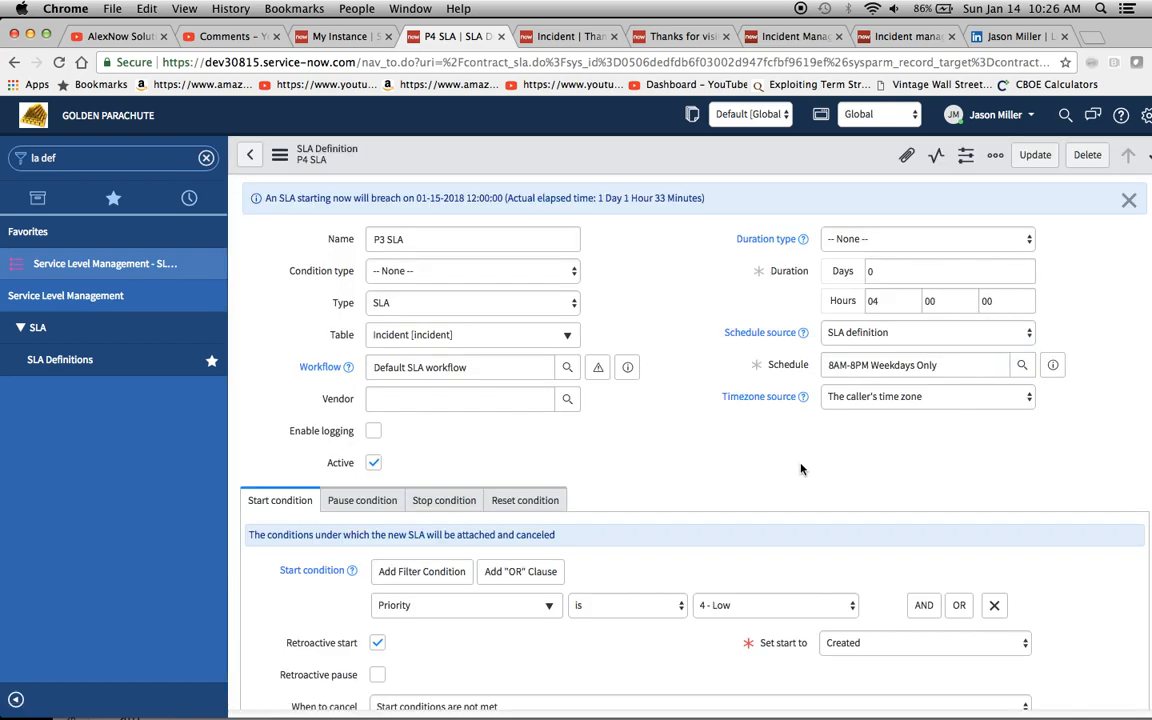
mouse_move(820, 472)
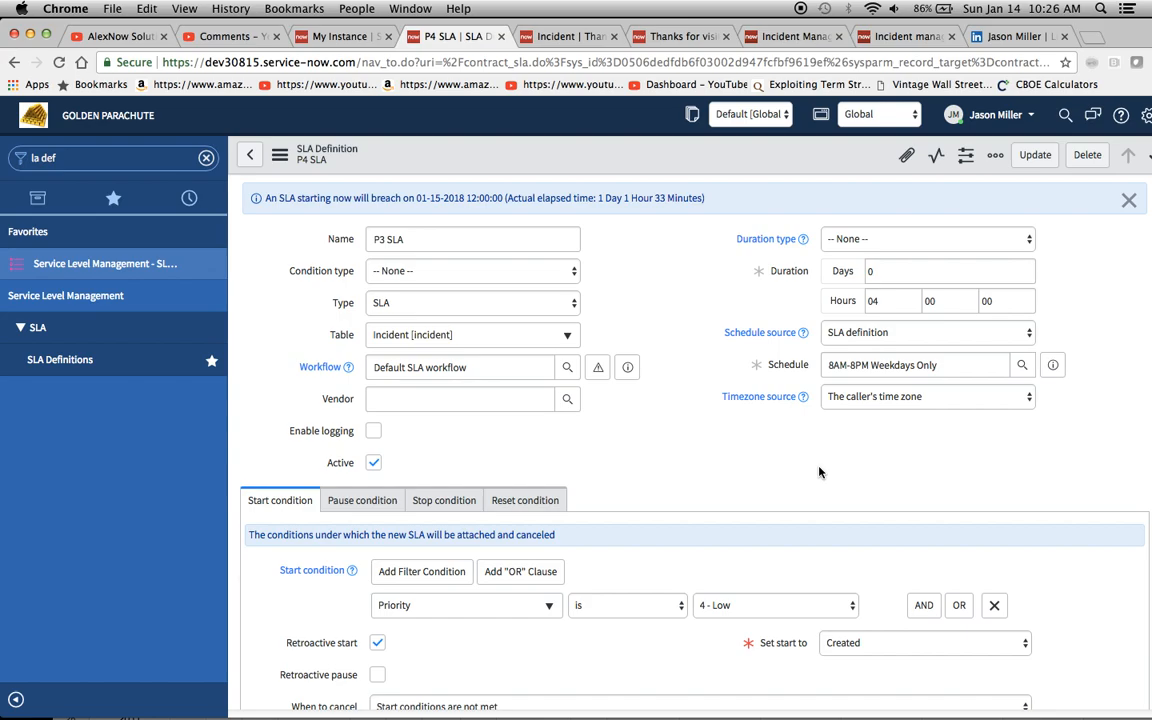
mouse_move(686, 460)
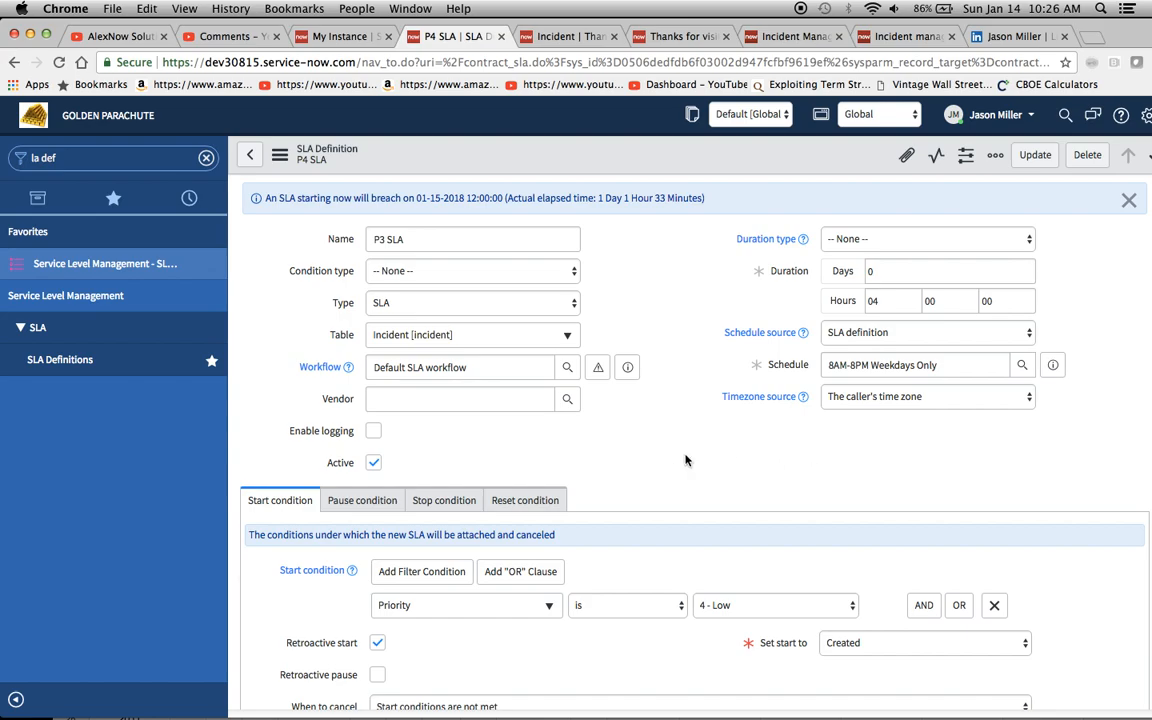
mouse_move(424, 285)
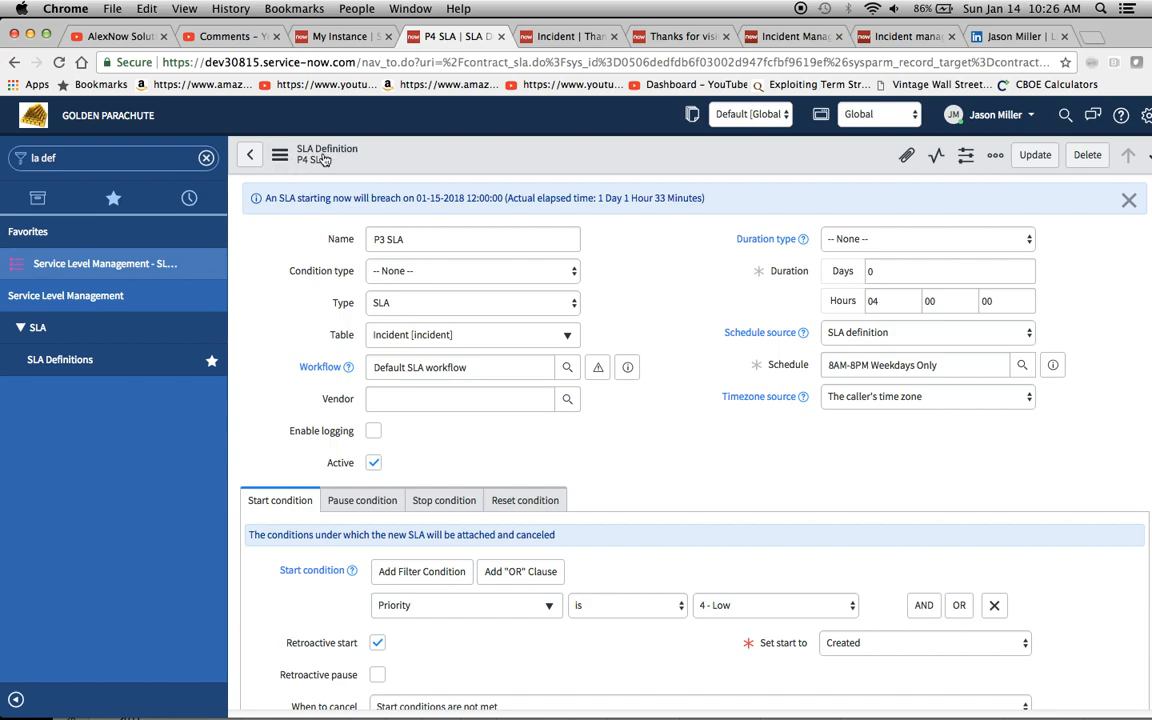
mouse_move(294, 241)
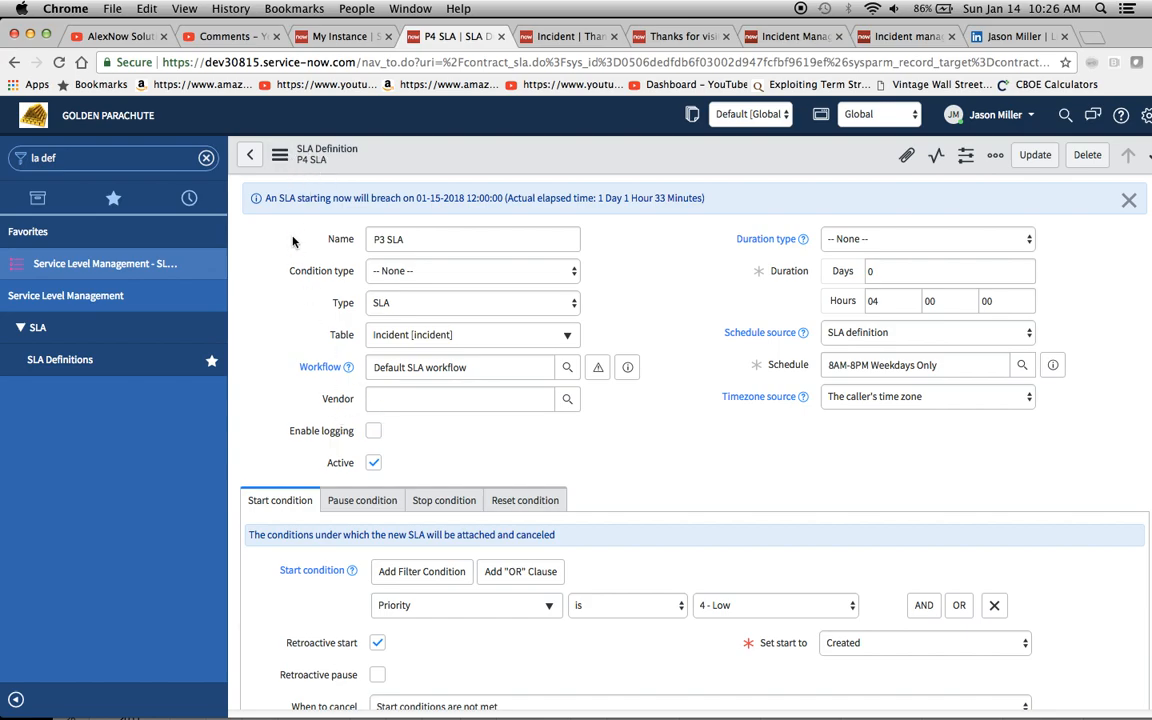
- Use Insert and Stay from the form header menu to save a copy as P3 SLA
click(280, 155)
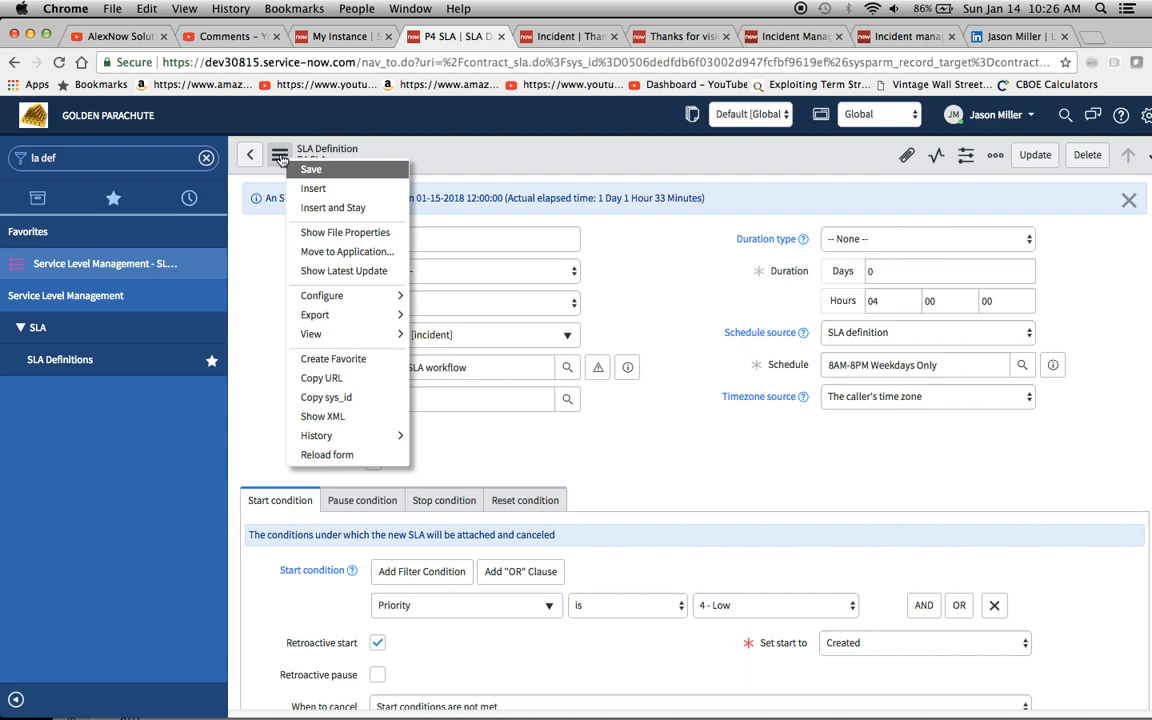
click(311, 169)
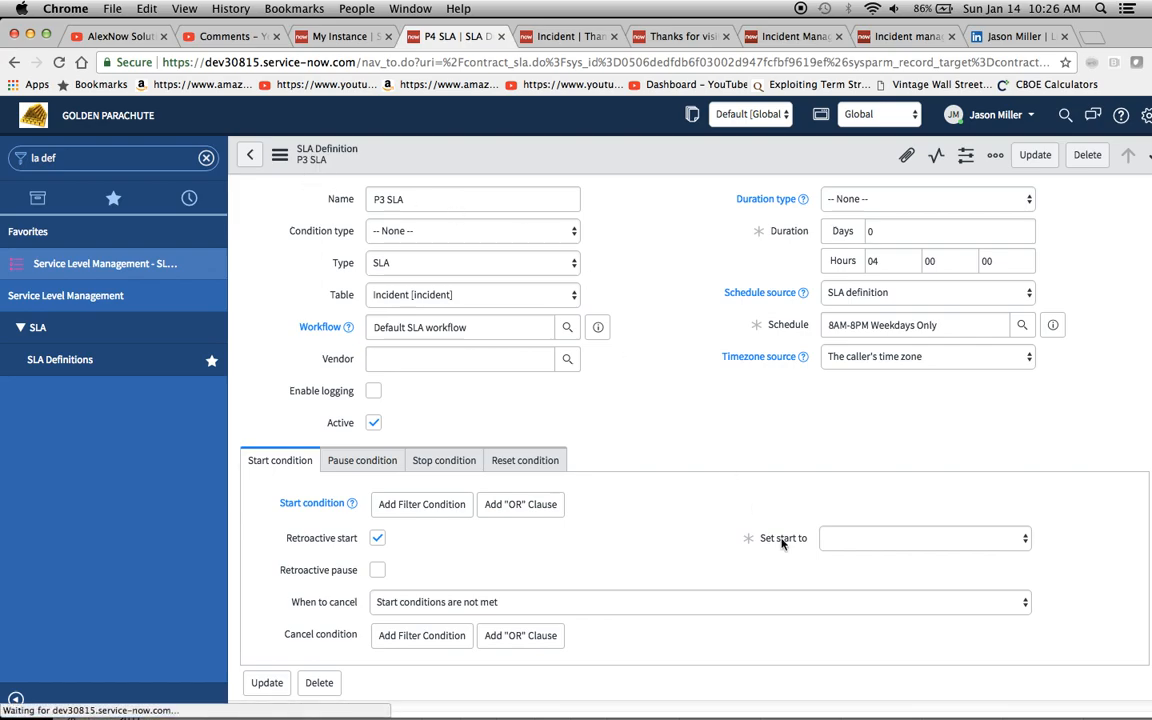
mouse_move(726, 521)
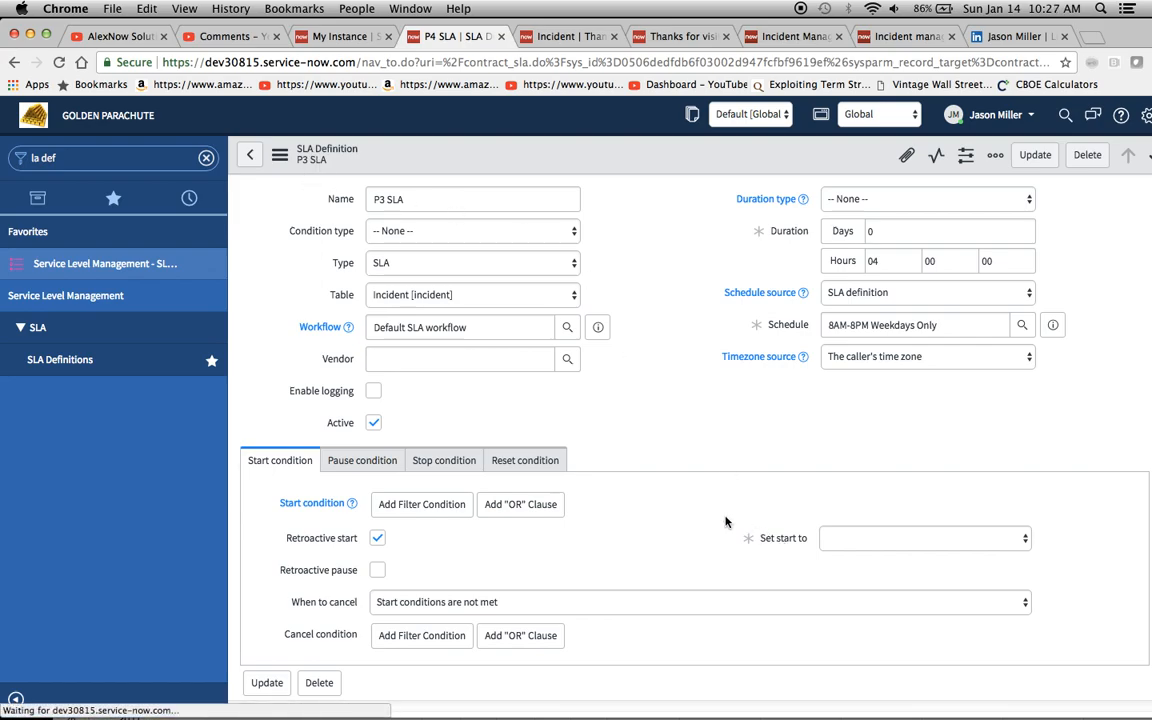
click(421, 504)
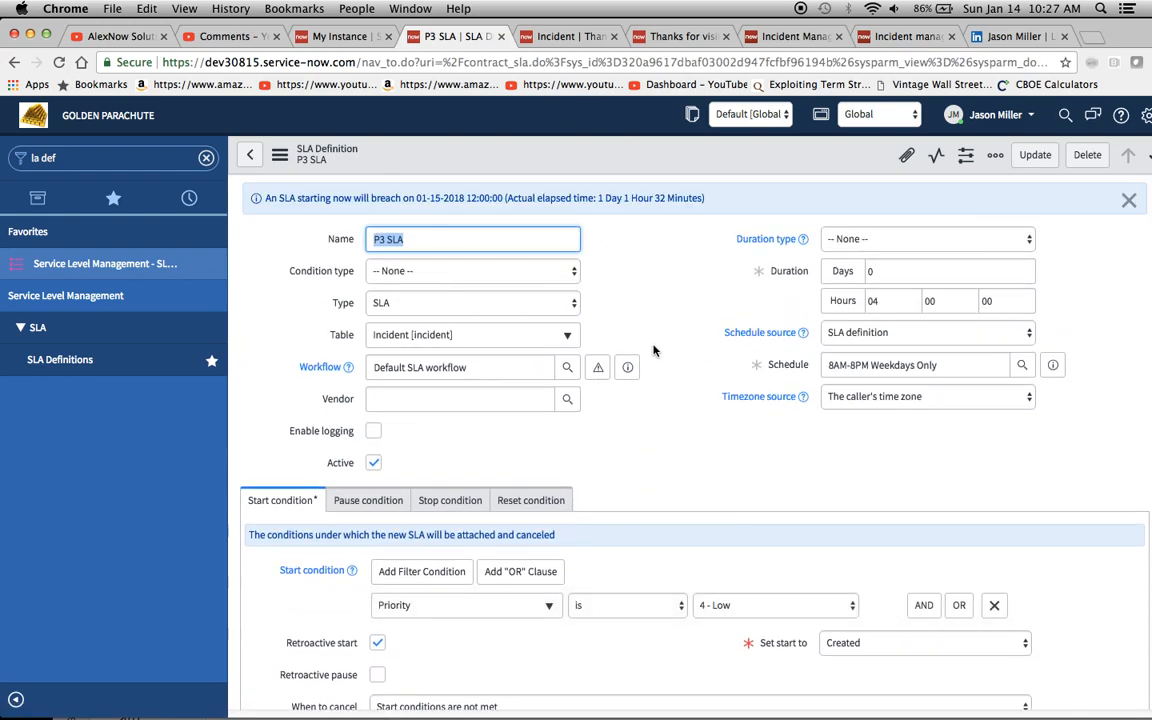
mouse_move(494, 154)
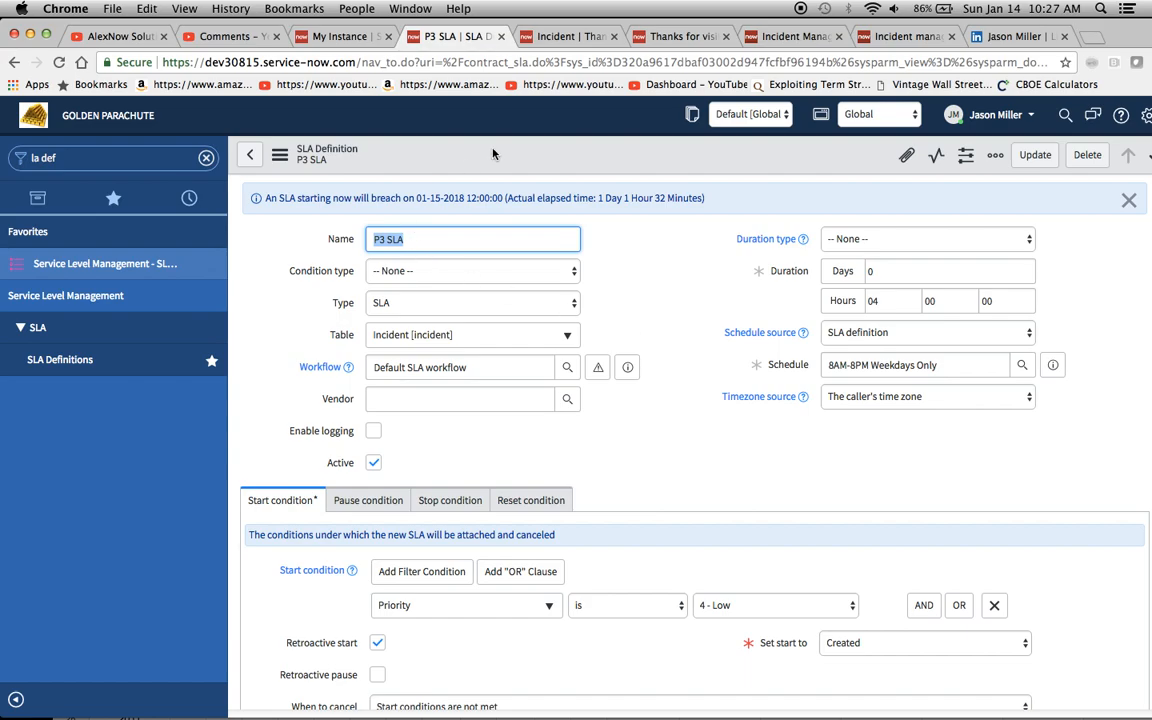
- Show new incident INC0011360, whose priority defaults to 4 - Low
click(577, 37)
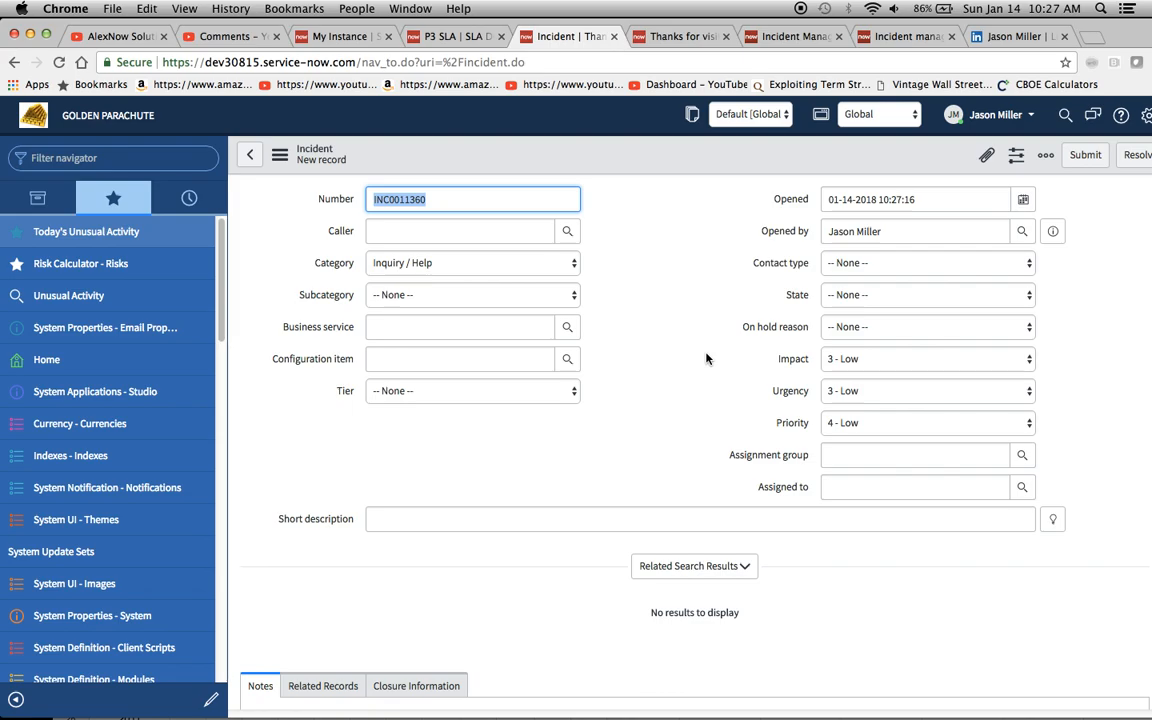
mouse_move(485, 114)
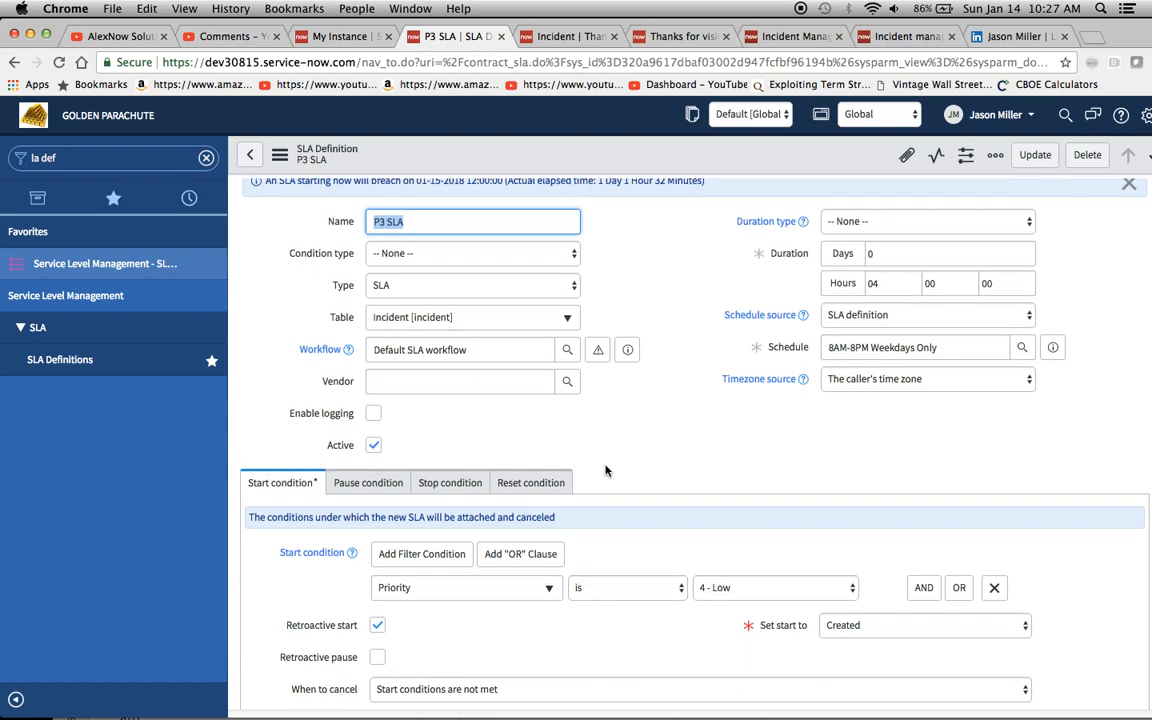
- Check the P3 SLA stop condition's State choices, keeping Resolved
click(450, 482)
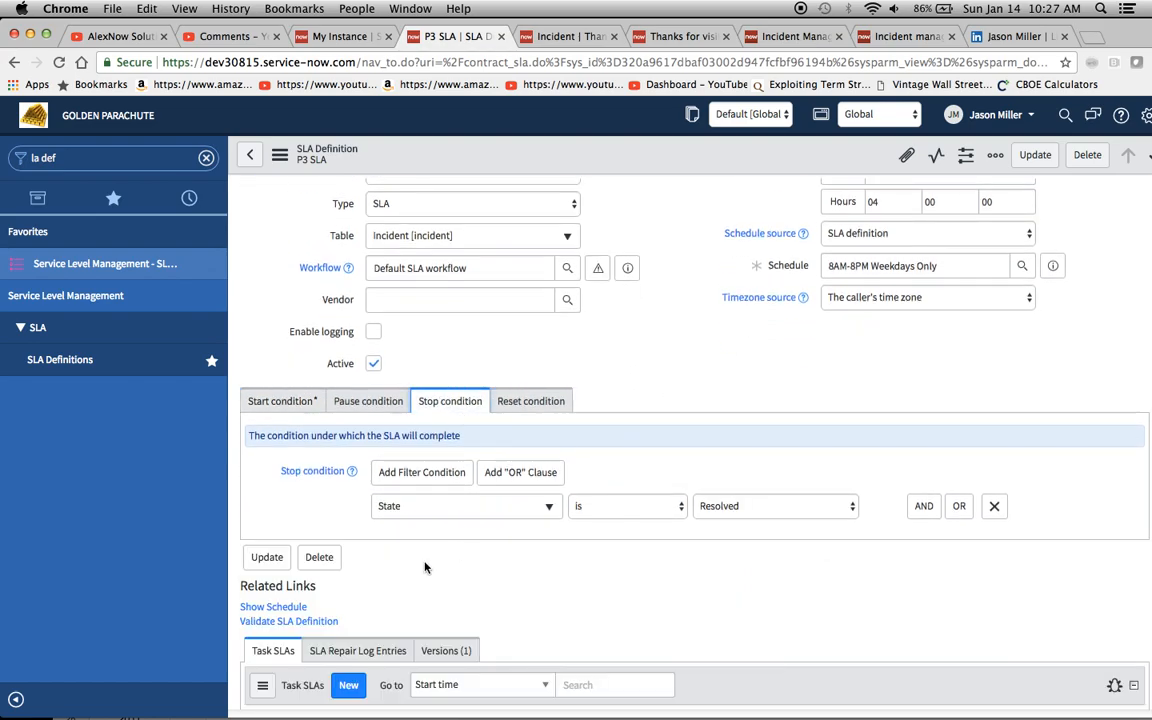
mouse_move(786, 531)
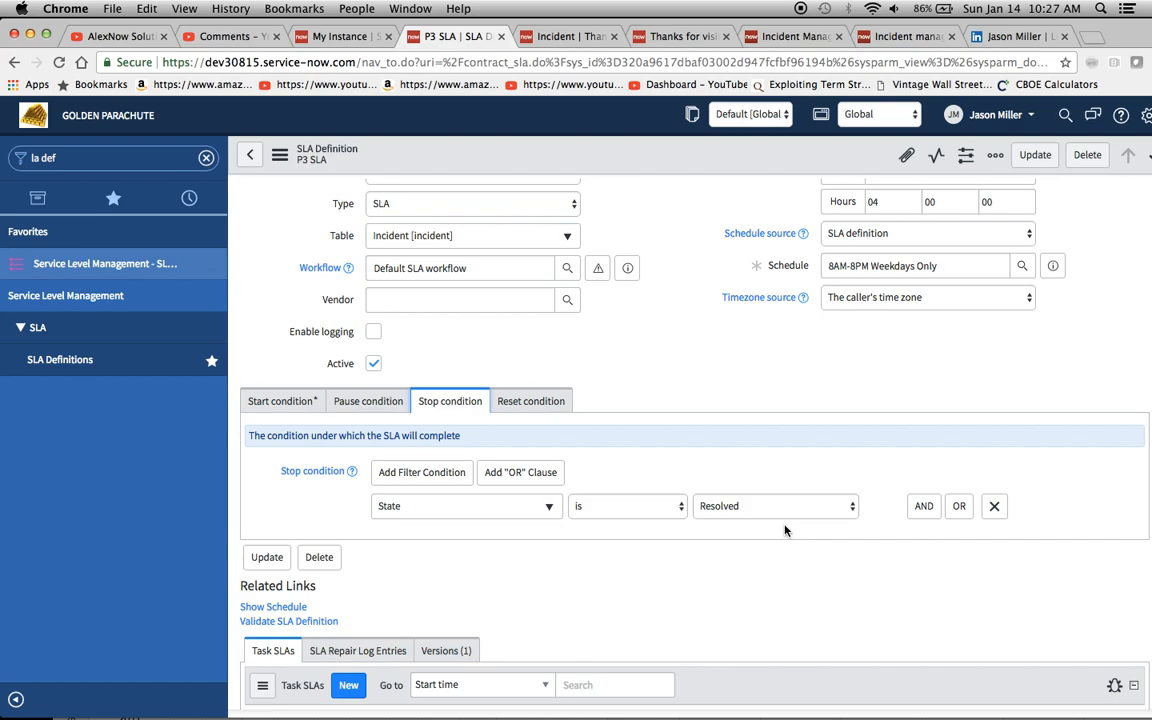
mouse_move(749, 506)
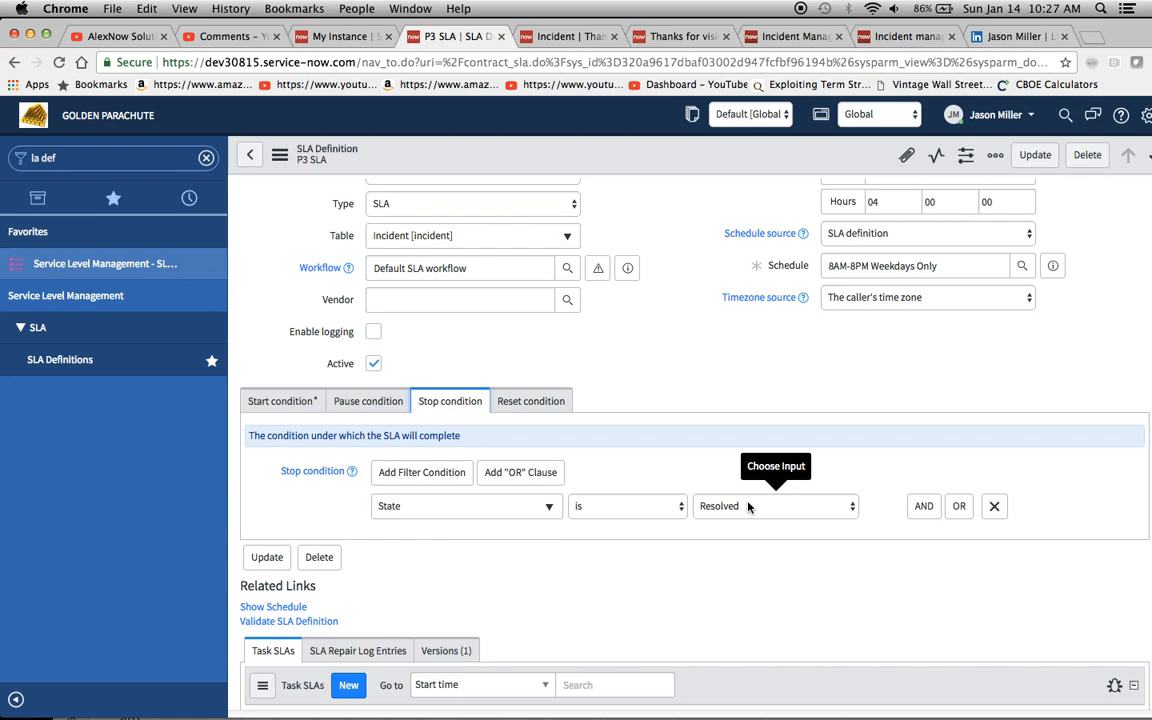
click(775, 506)
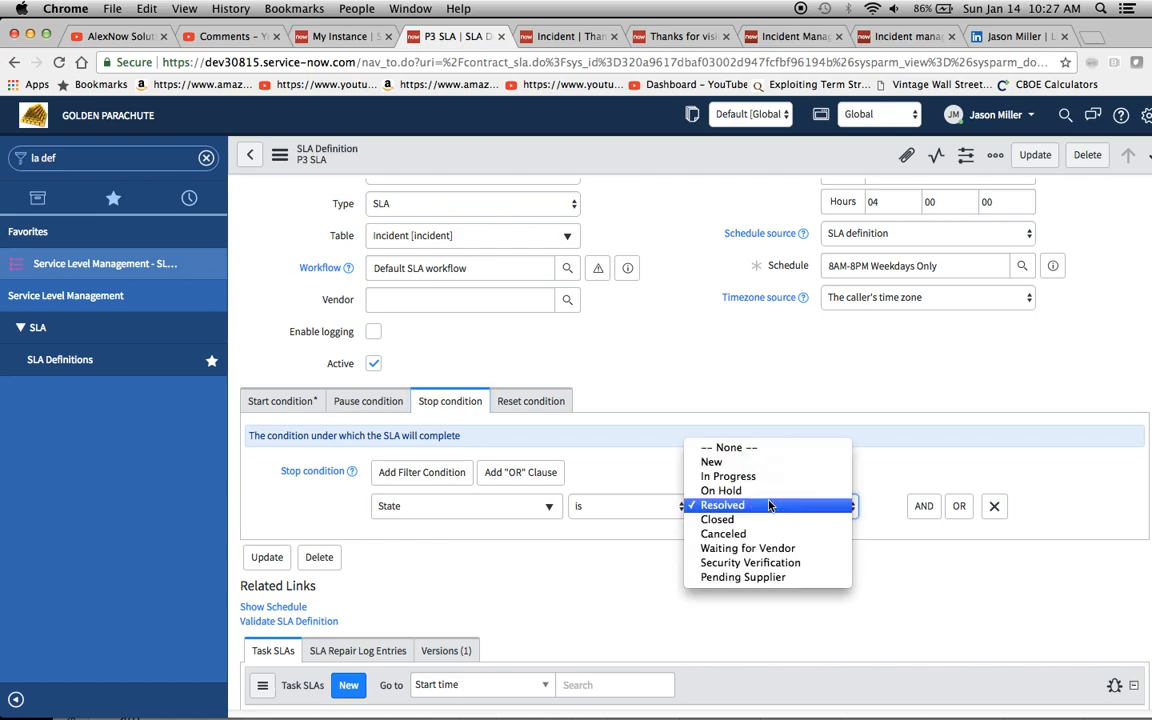
mouse_move(745, 519)
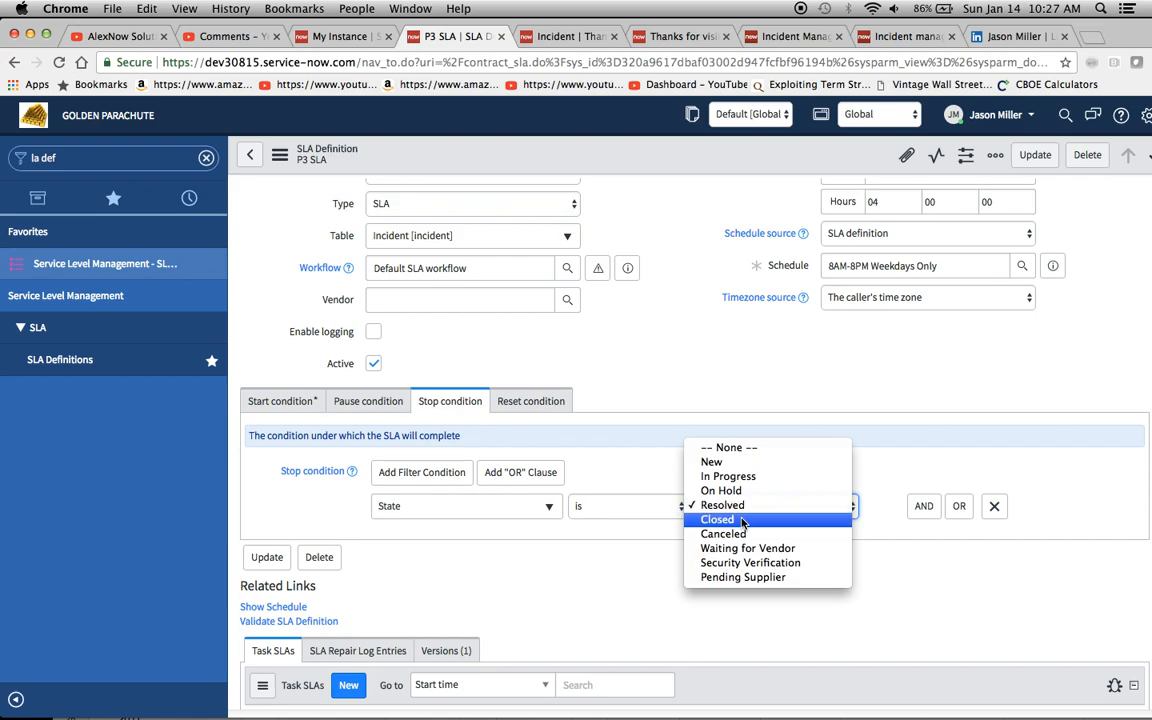
click(721, 504)
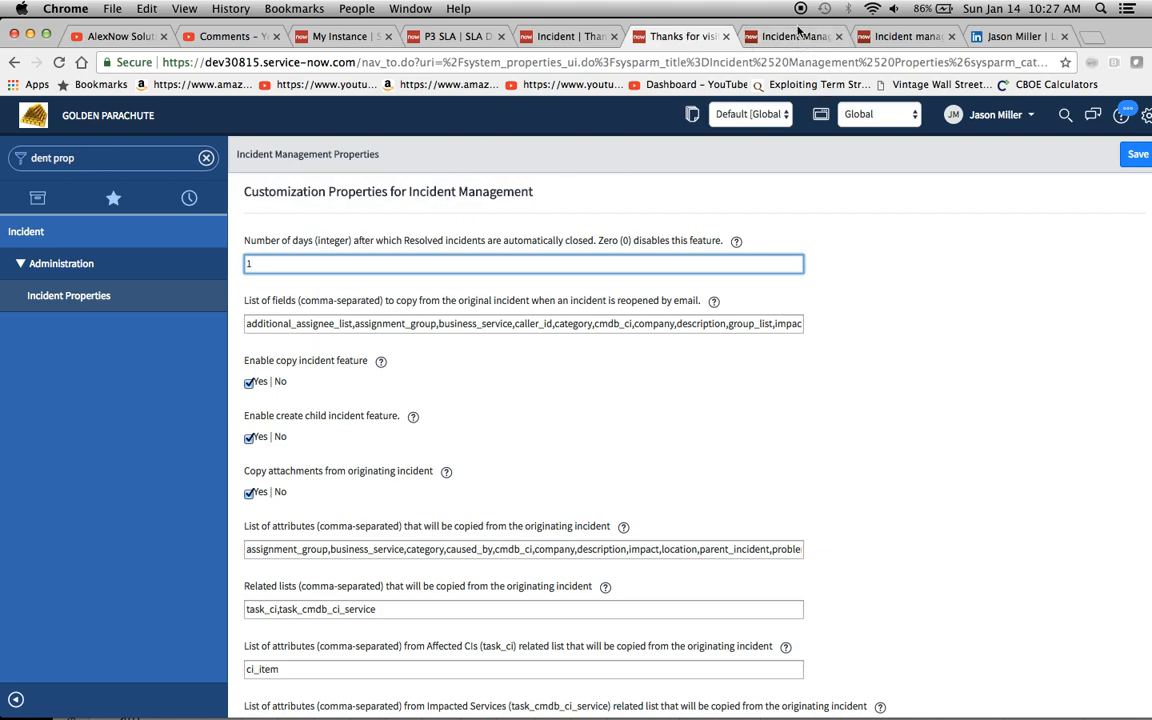
- Scroll the Kingston incident management release notes to the auto-closure property
click(785, 37)
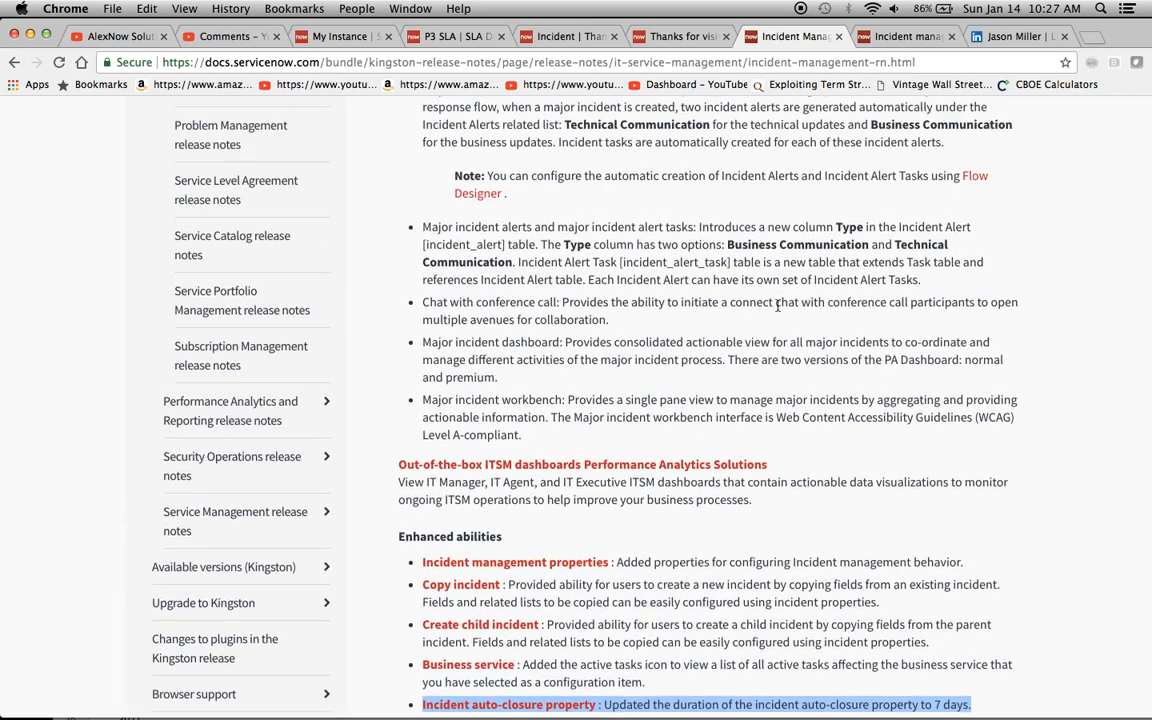
scroll(down, 3)
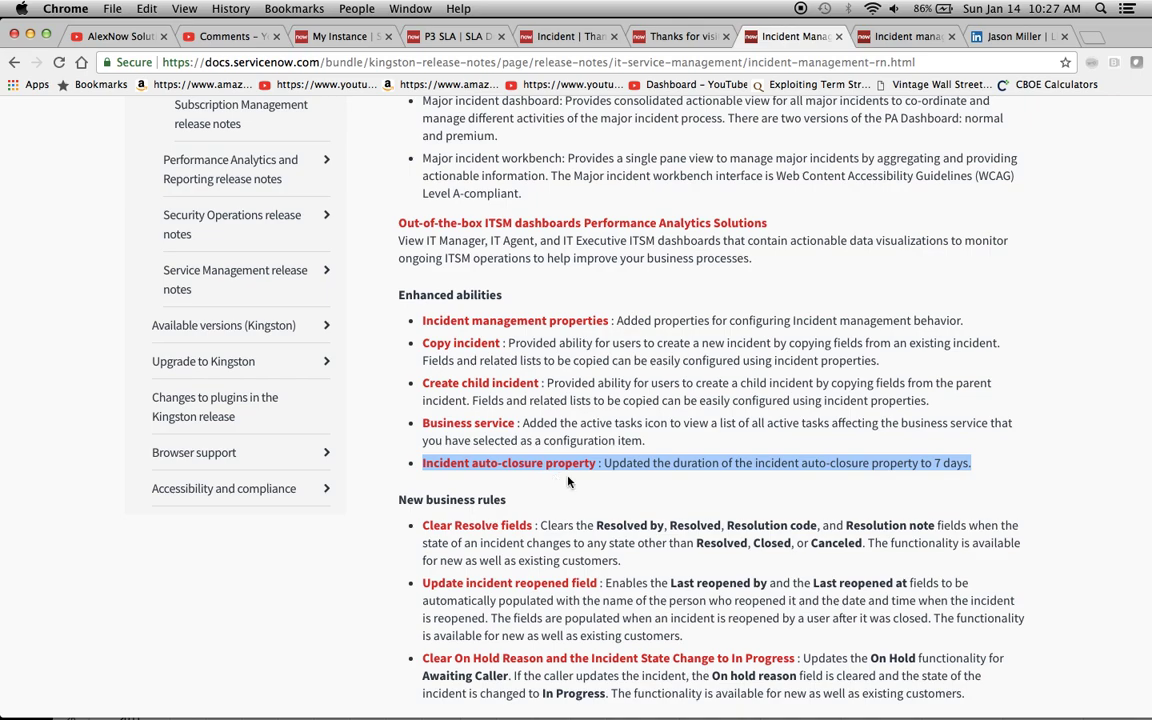
mouse_move(719, 492)
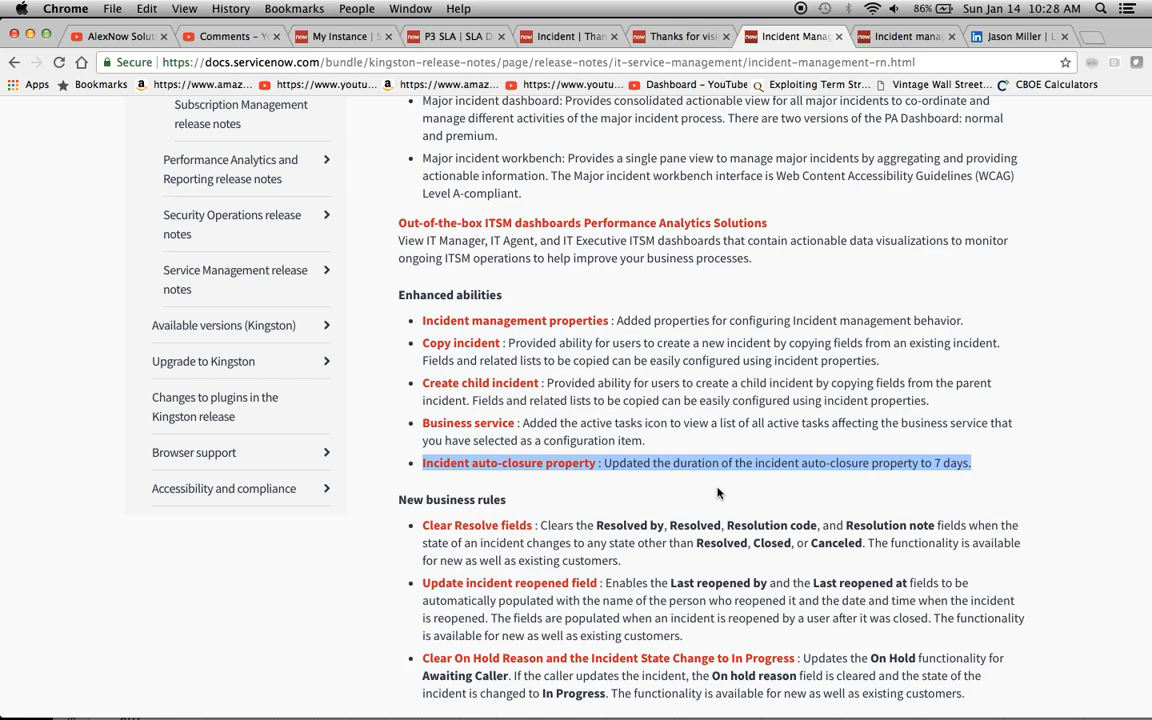
mouse_move(957, 480)
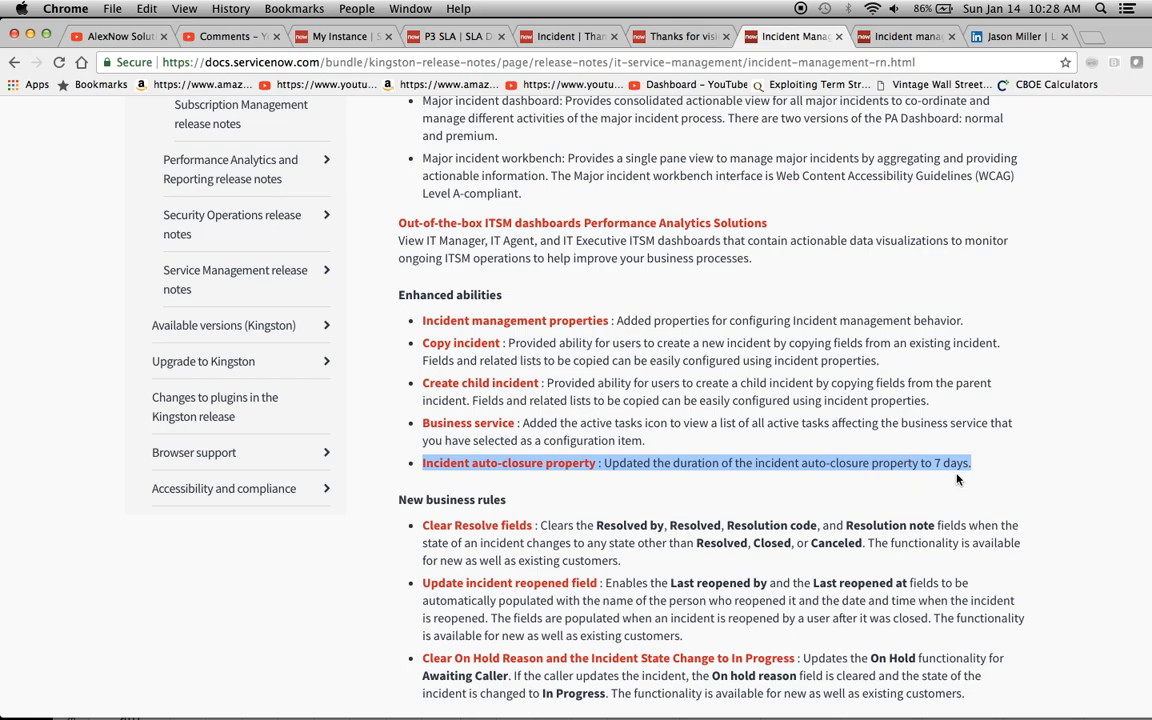
mouse_move(980, 470)
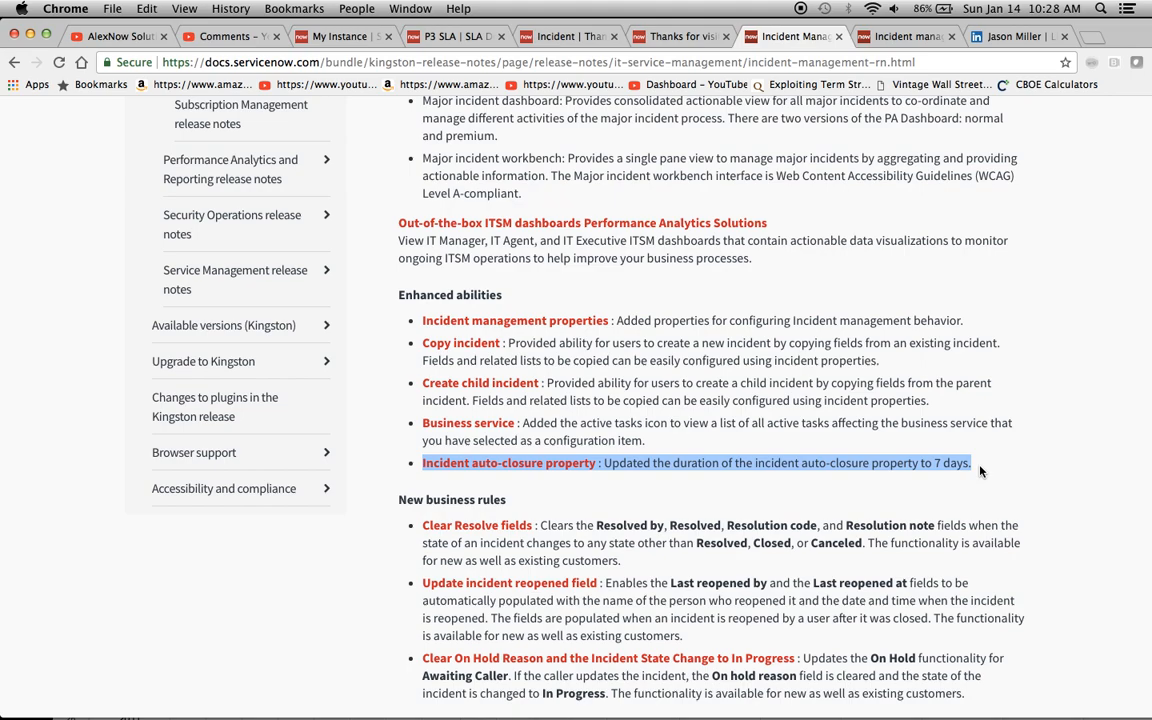
mouse_move(925, 133)
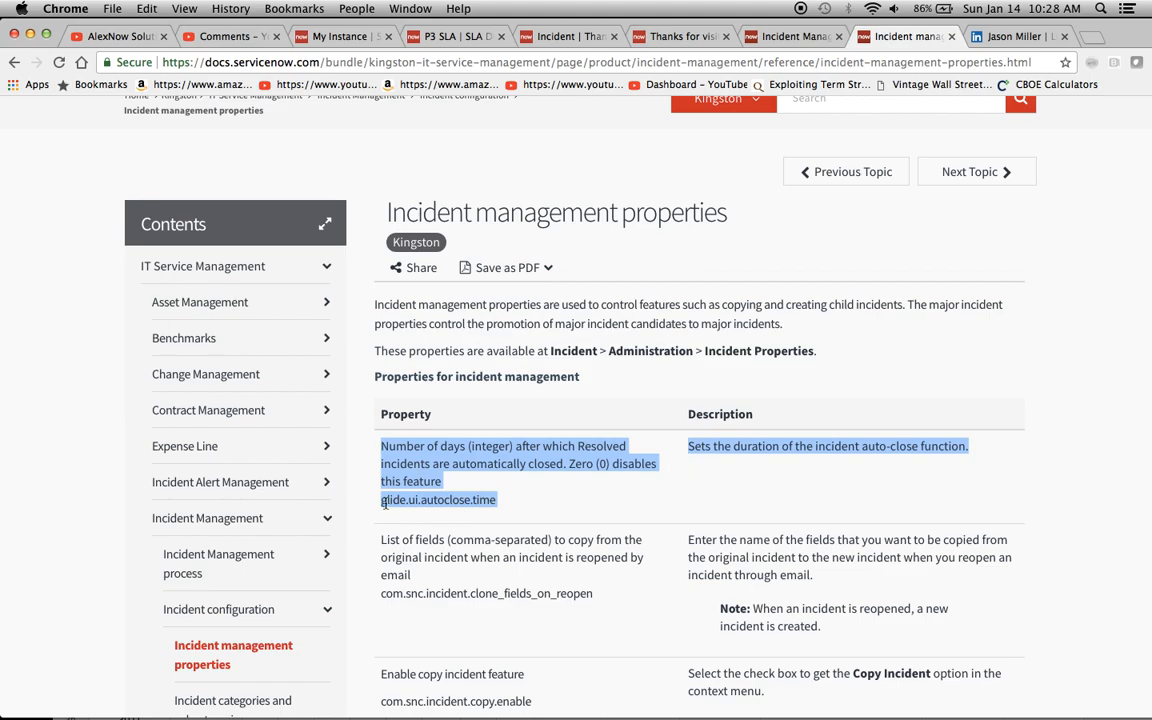
mouse_move(737, 468)
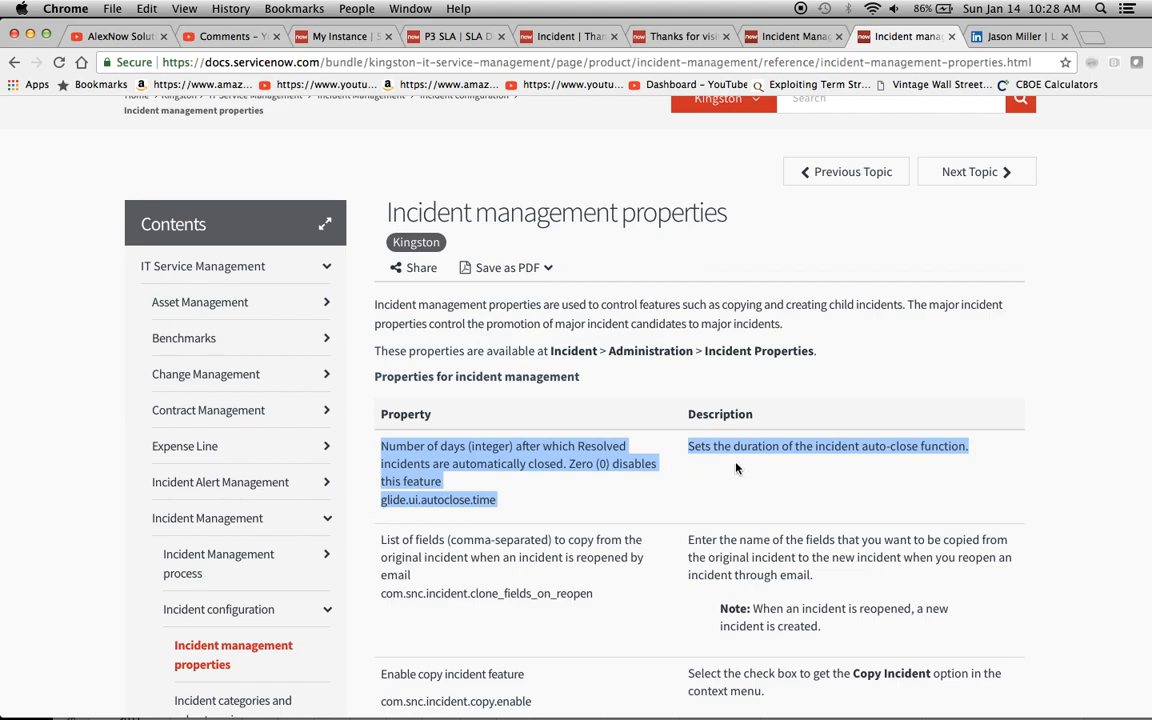
mouse_move(814, 460)
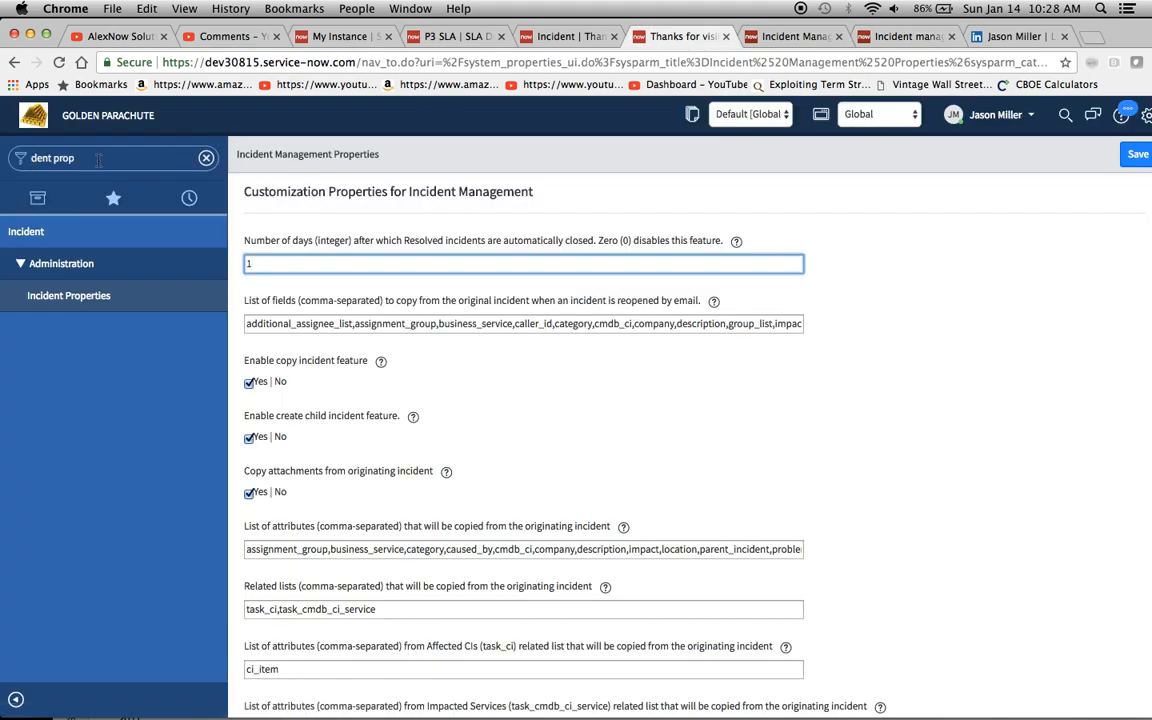
mouse_move(95, 306)
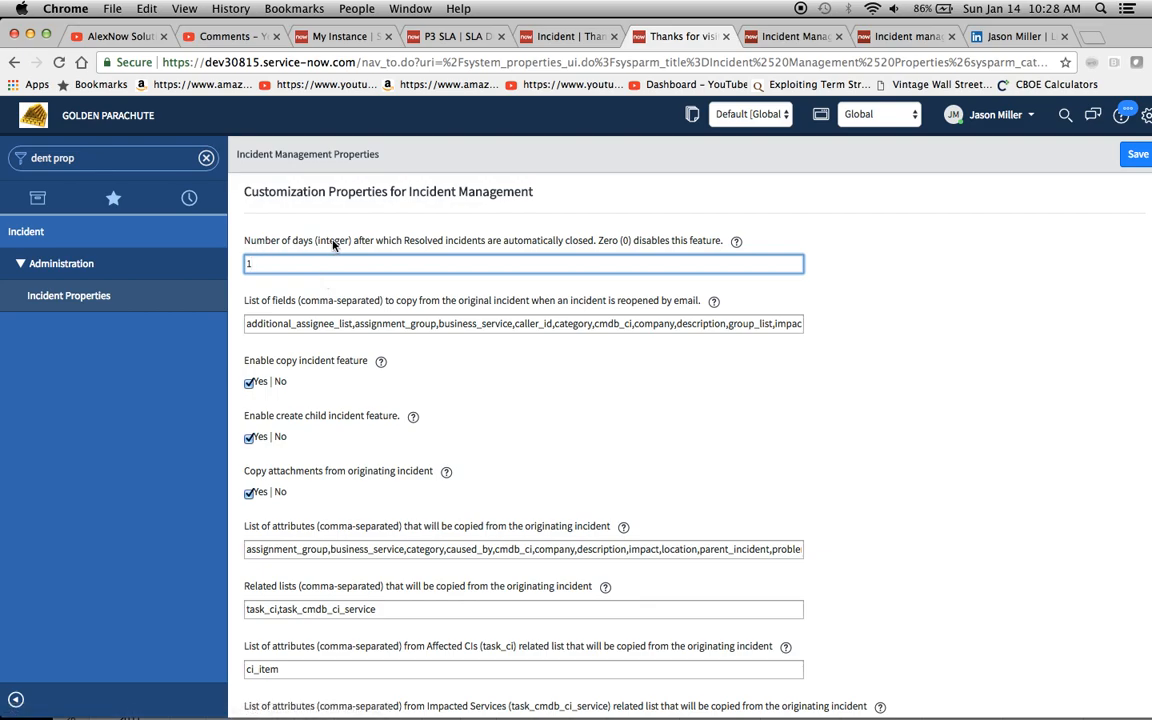
mouse_move(597, 252)
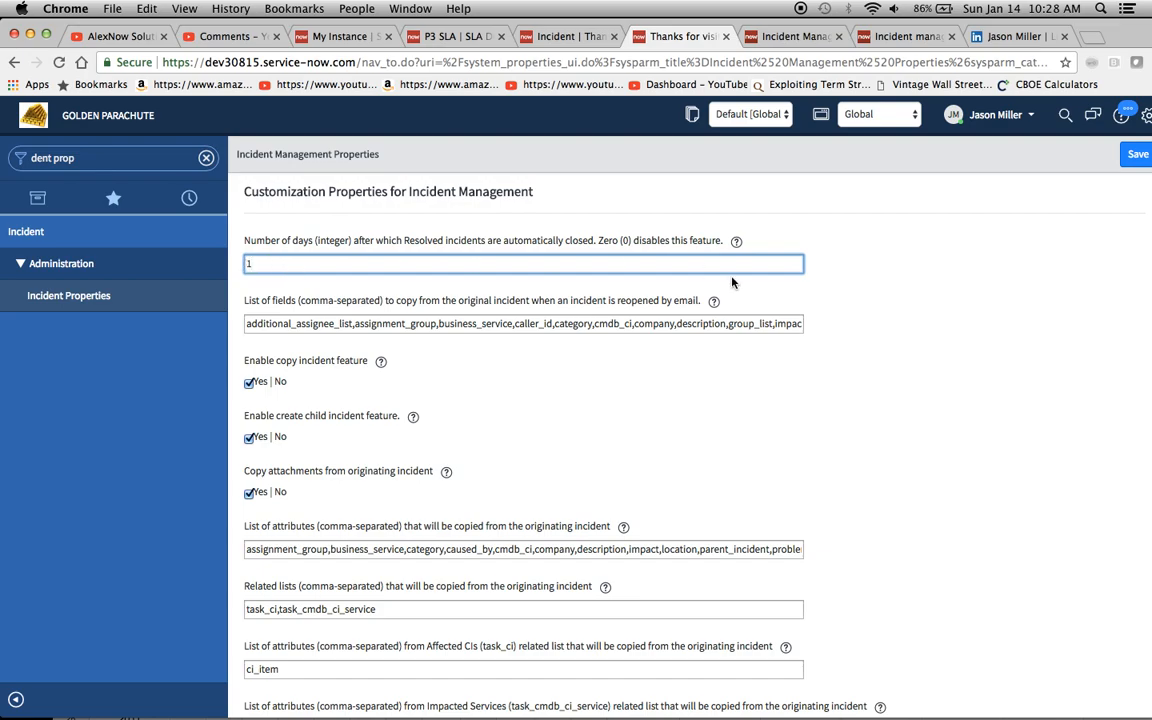
- Revisit the P3 SLA definition, then return to incident INC0011360
click(440, 36)
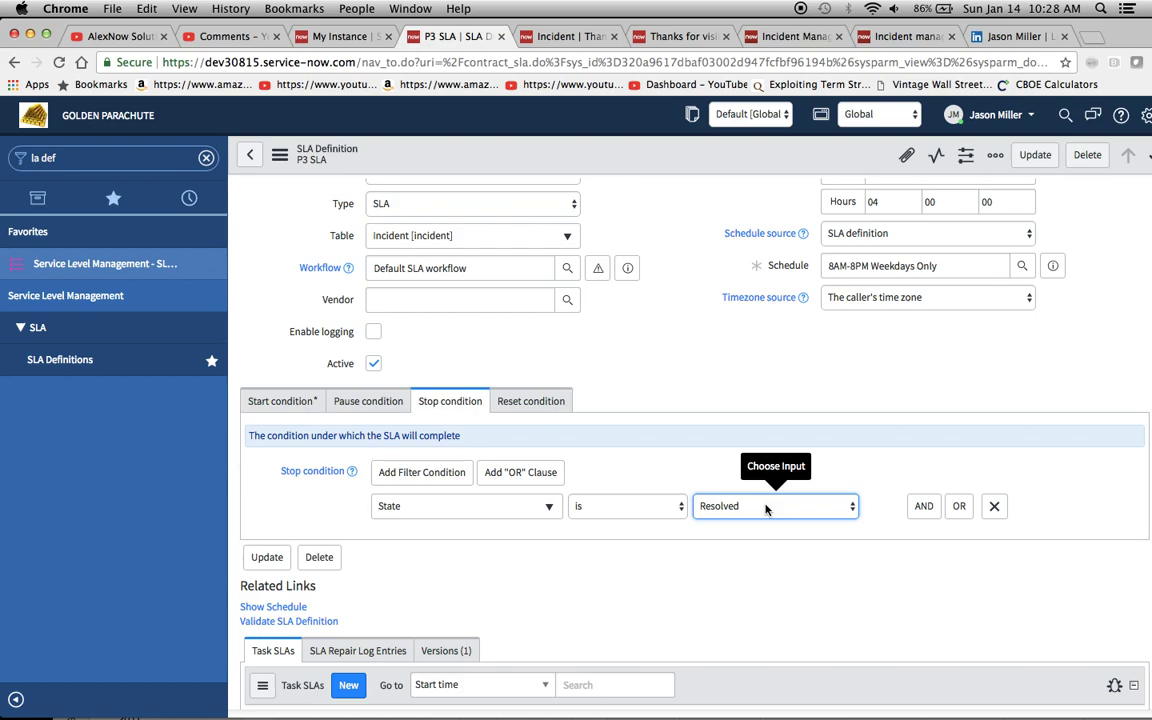
mouse_move(622, 135)
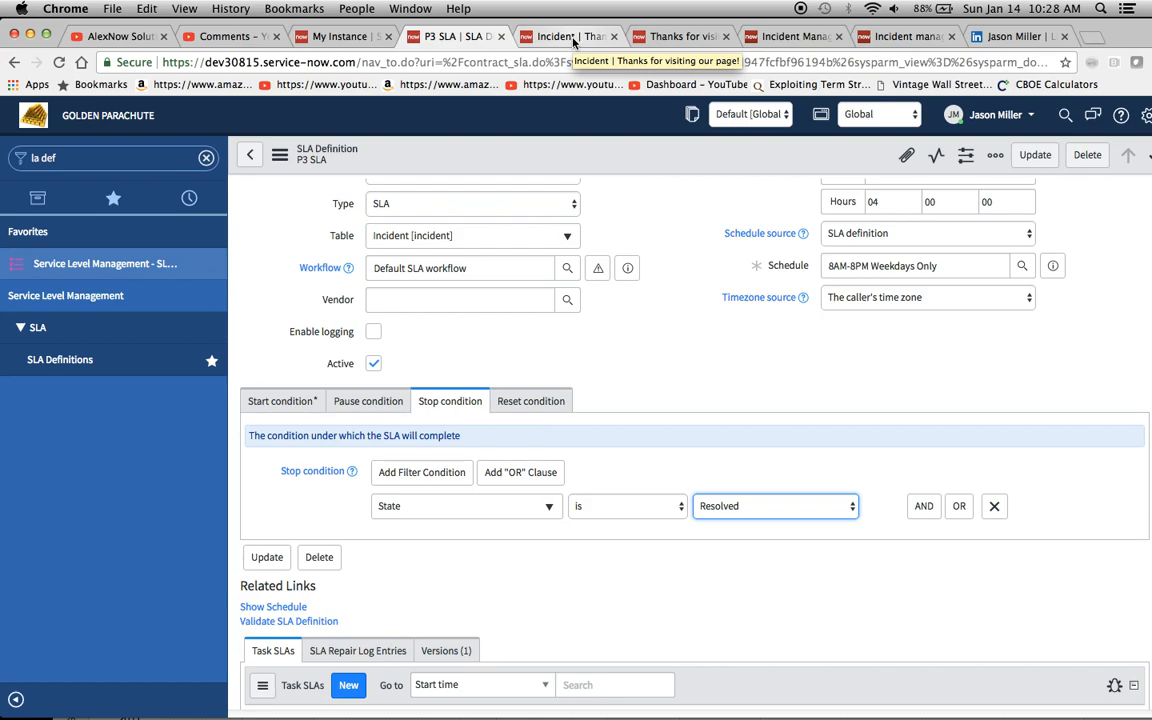
click(563, 37)
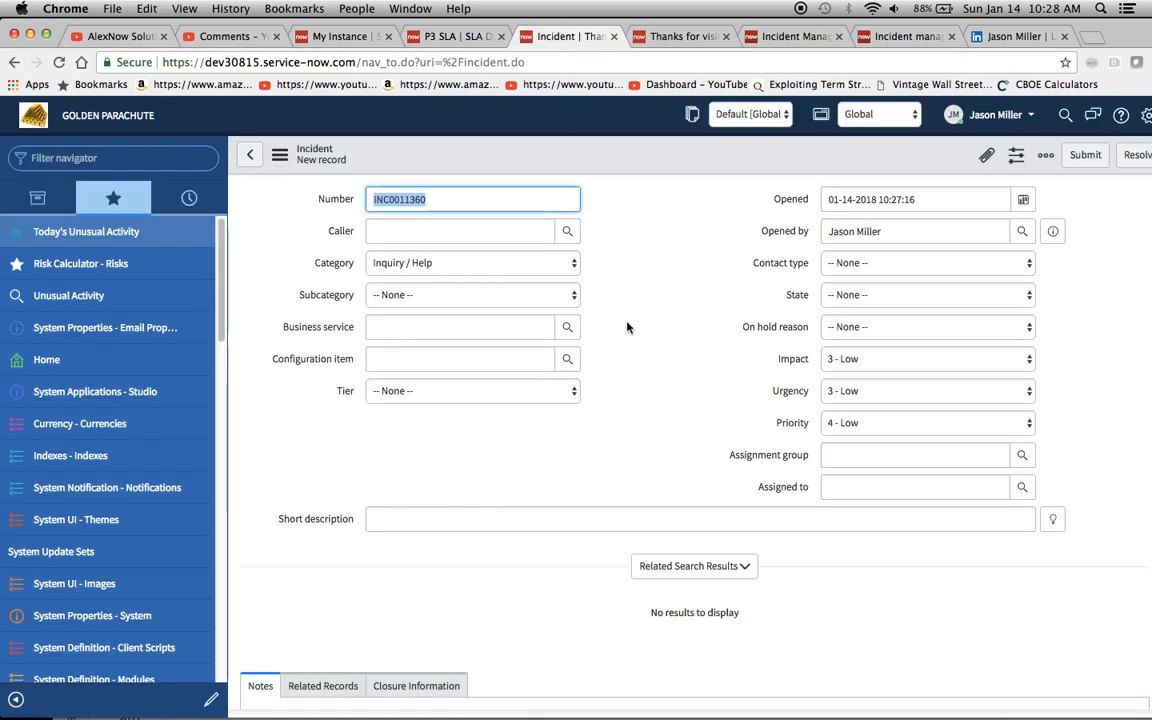
- Set impact to 2 - Medium and urgency to 1 - High, raising priority to 2 - High
scroll(down, 3)
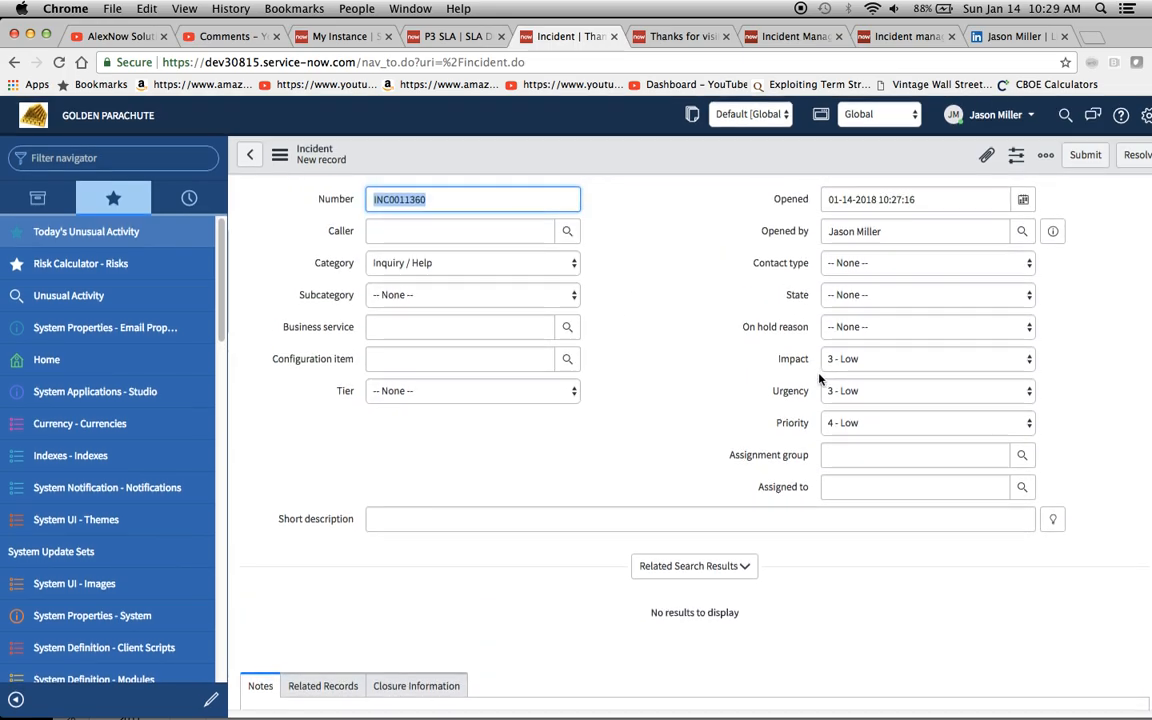
mouse_move(895, 371)
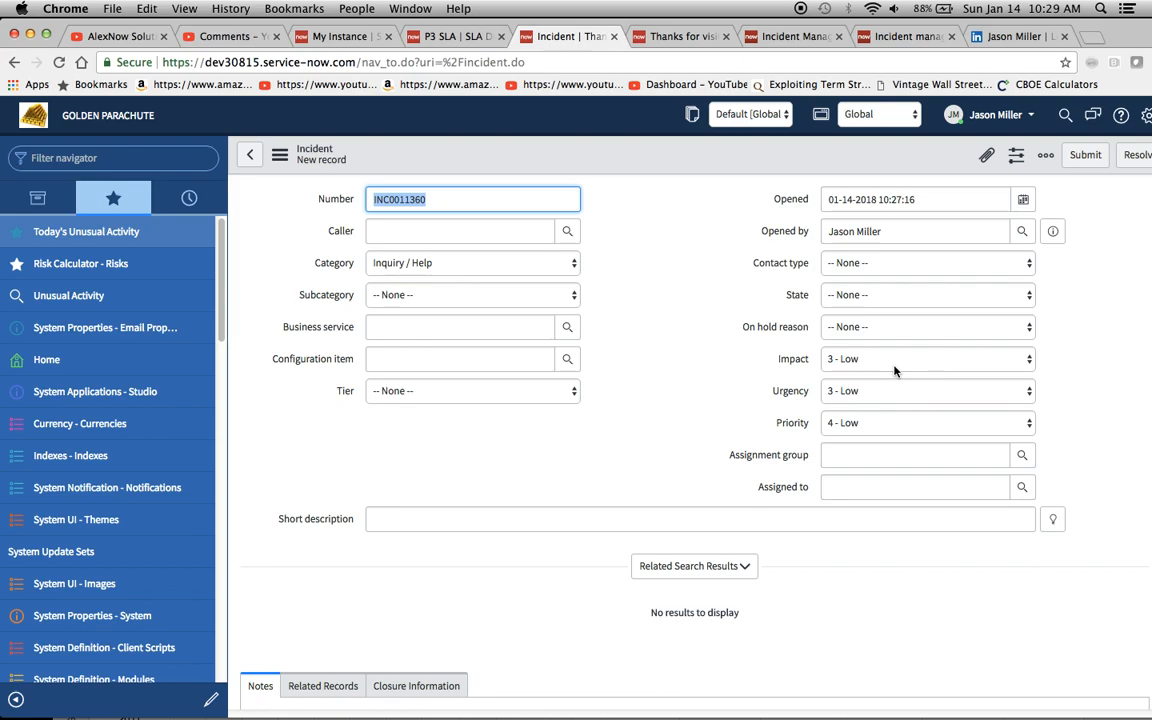
click(927, 358)
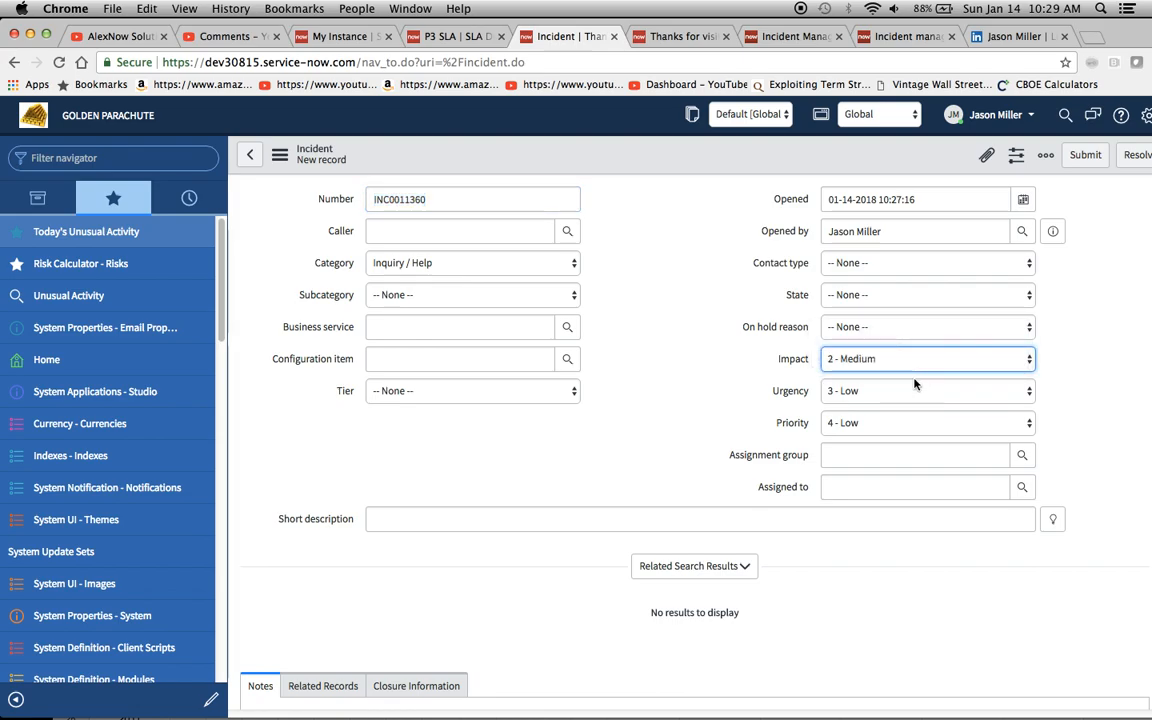
click(926, 358)
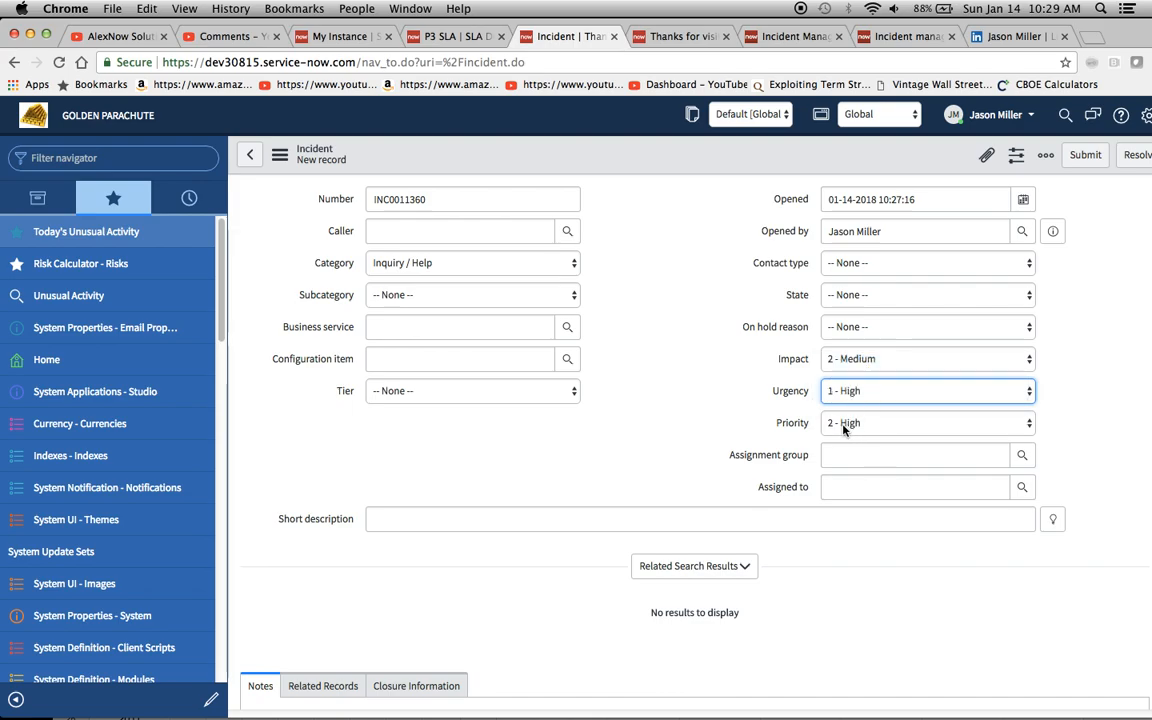
mouse_move(852, 431)
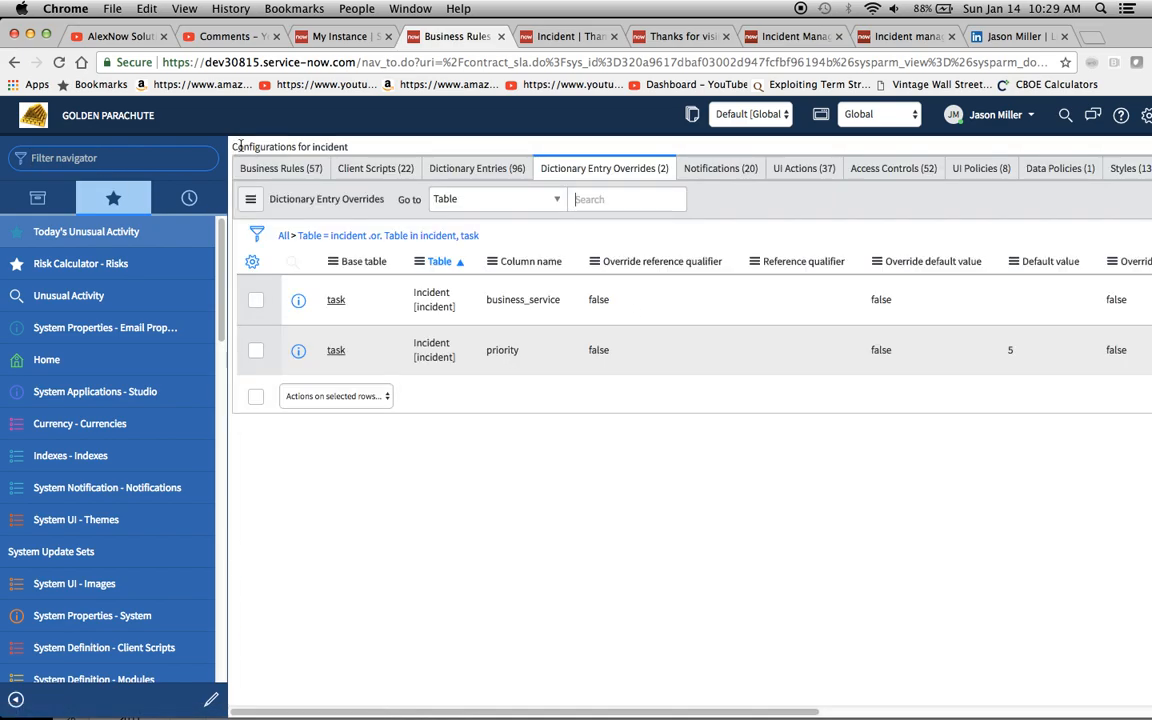
- Browse the Dictionary Entry Overrides list, opening and closing the Go to field choices unchanged
click(280, 168)
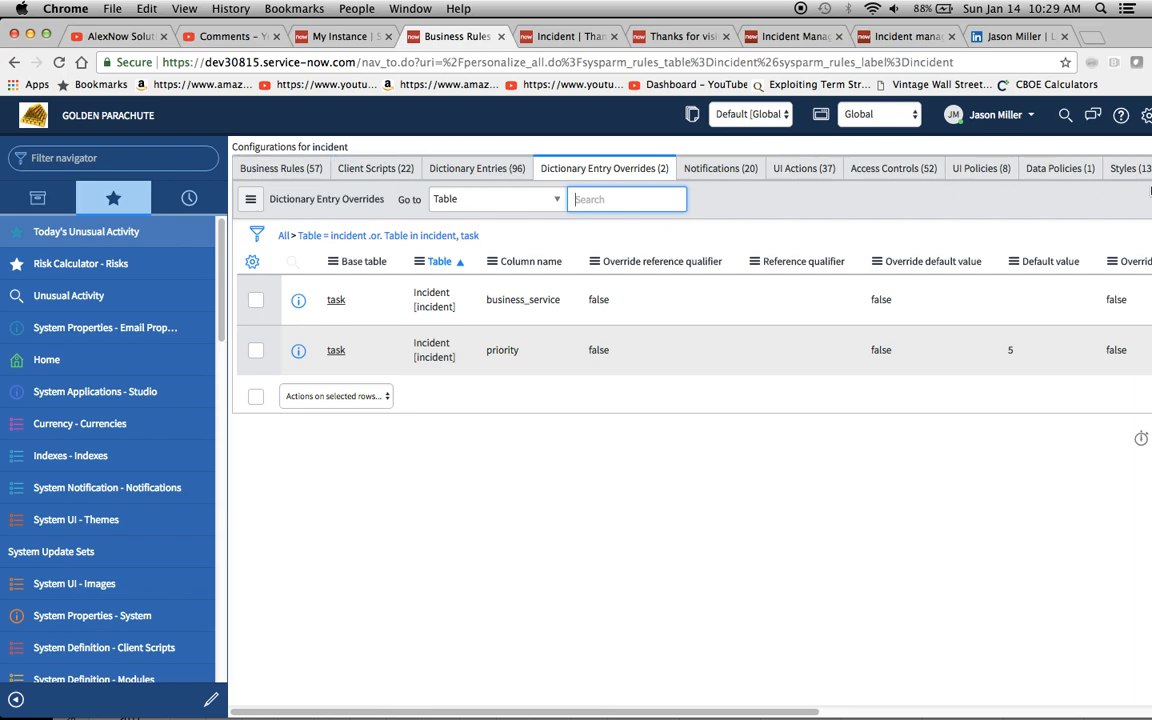
scroll(right, 3)
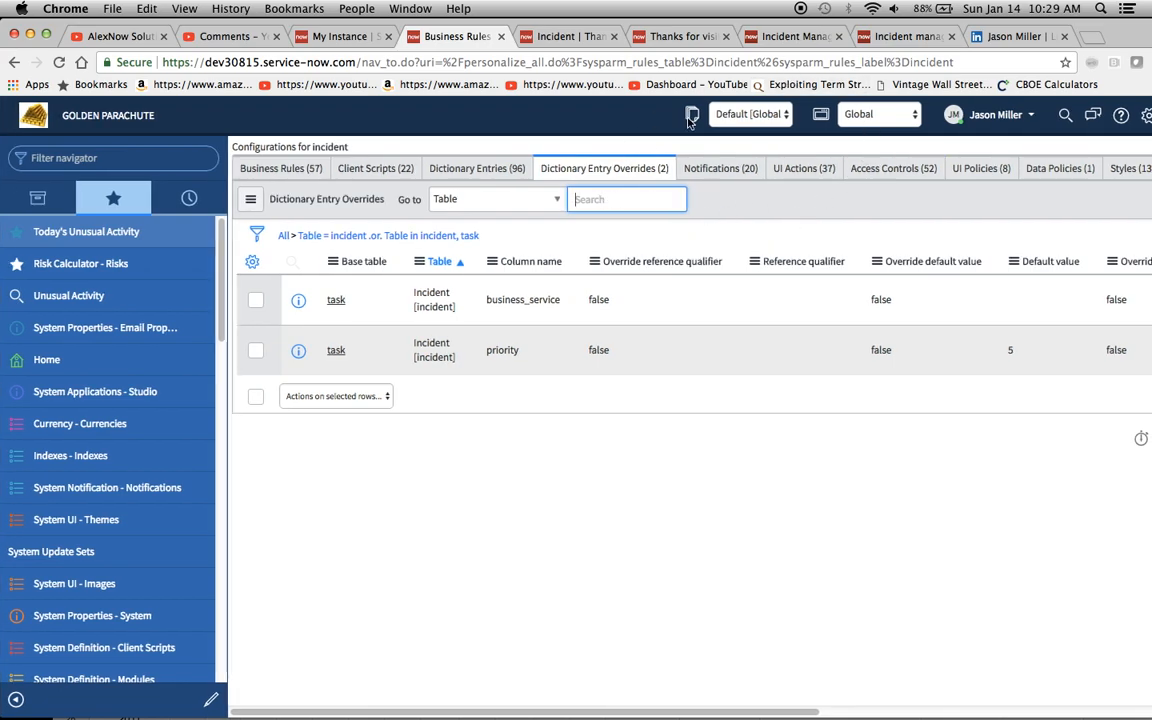
click(495, 198)
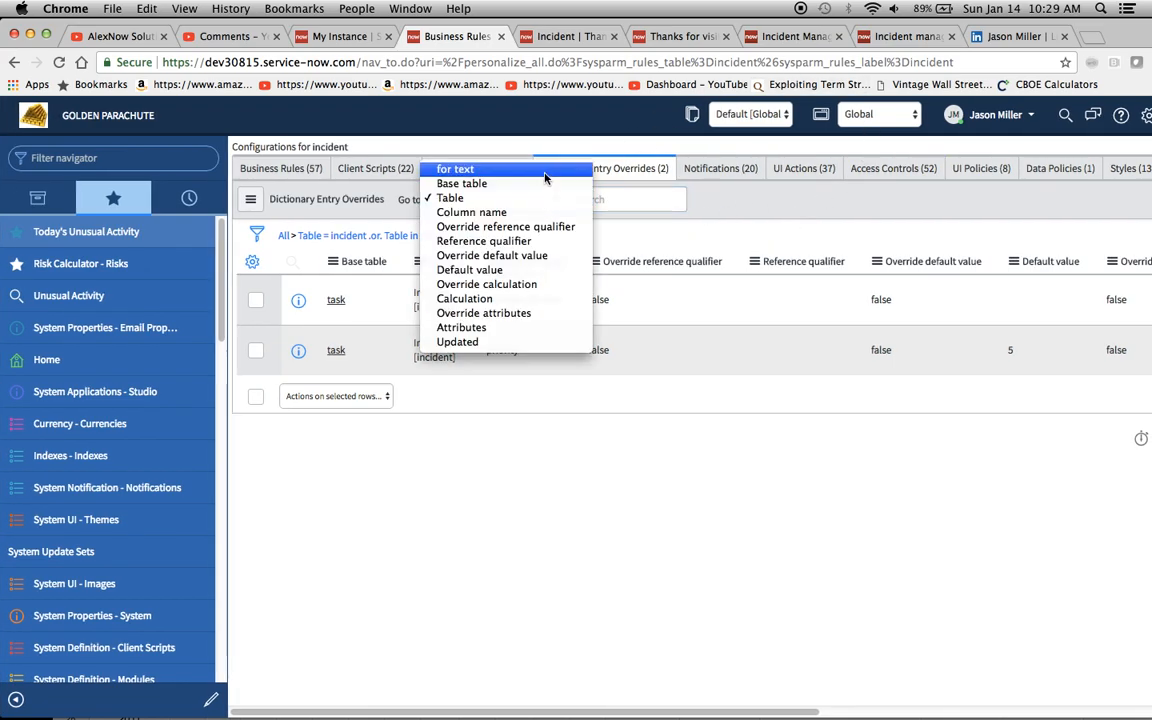
click(451, 197)
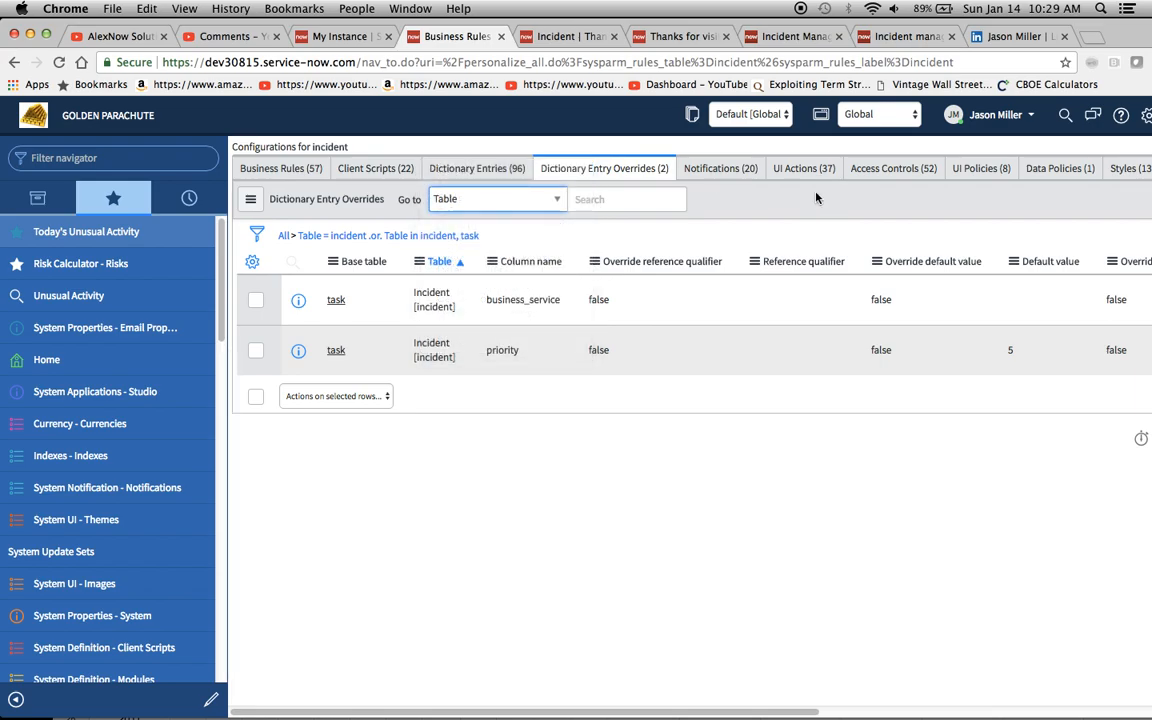
mouse_move(381, 327)
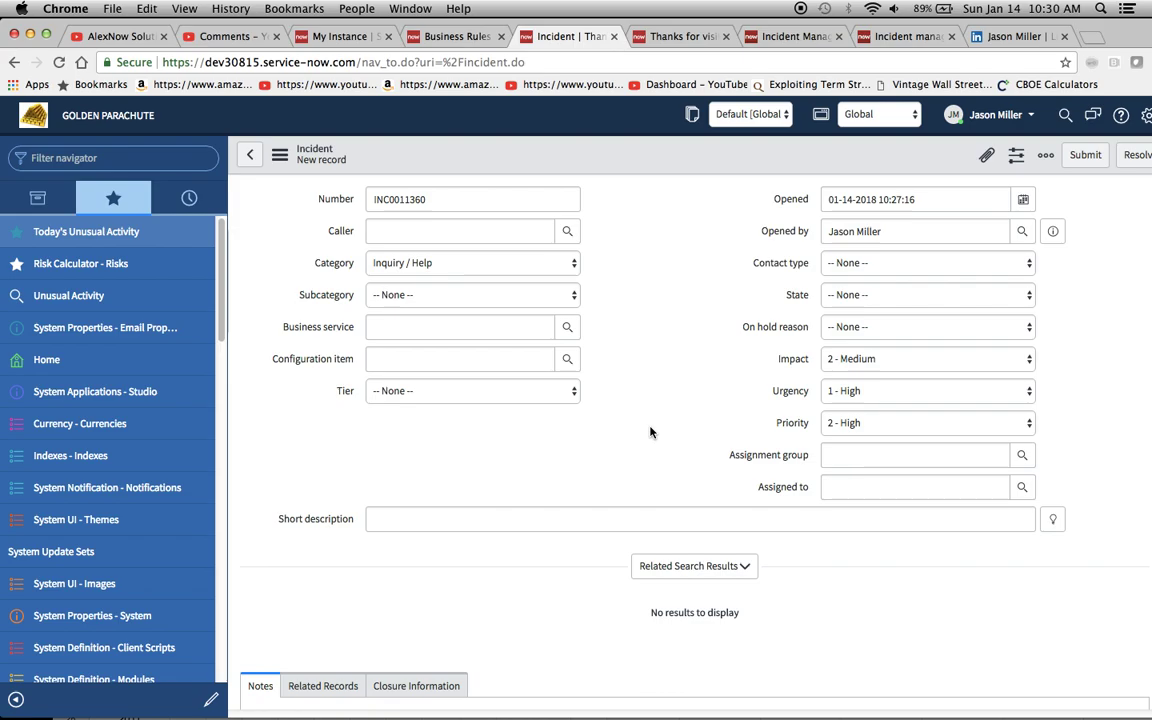
mouse_move(822, 423)
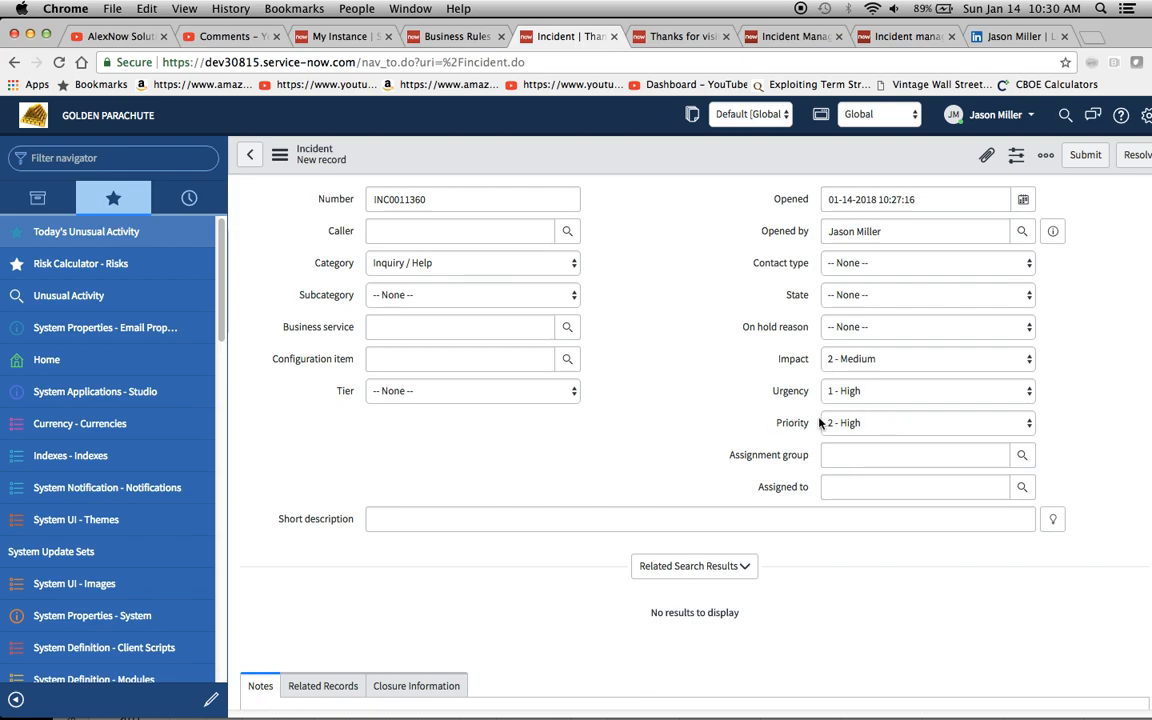
- Save INC0011360 at priority 2 - High and check its P2 SLA in progress
scroll(down, 3)
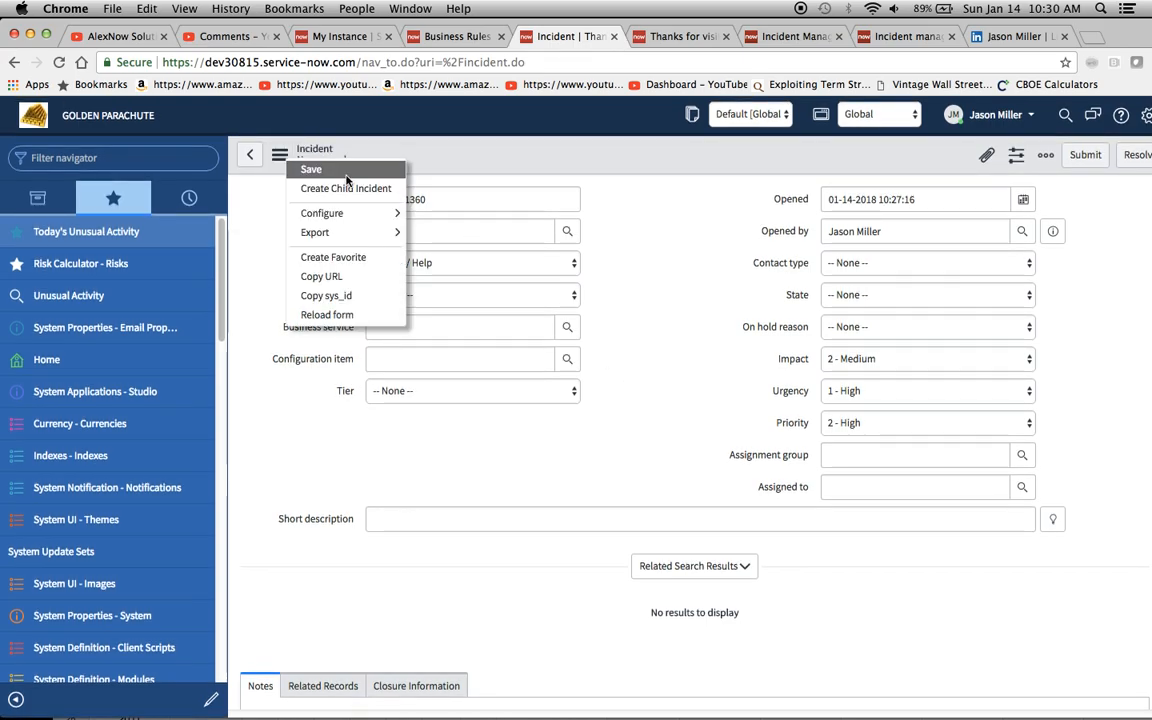
click(311, 169)
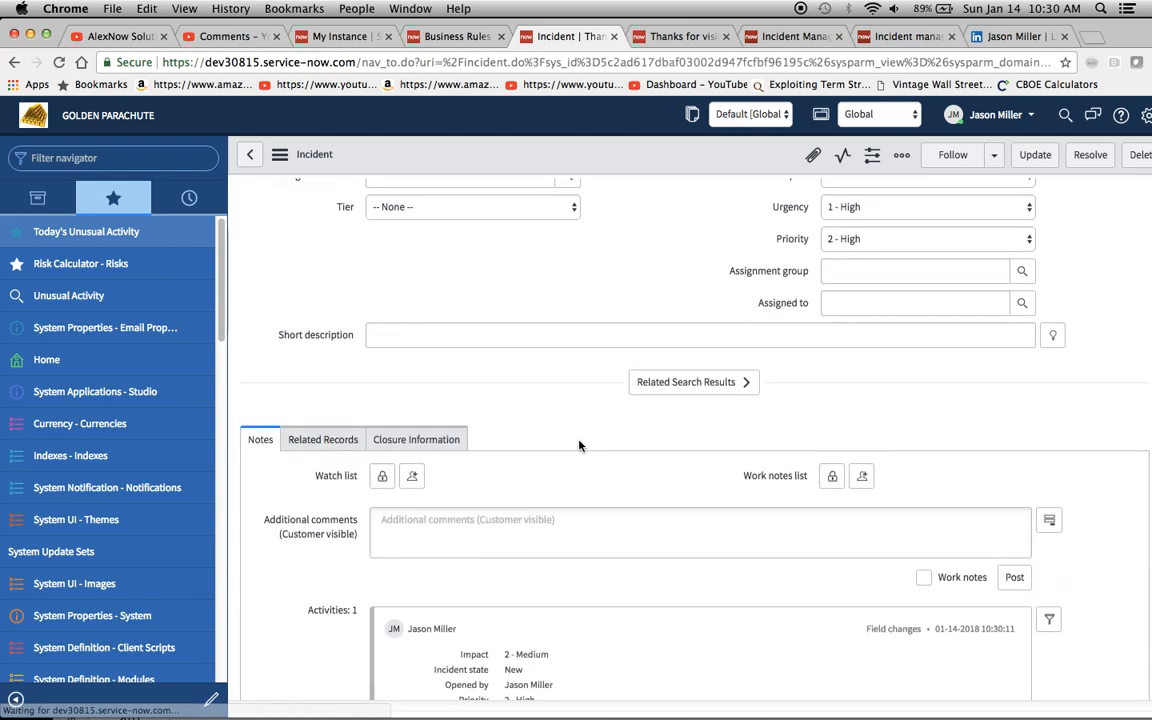
scroll(down, 3)
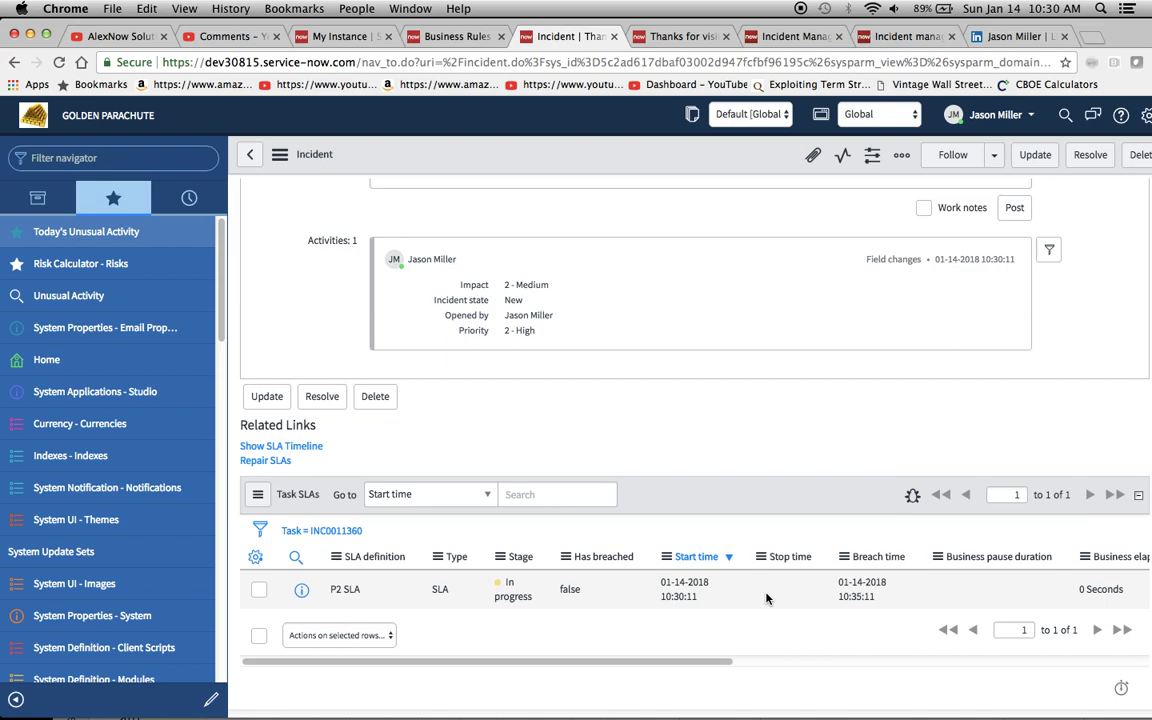
mouse_move(623, 609)
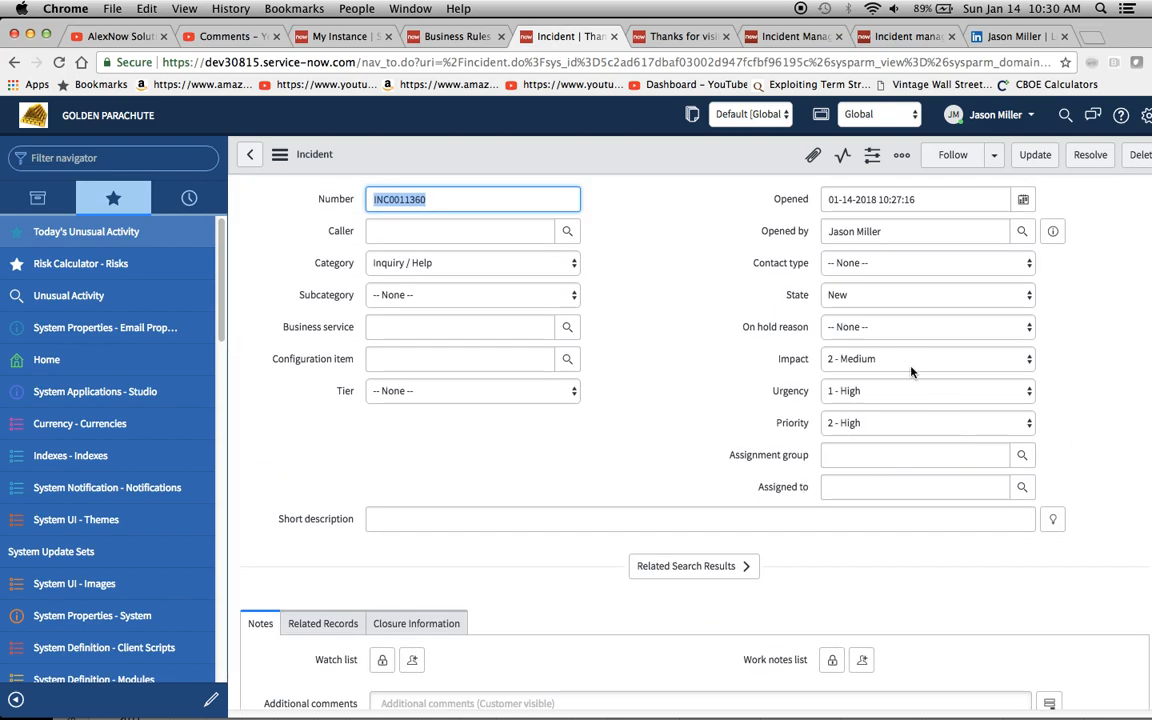
- Set impact to 3 - Low and urgency to 2 - Medium, dropping priority to 4 - Low
click(927, 358)
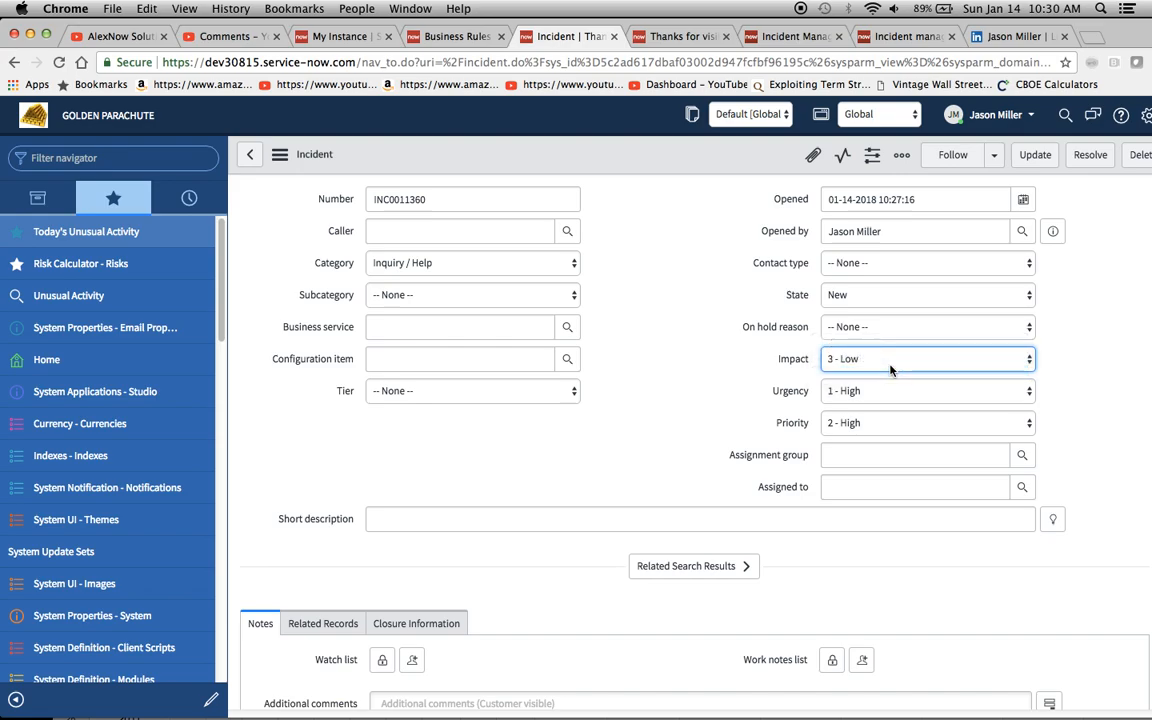
click(927, 423)
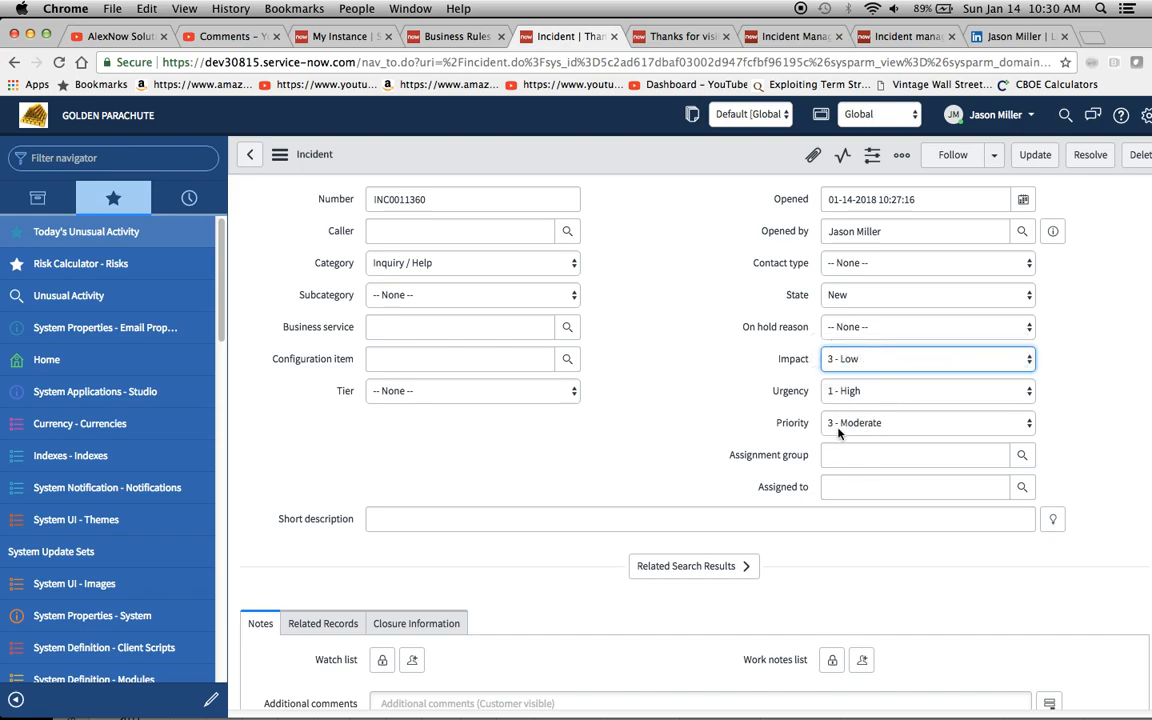
click(927, 391)
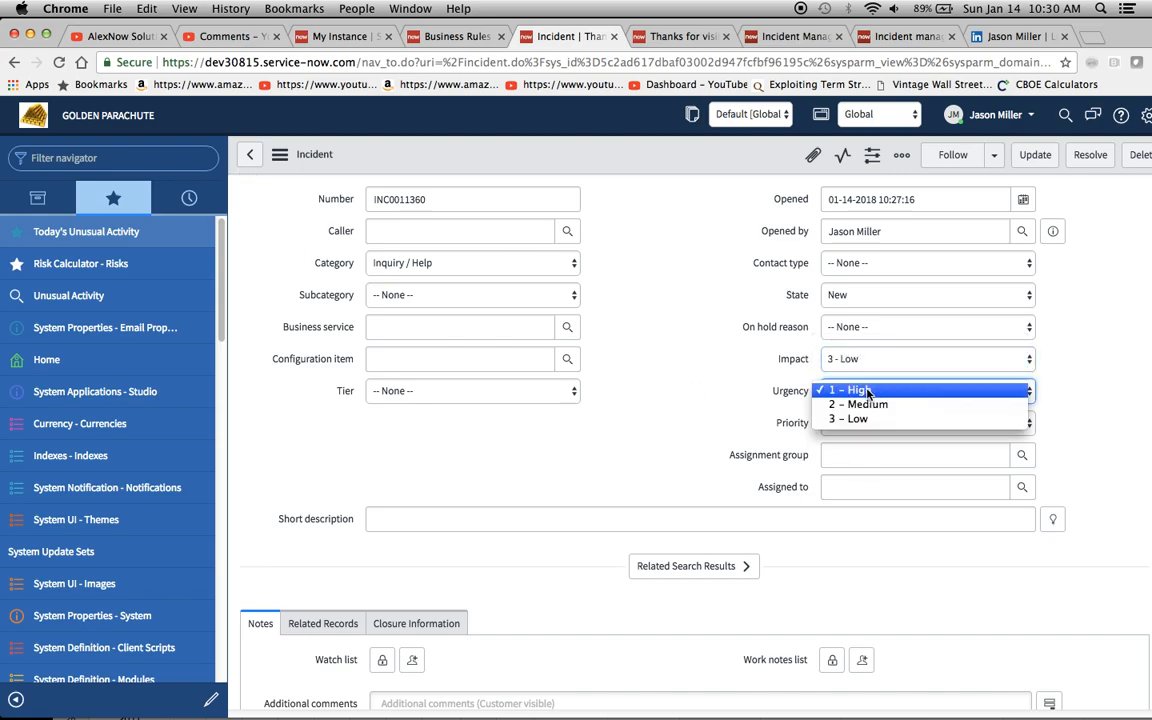
click(847, 418)
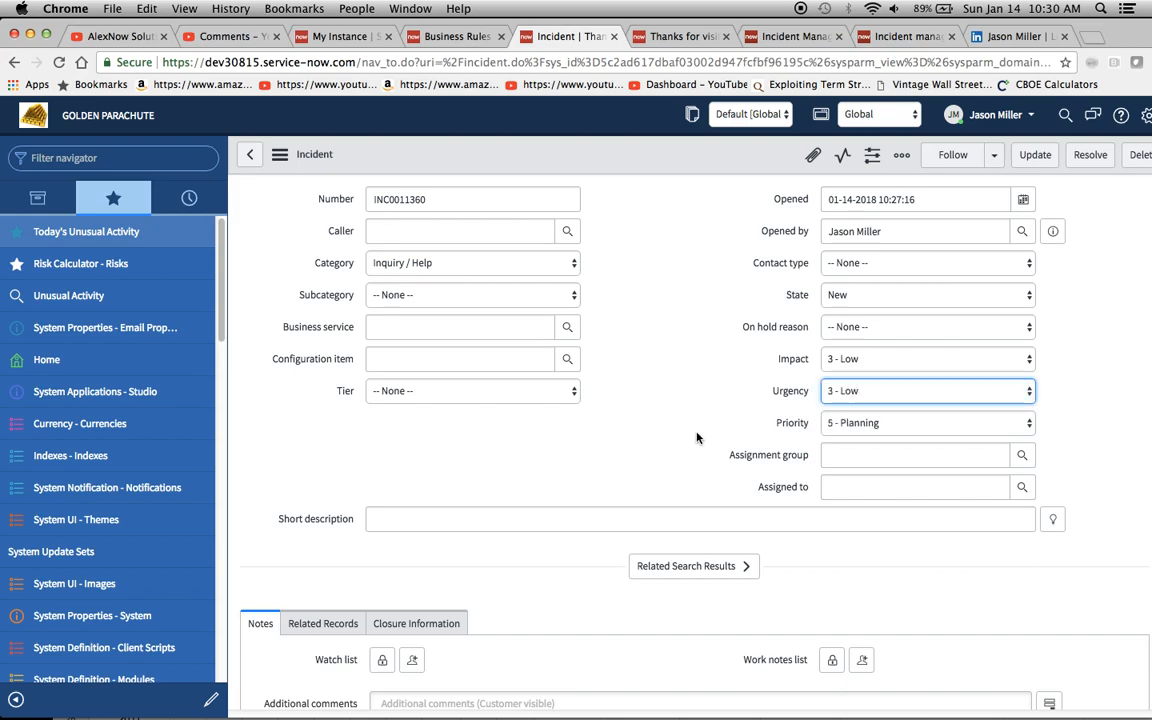
click(927, 391)
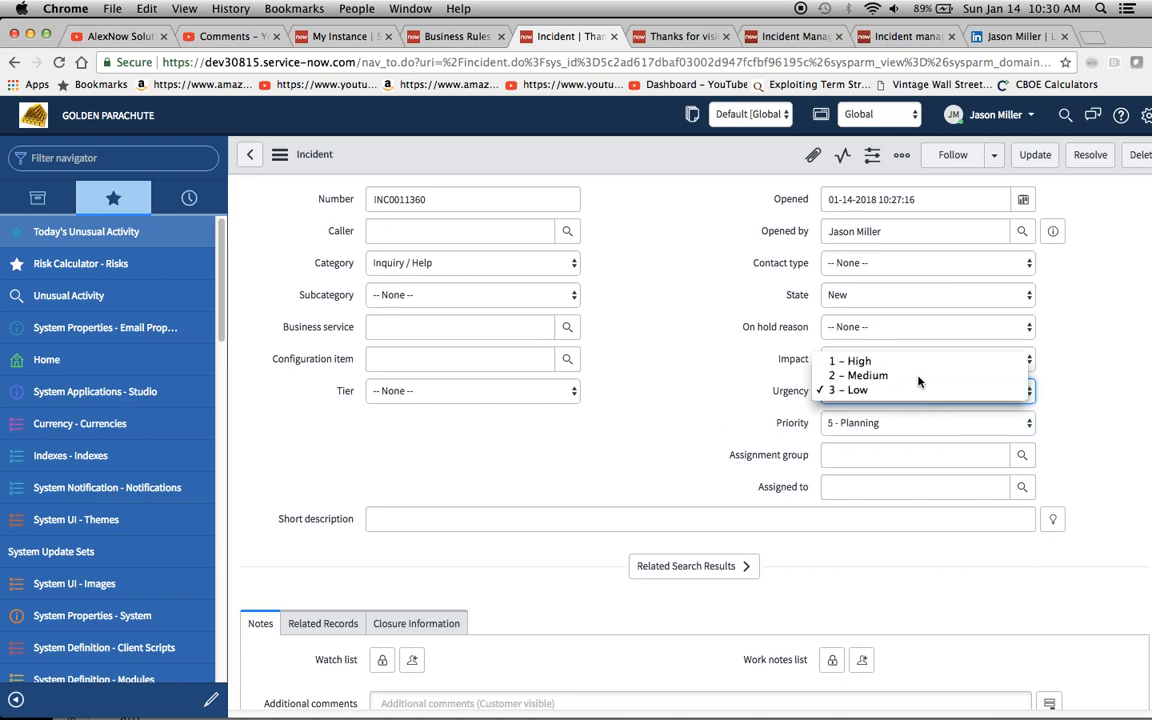
click(854, 389)
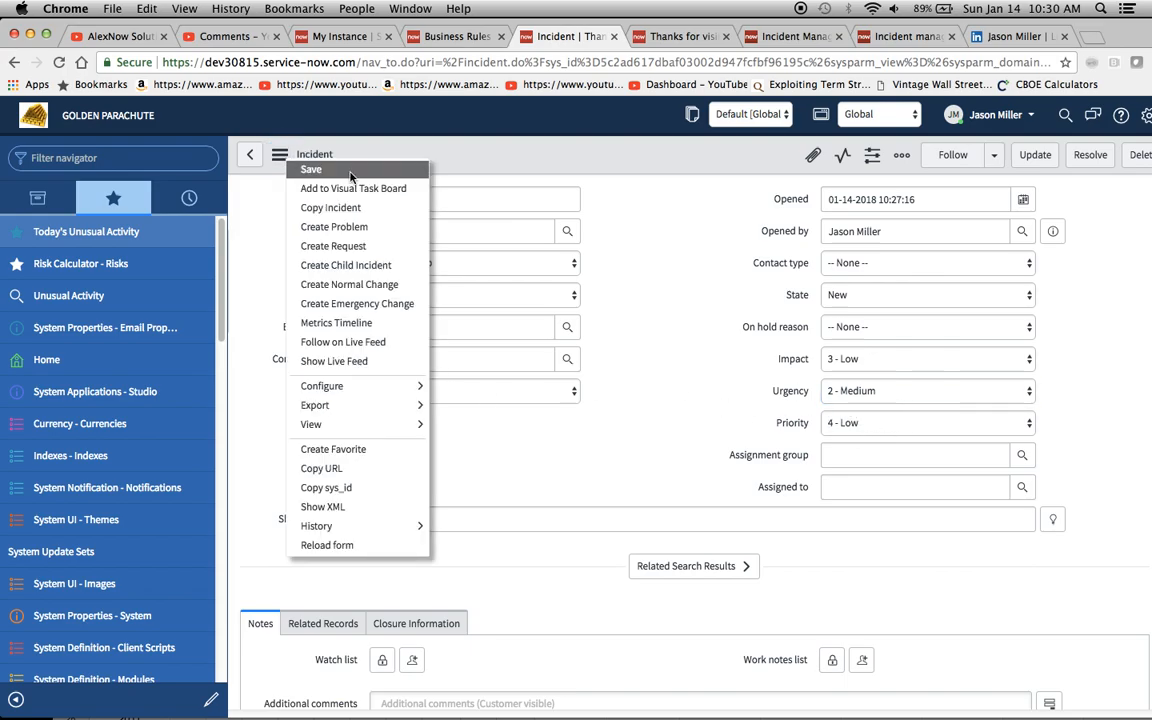
- Save the incident and review Task SLAs: P2 cancelled, P3 and P4 in progress
click(280, 154)
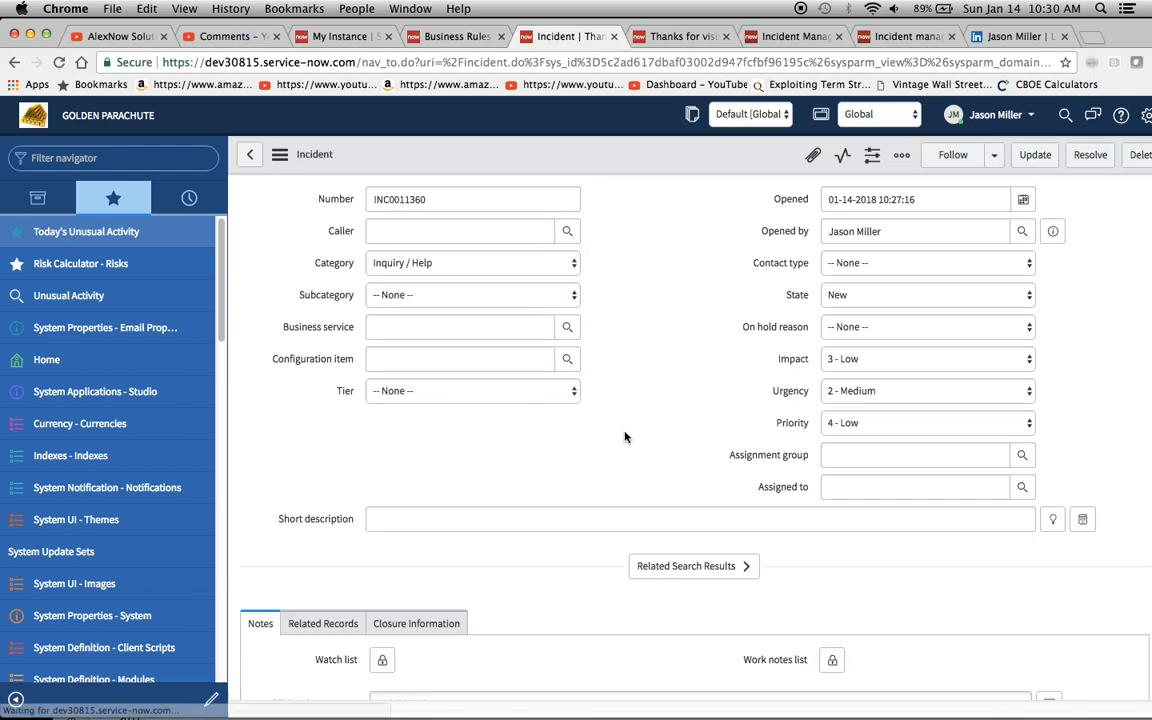
scroll(down, 3)
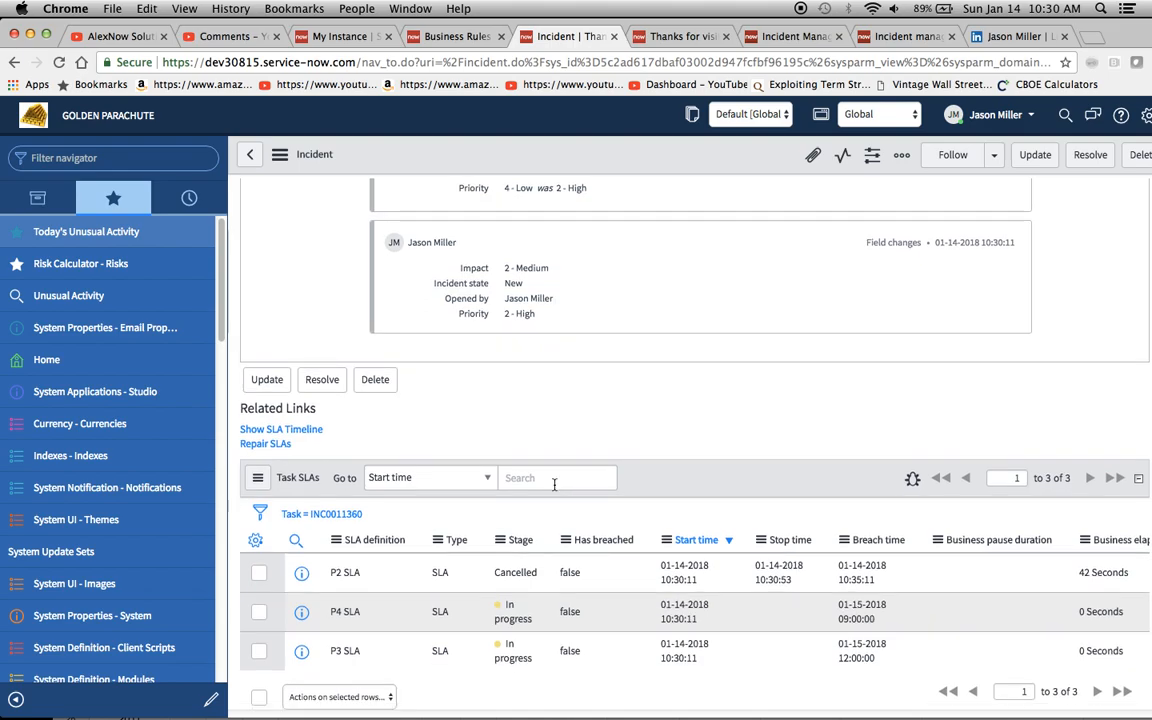
scroll(down, 3)
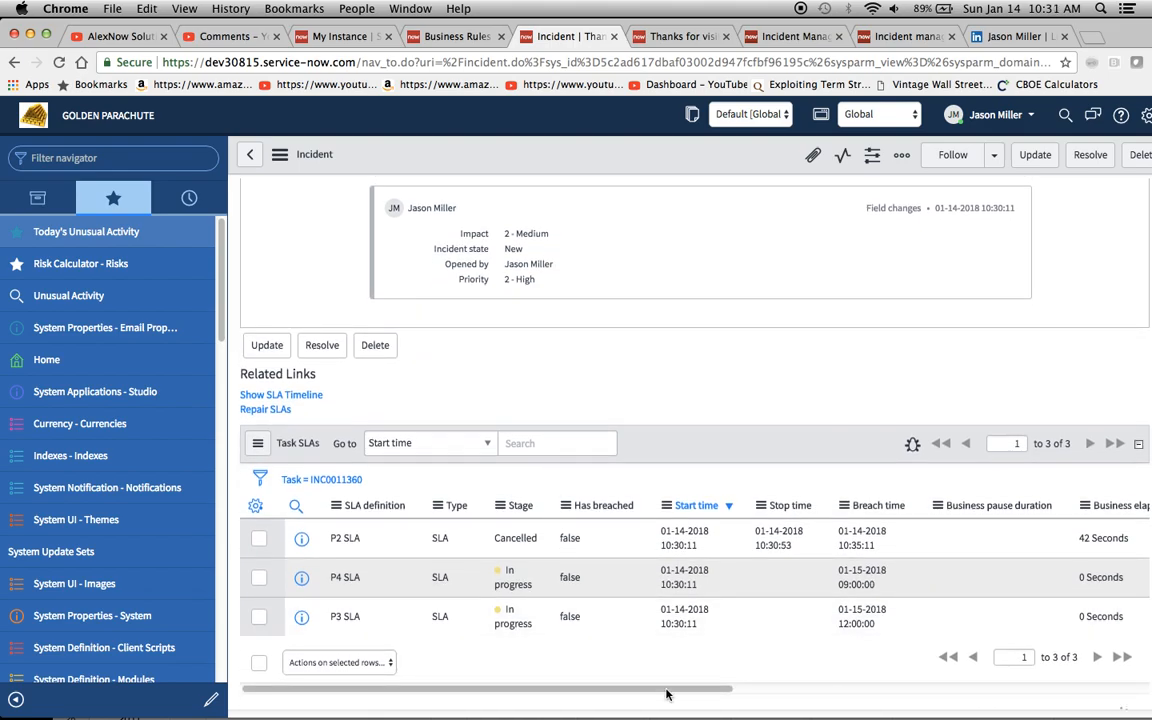
mouse_move(475, 628)
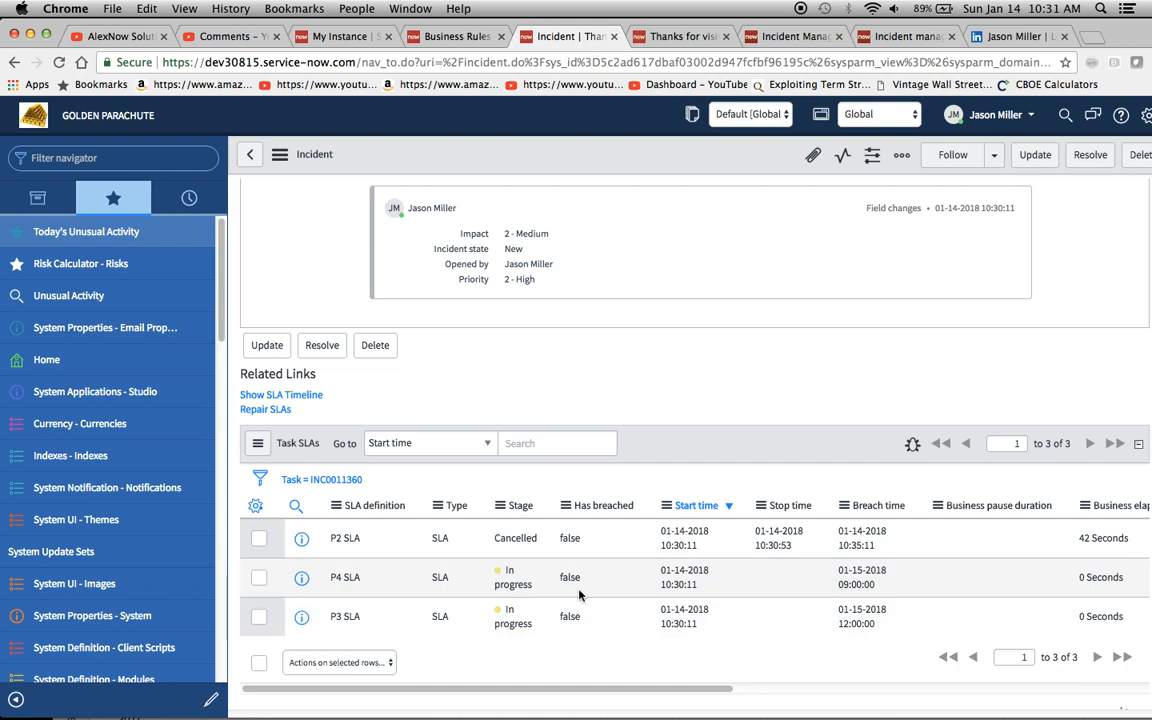
mouse_move(782, 595)
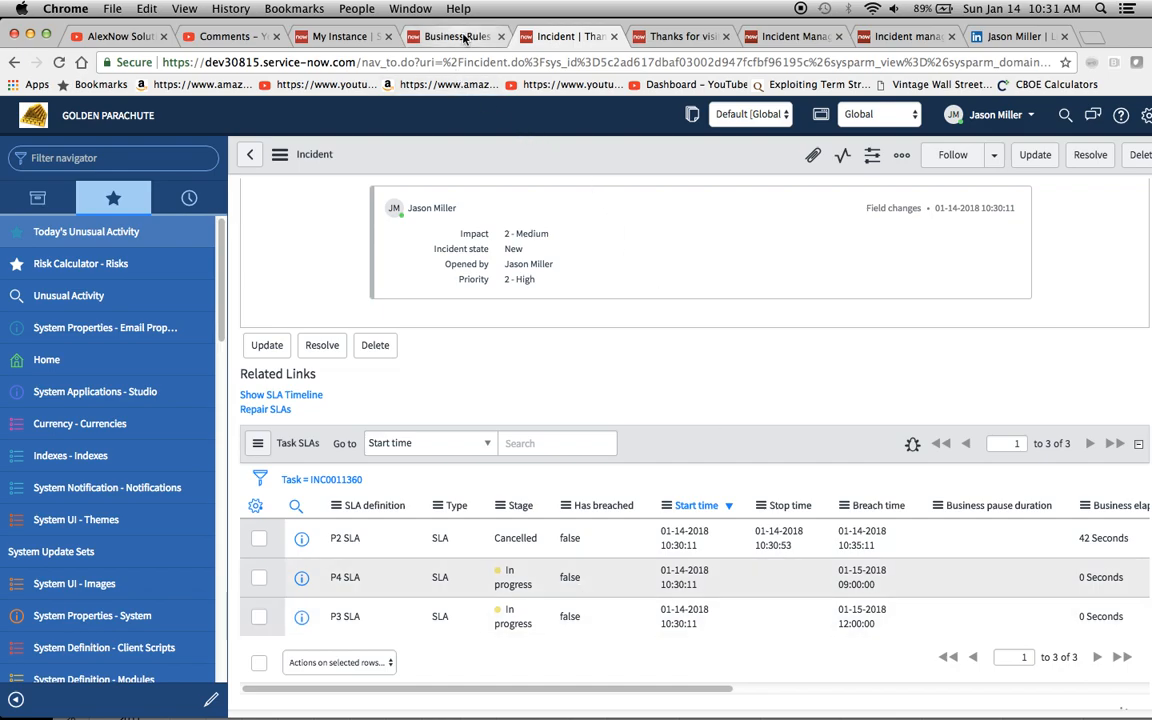
- Set the P3 SLA definition's start condition to Priority is 3 - Moderate, then return to INC0011360
click(462, 34)
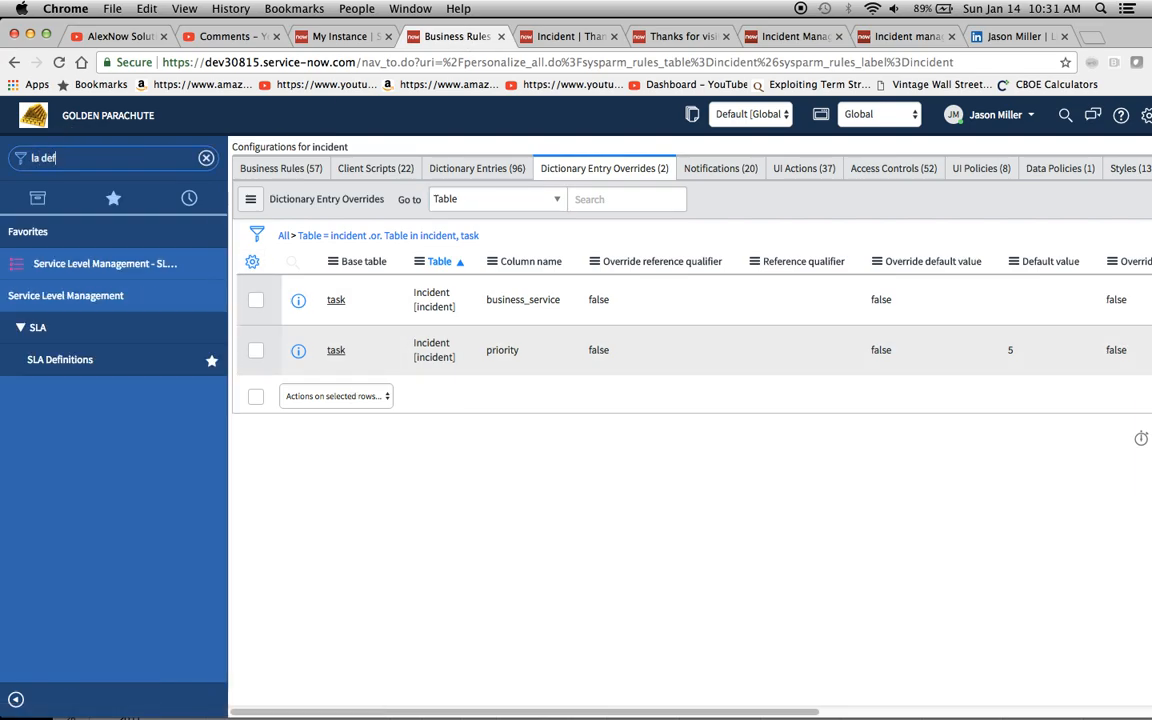
click(60, 359)
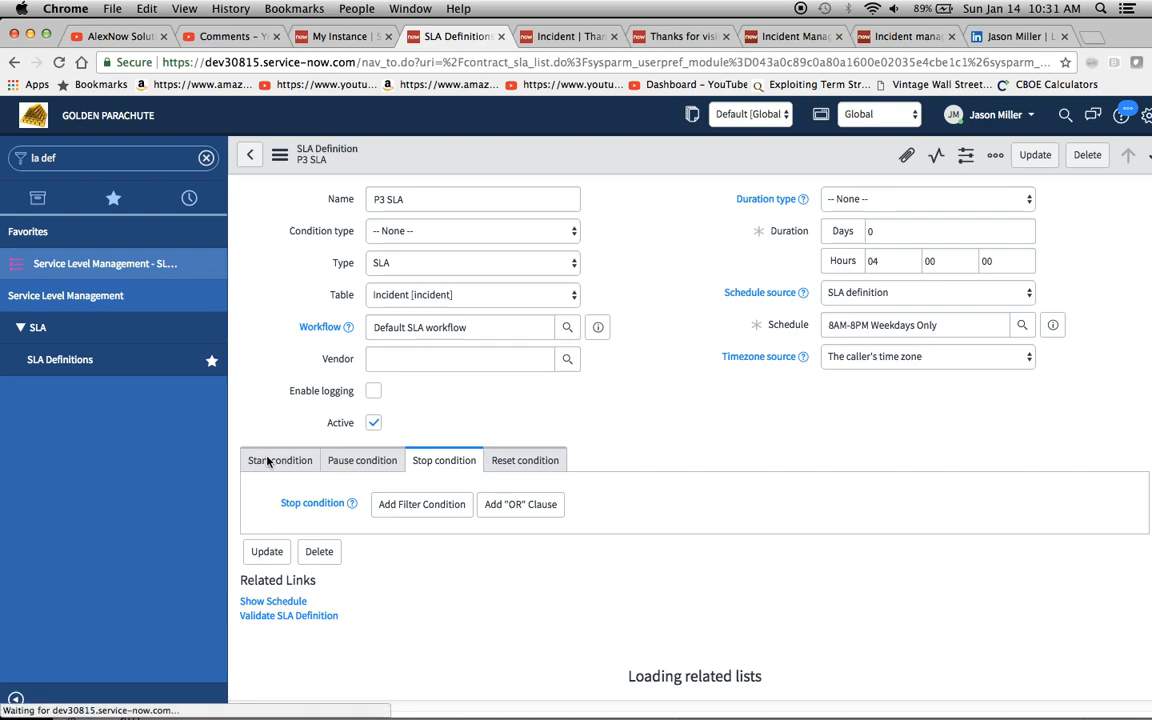
click(279, 460)
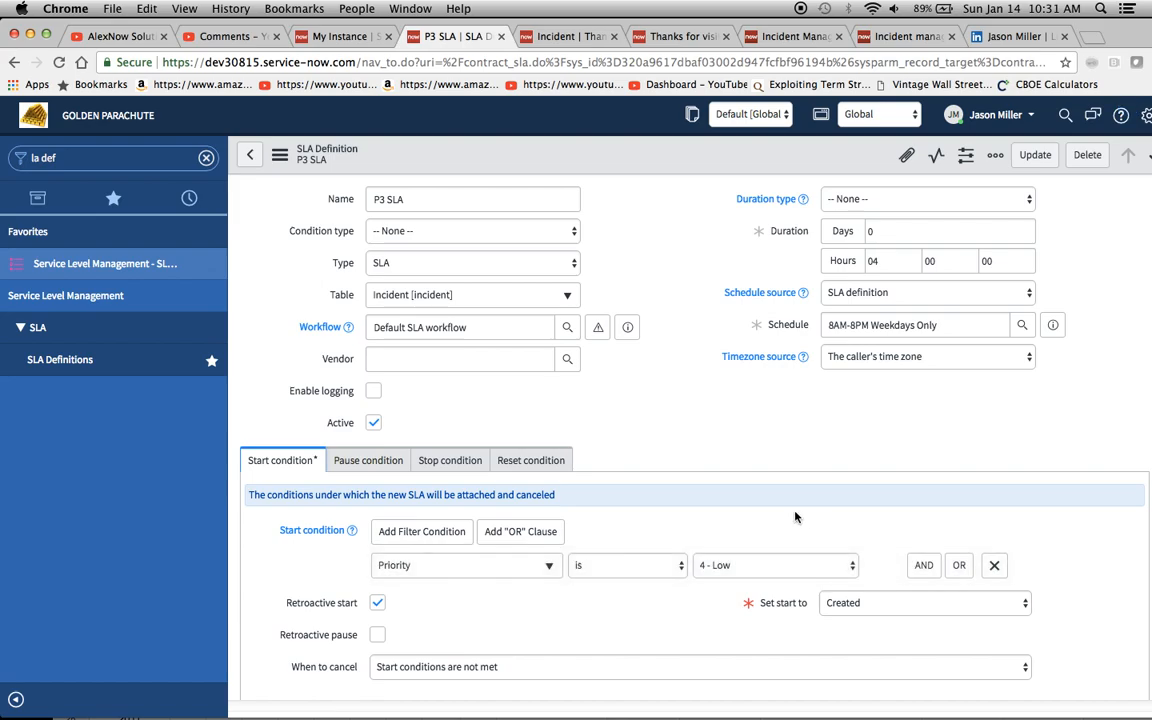
click(775, 565)
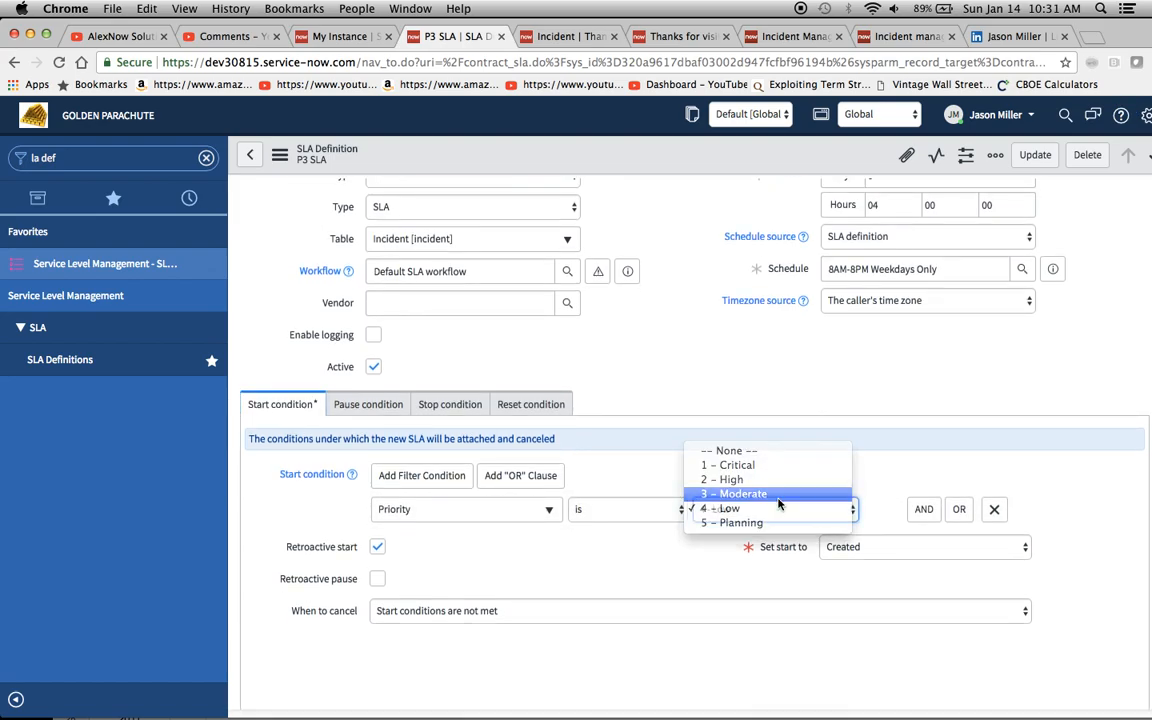
click(280, 155)
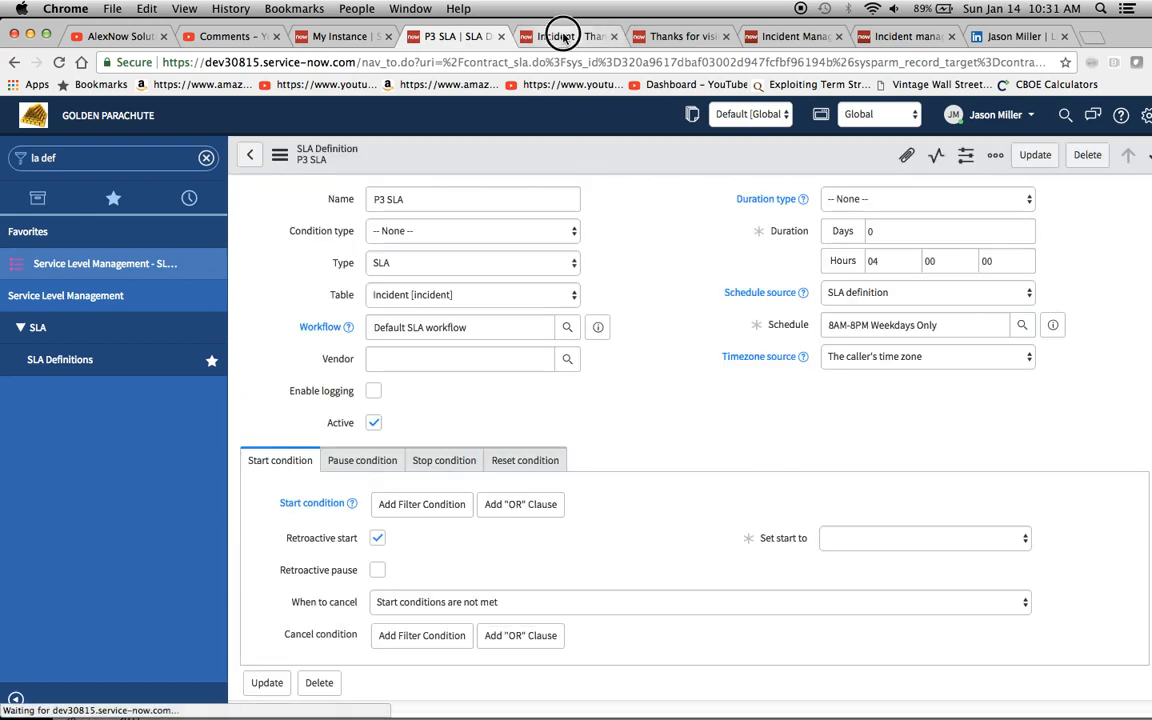
click(558, 35)
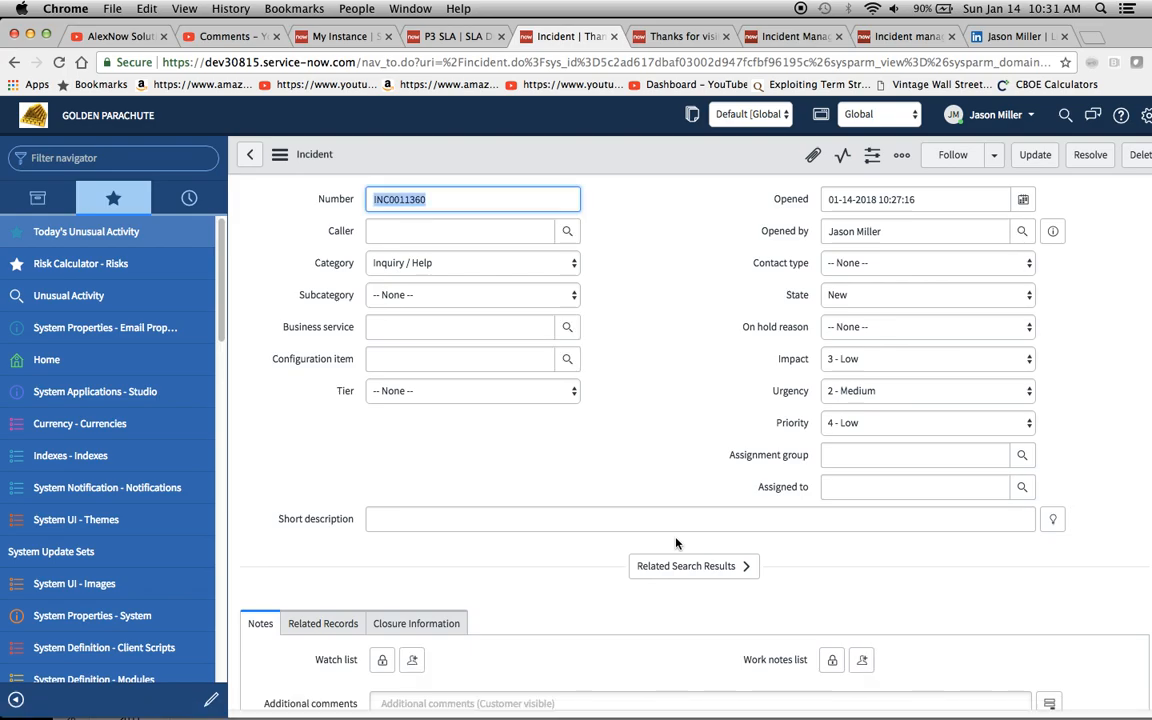
- Scroll INC0011360 to Task SLAs showing P2 cancelled and P3, P4 in progress
scroll(down, 3)
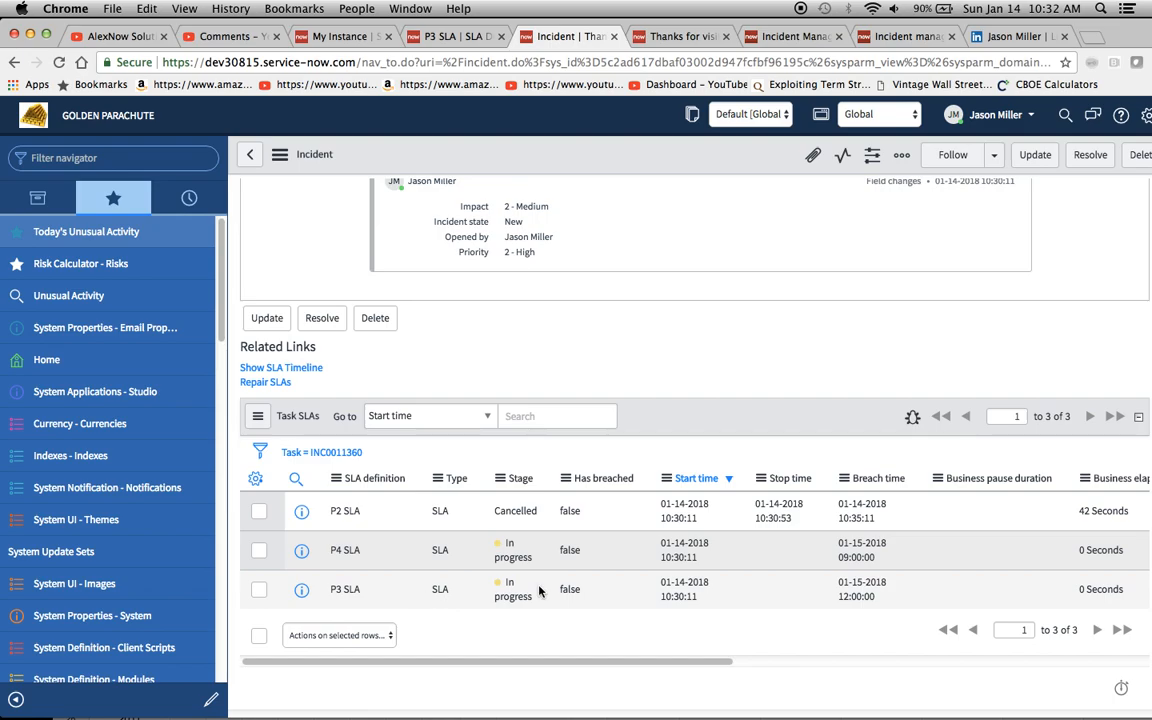
mouse_move(680, 549)
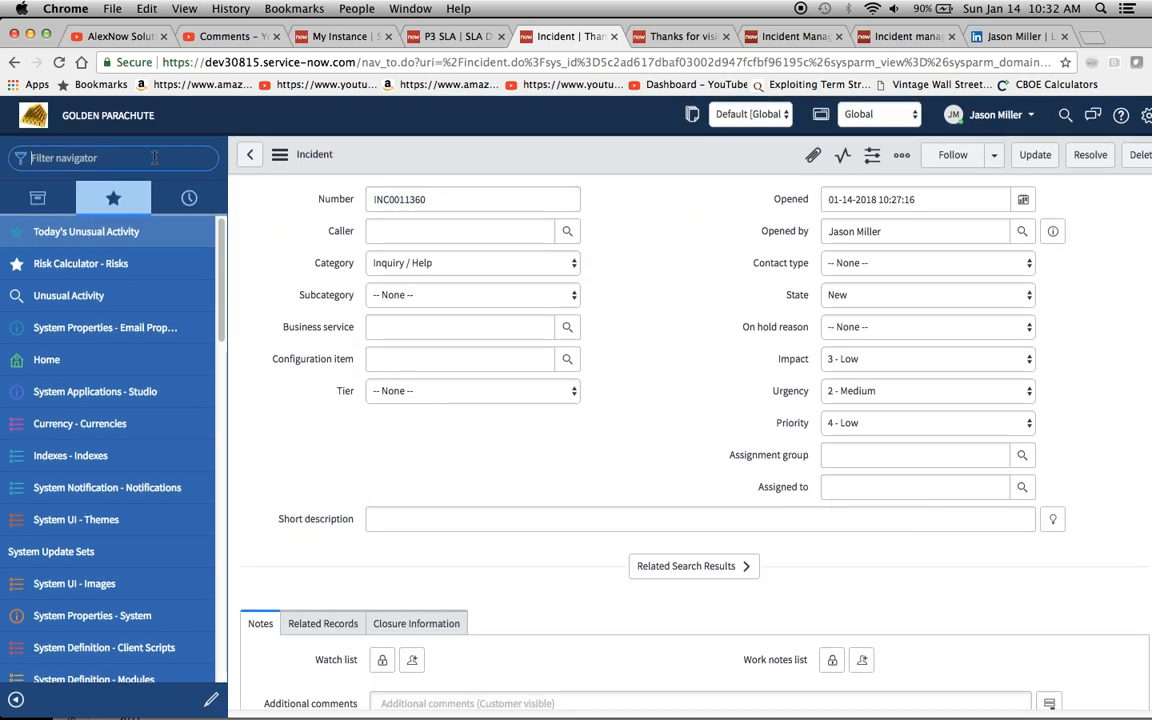
- Search the navigator for 'Incident' and switch to new incident INC0011361
text(Incident [incident)
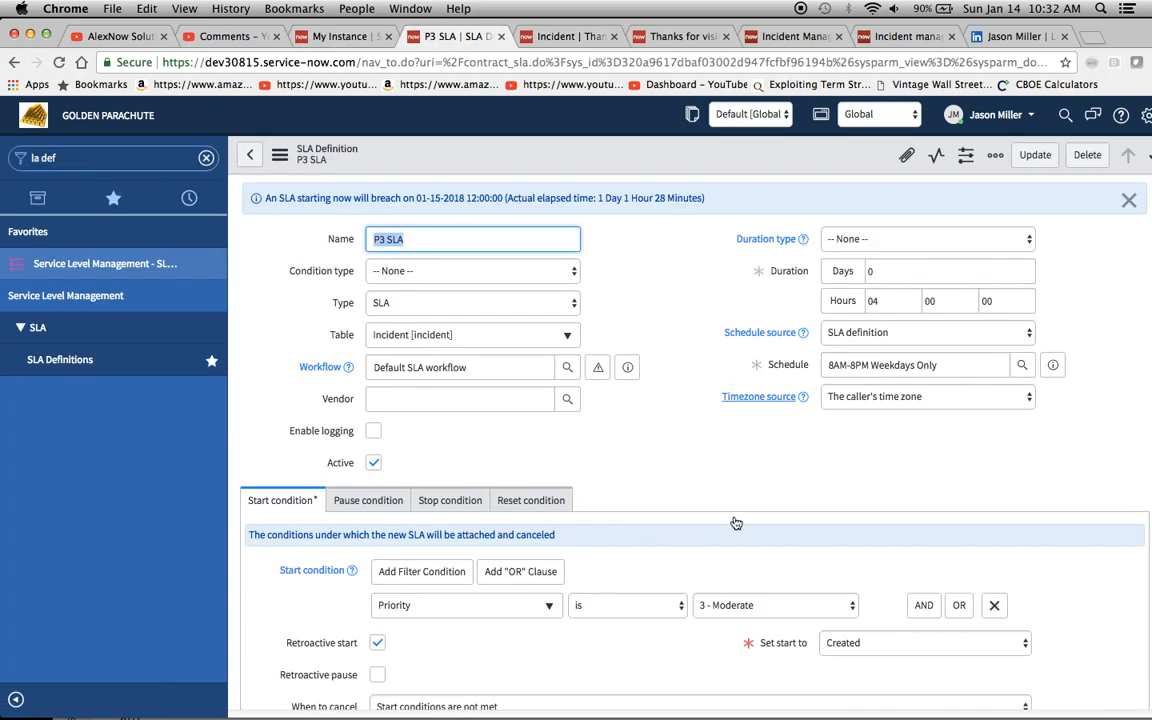
mouse_move(698, 461)
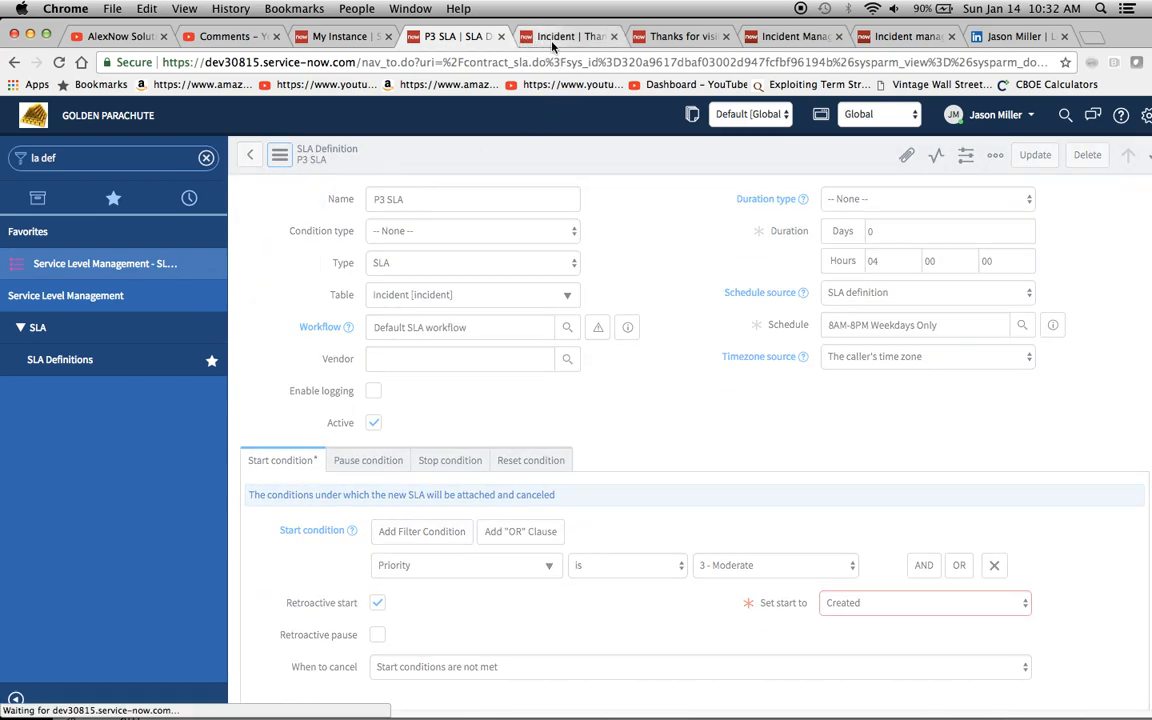
click(567, 37)
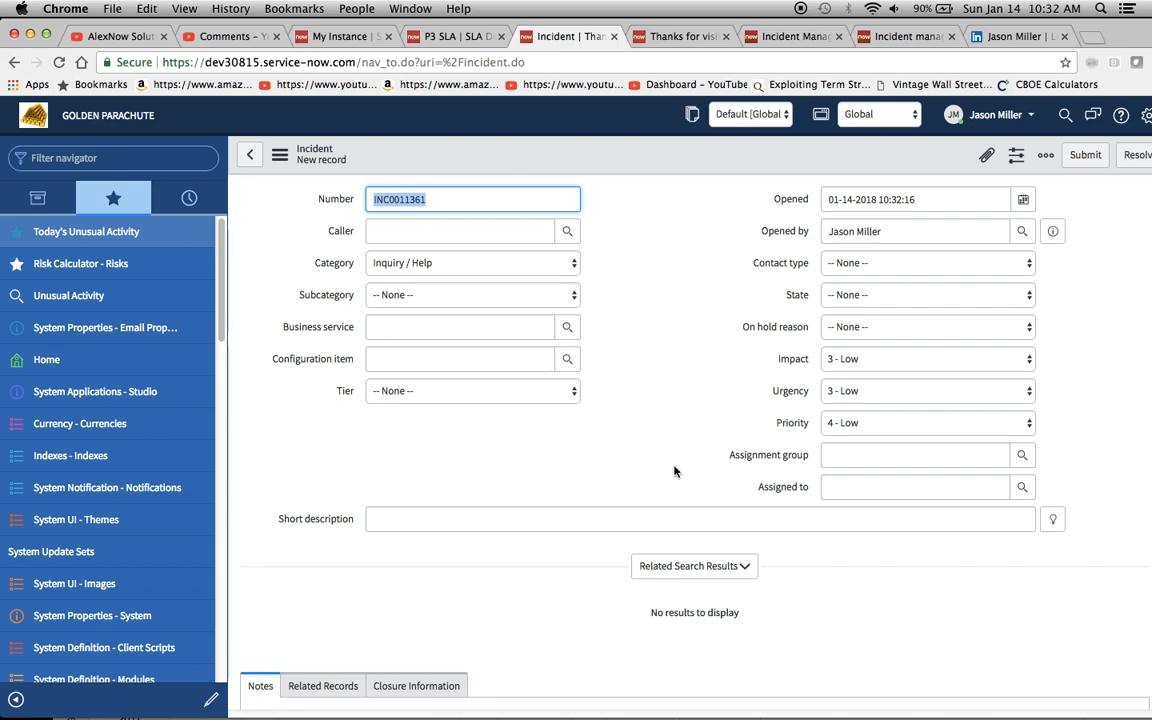
mouse_move(632, 464)
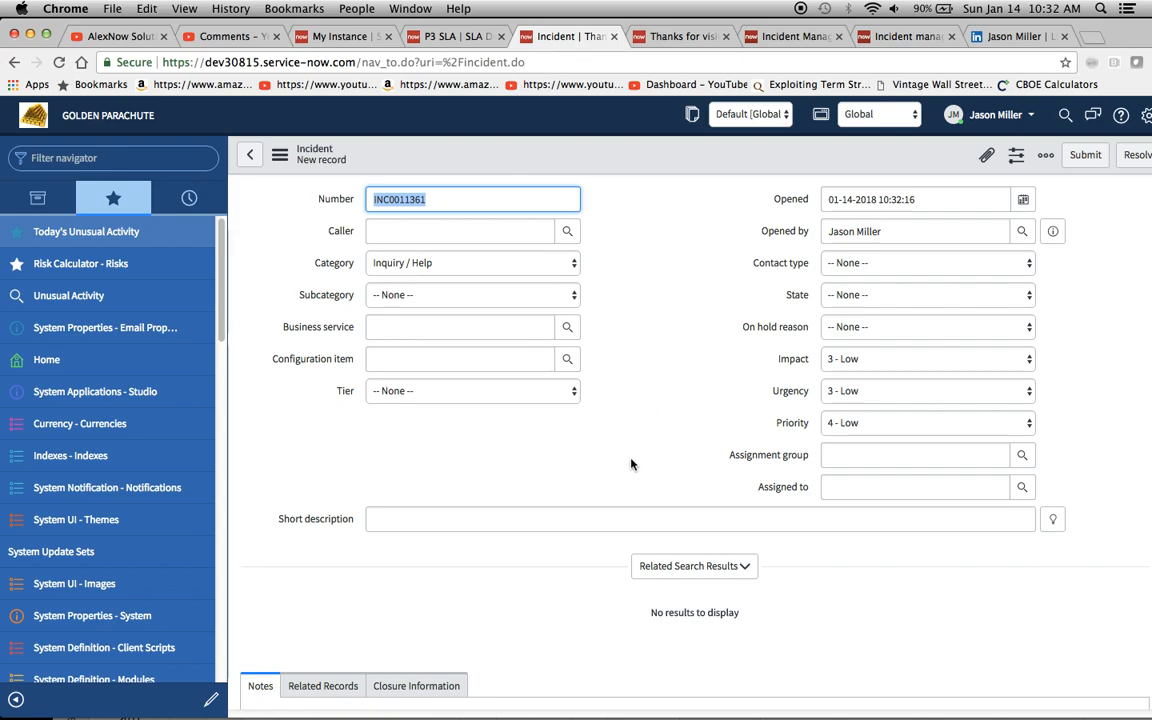
mouse_move(650, 437)
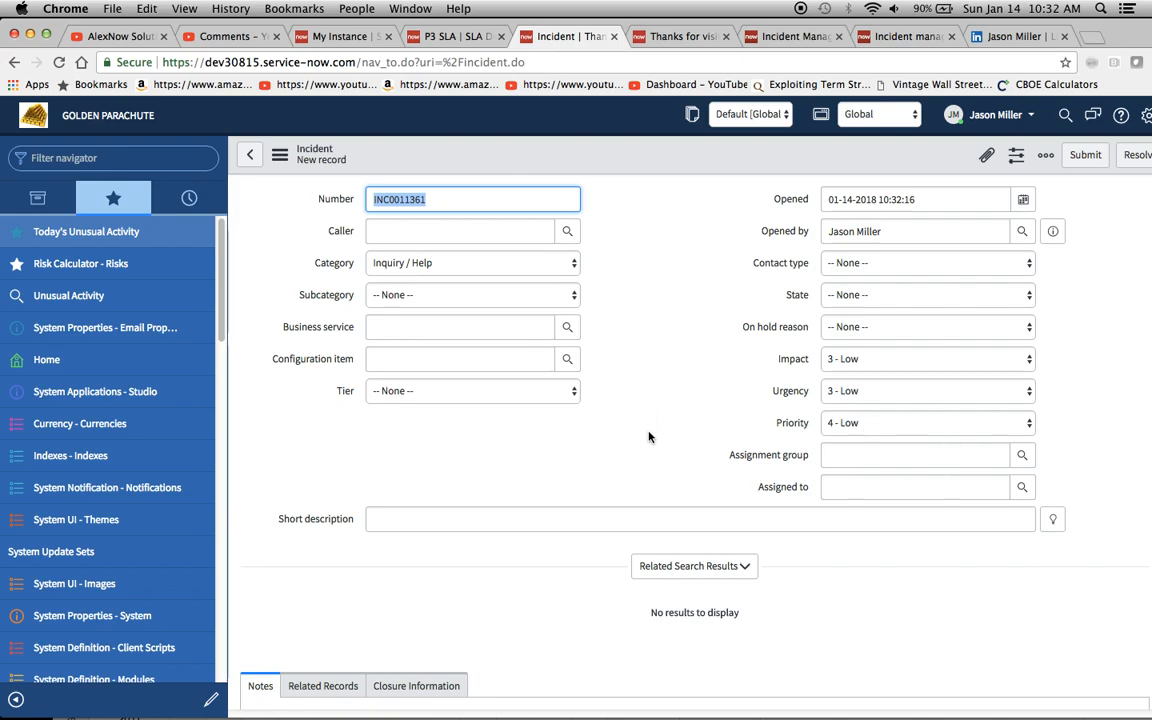
- Submit INC0011361, set urgency to 2 - Medium and update, confirming only a P4 SLA runs
scroll(down, 3)
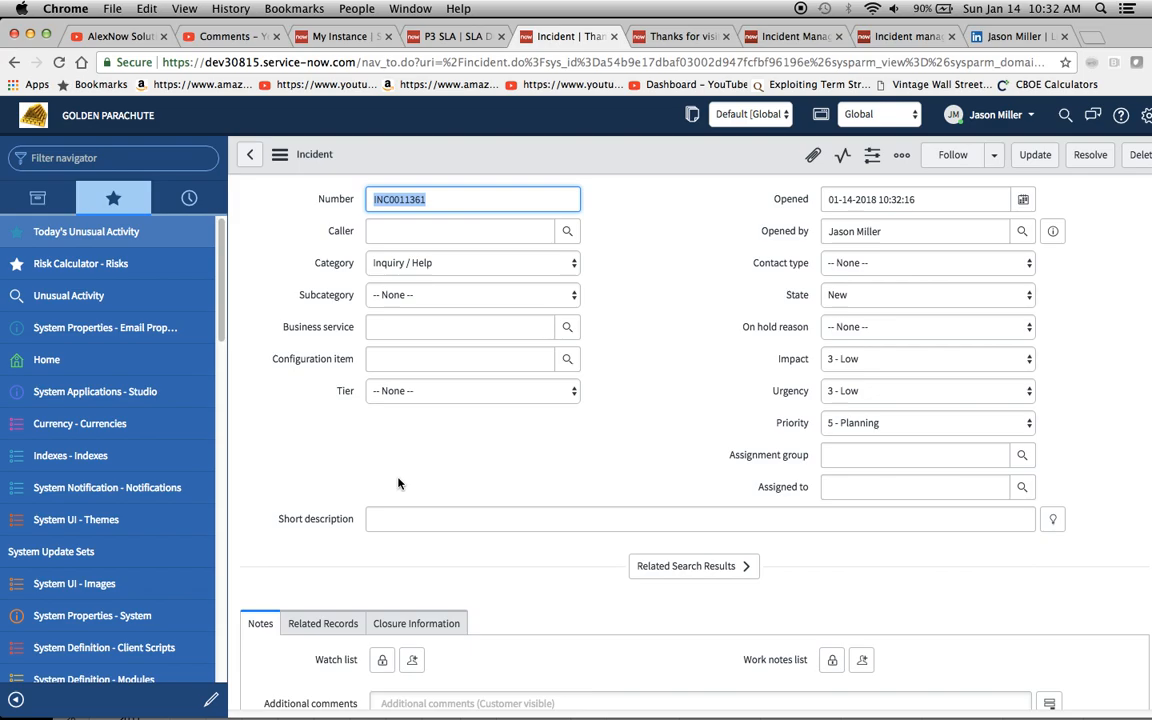
scroll(down, 3)
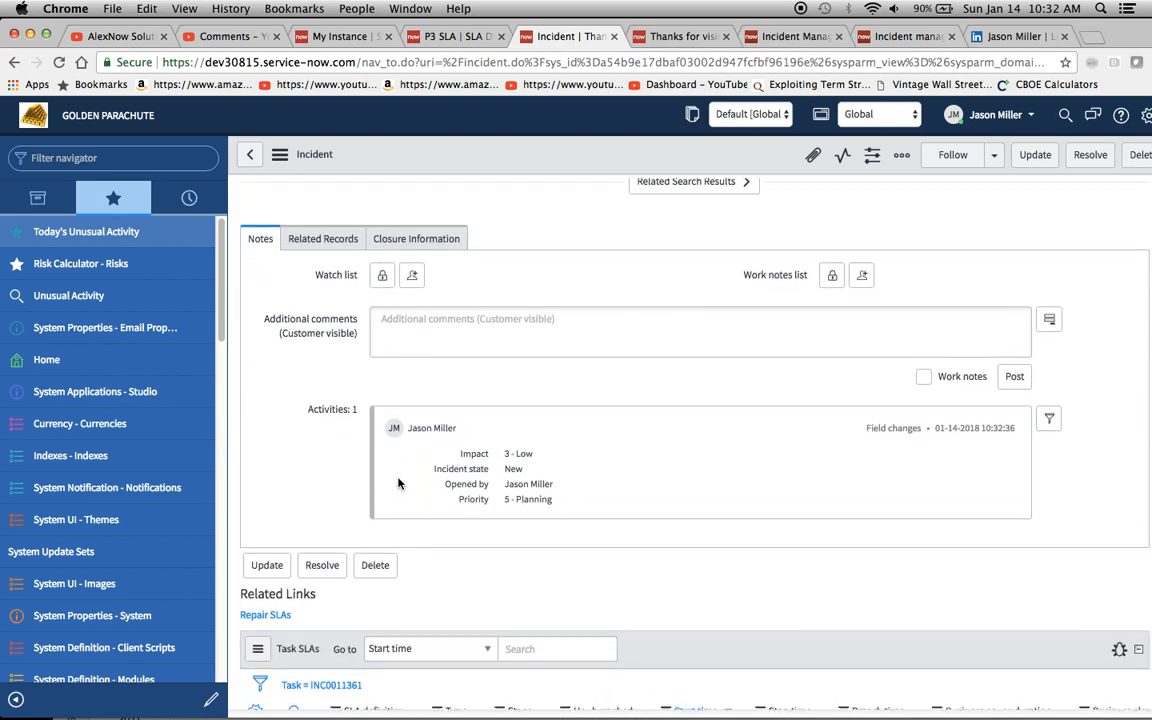
scroll(down, 3)
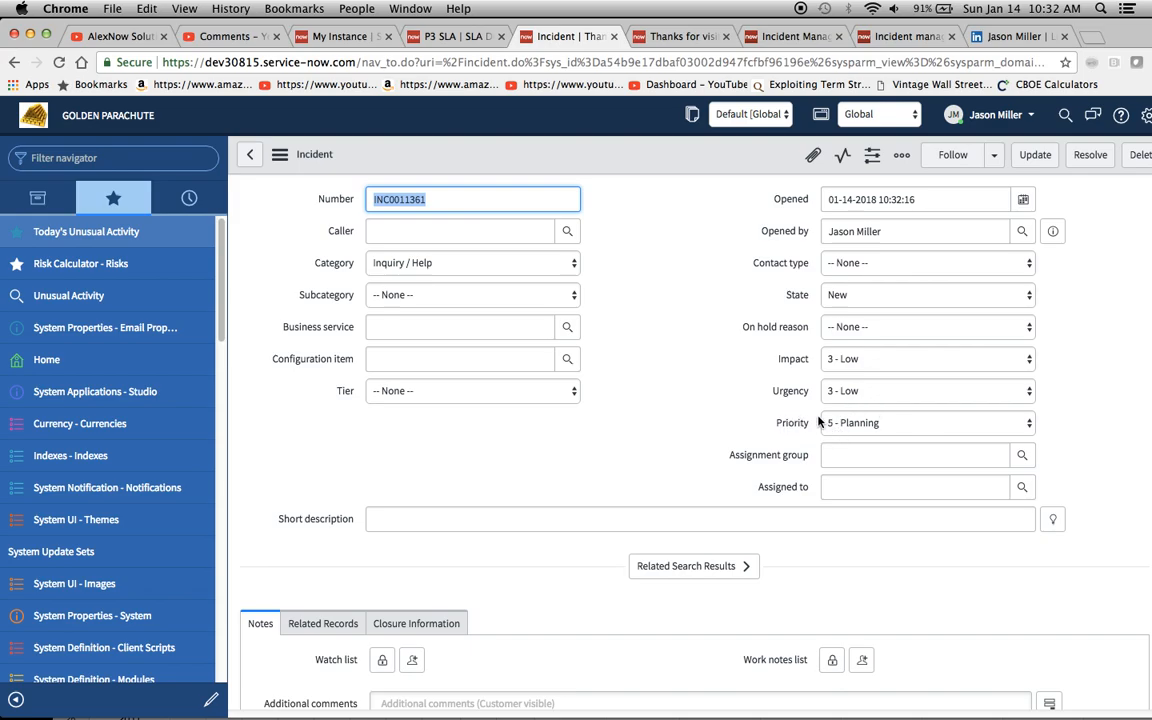
mouse_move(799, 371)
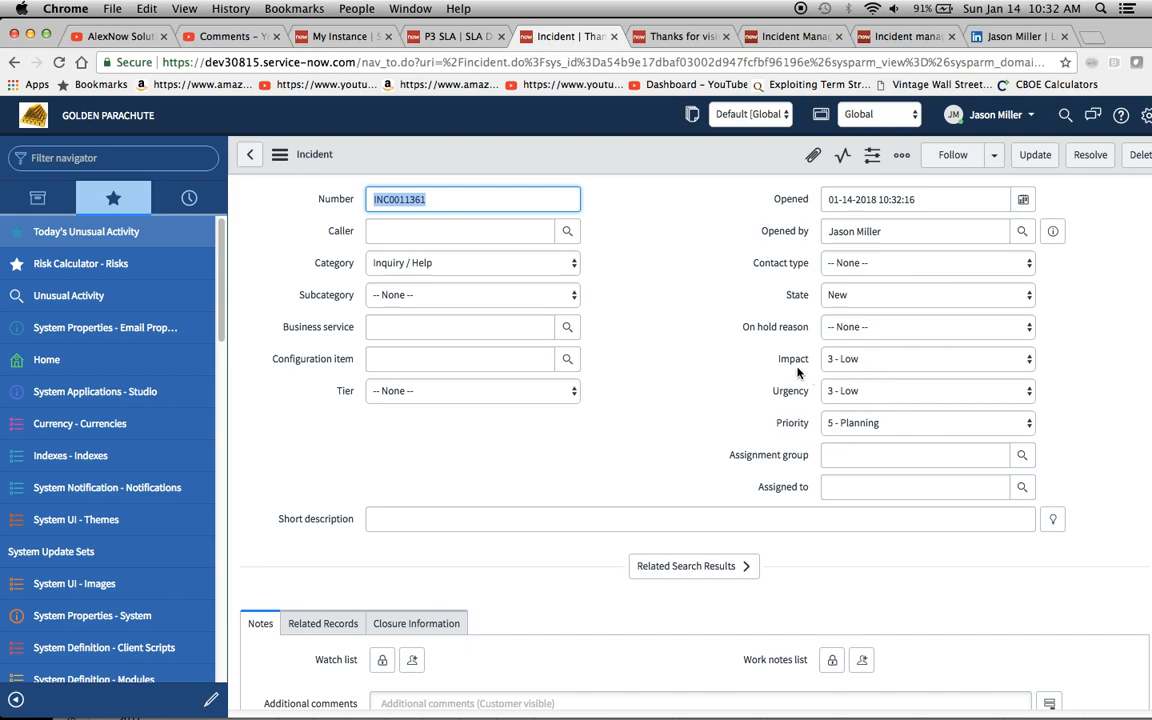
mouse_move(871, 396)
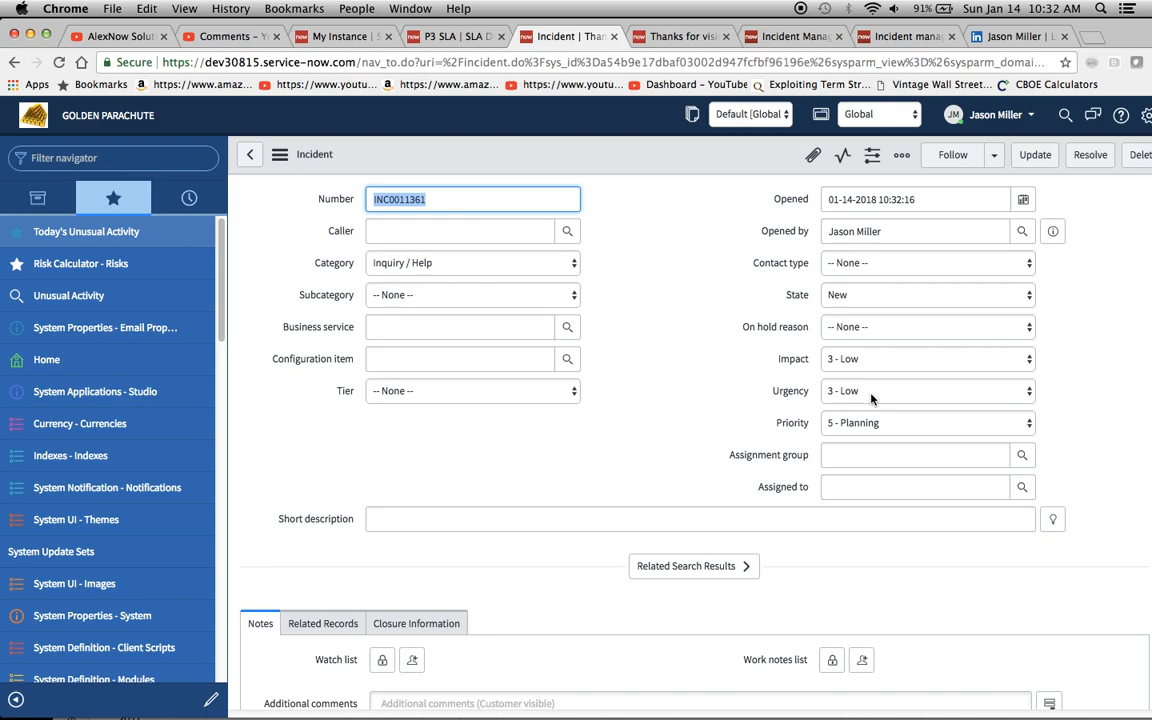
click(927, 391)
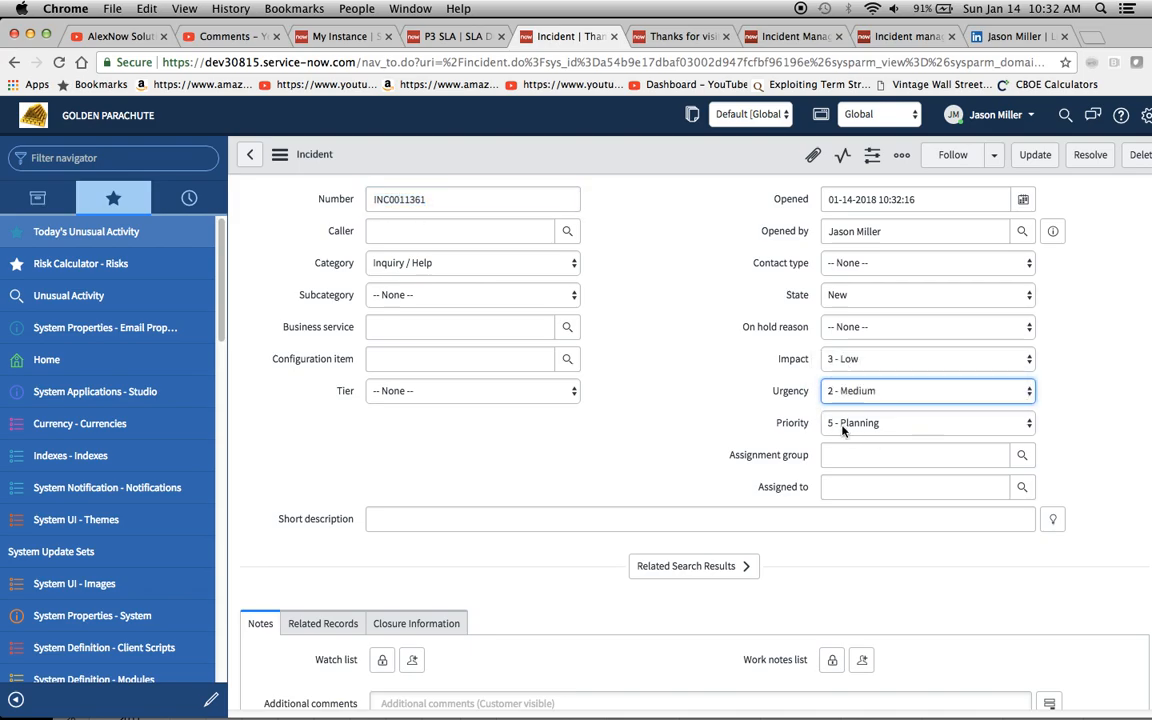
click(927, 423)
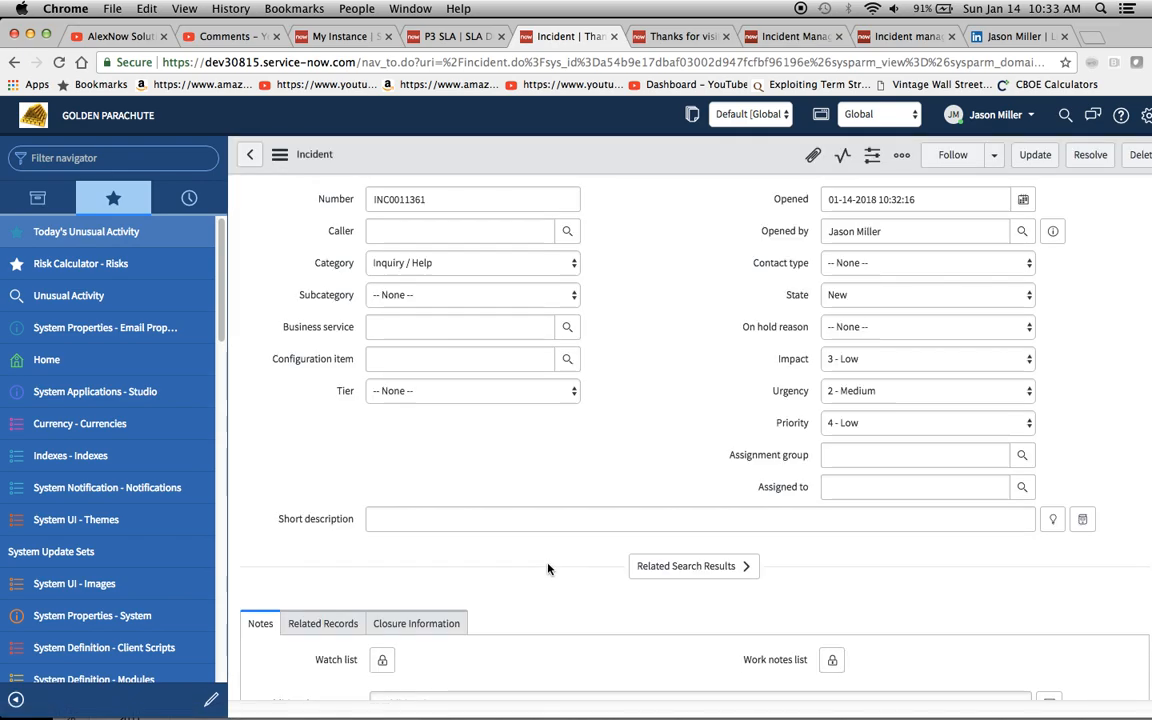
scroll(down, 3)
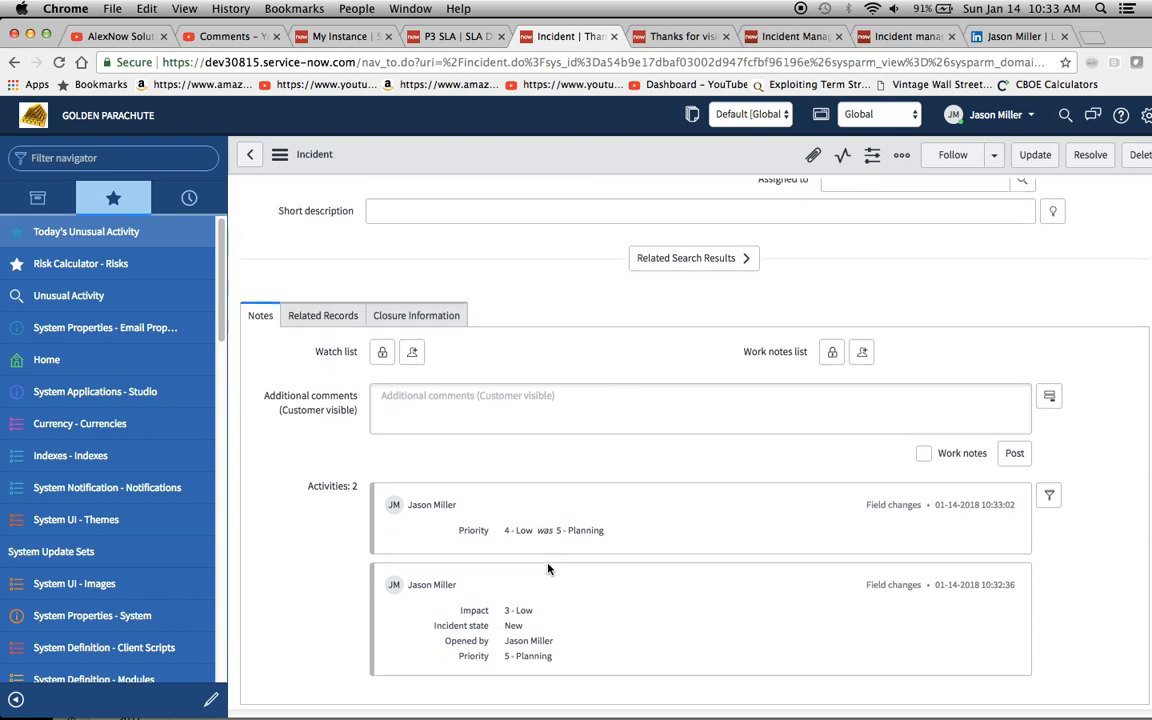
scroll(down, 3)
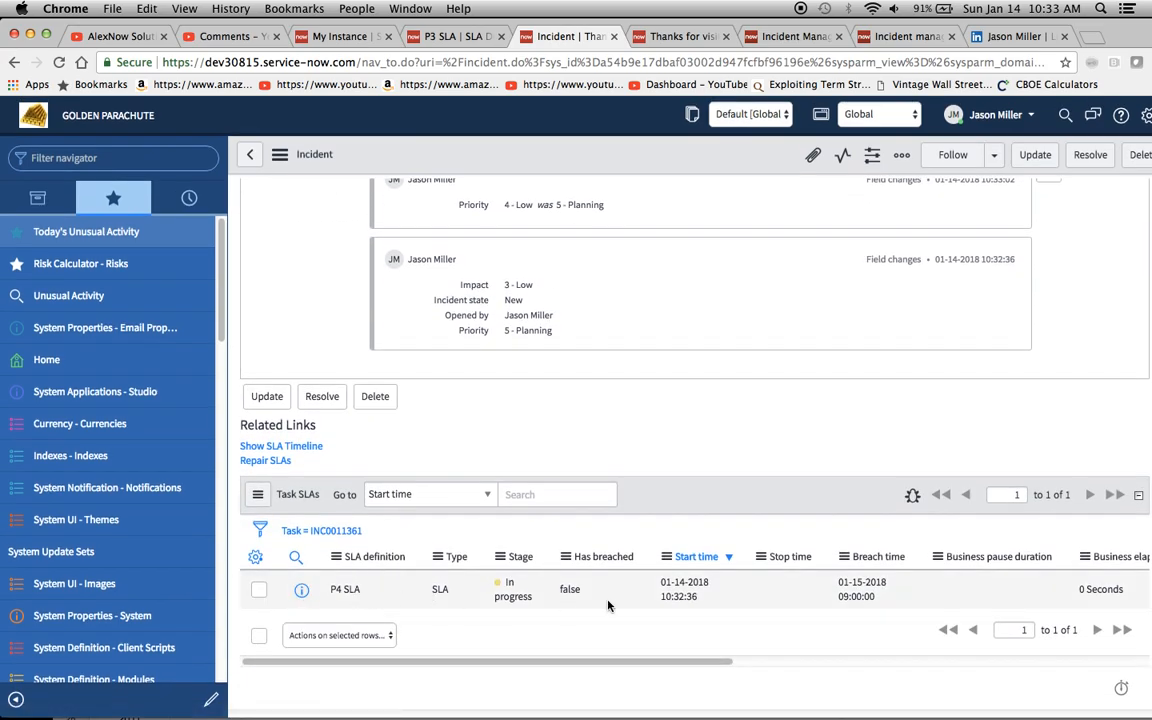
mouse_move(983, 602)
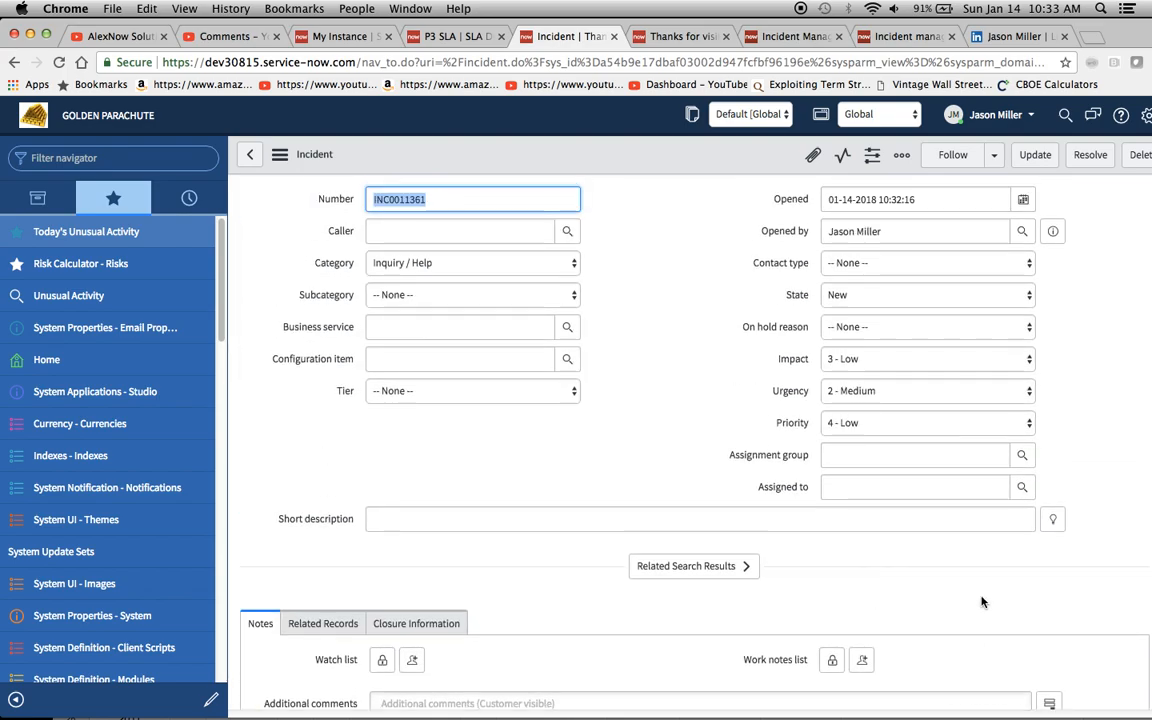
- Change INC0011361's urgency to 1 - High, raising priority to 3 - Moderate
click(925, 359)
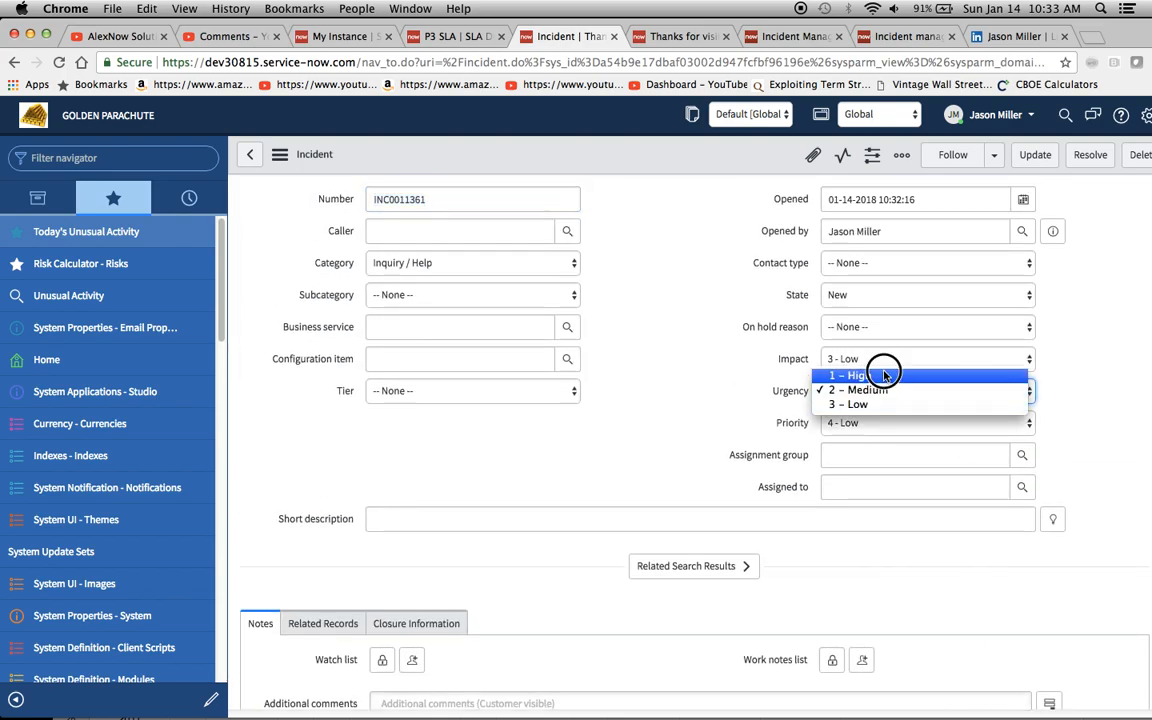
click(854, 374)
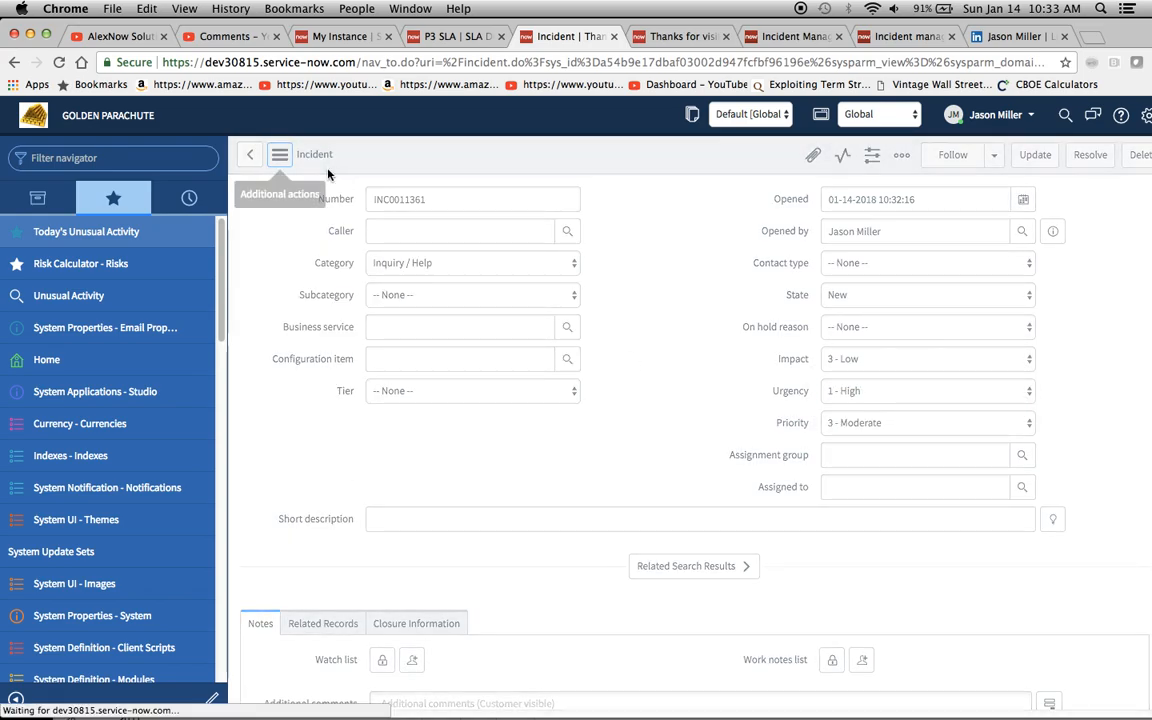
mouse_move(607, 451)
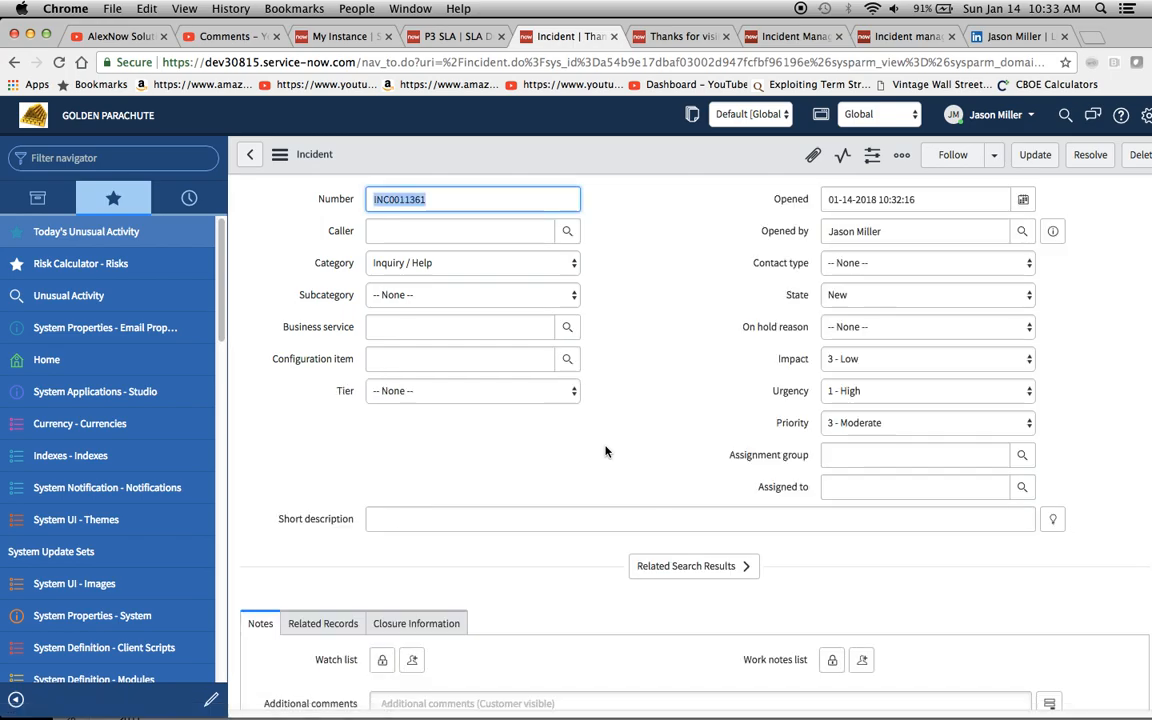
scroll(down, 3)
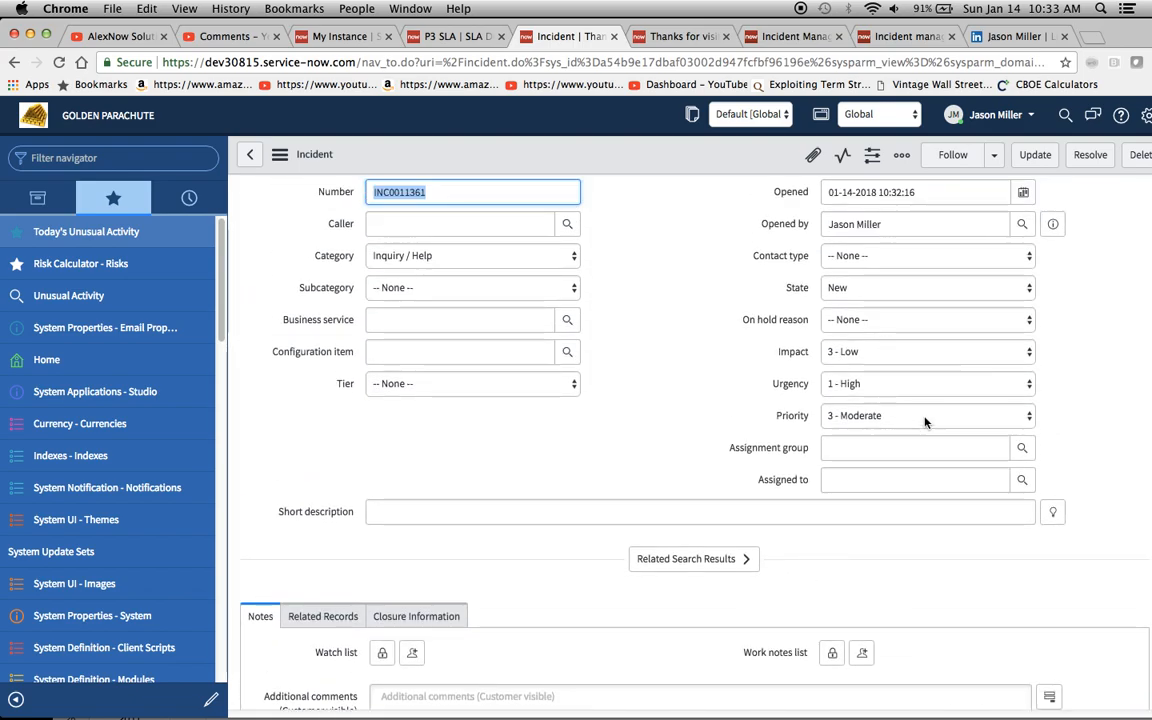
- Set impact to 2 - Medium and update, then review Task SLAs: P2 running, P3/P4 cancelled
click(927, 351)
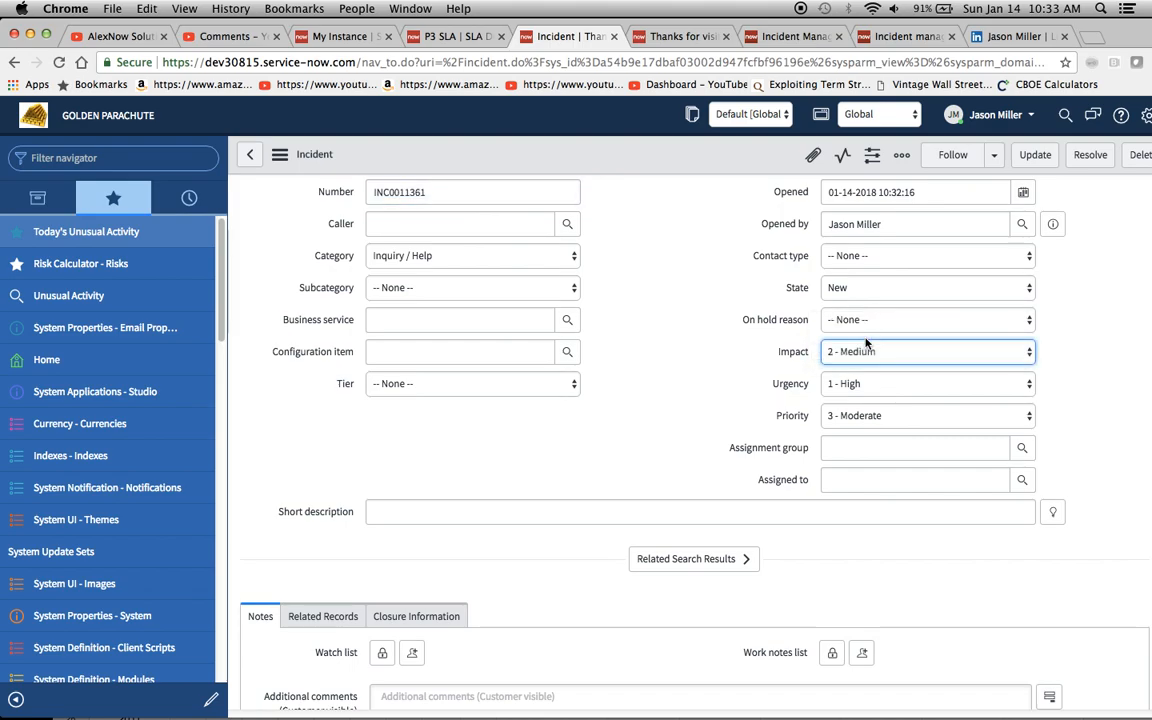
click(927, 416)
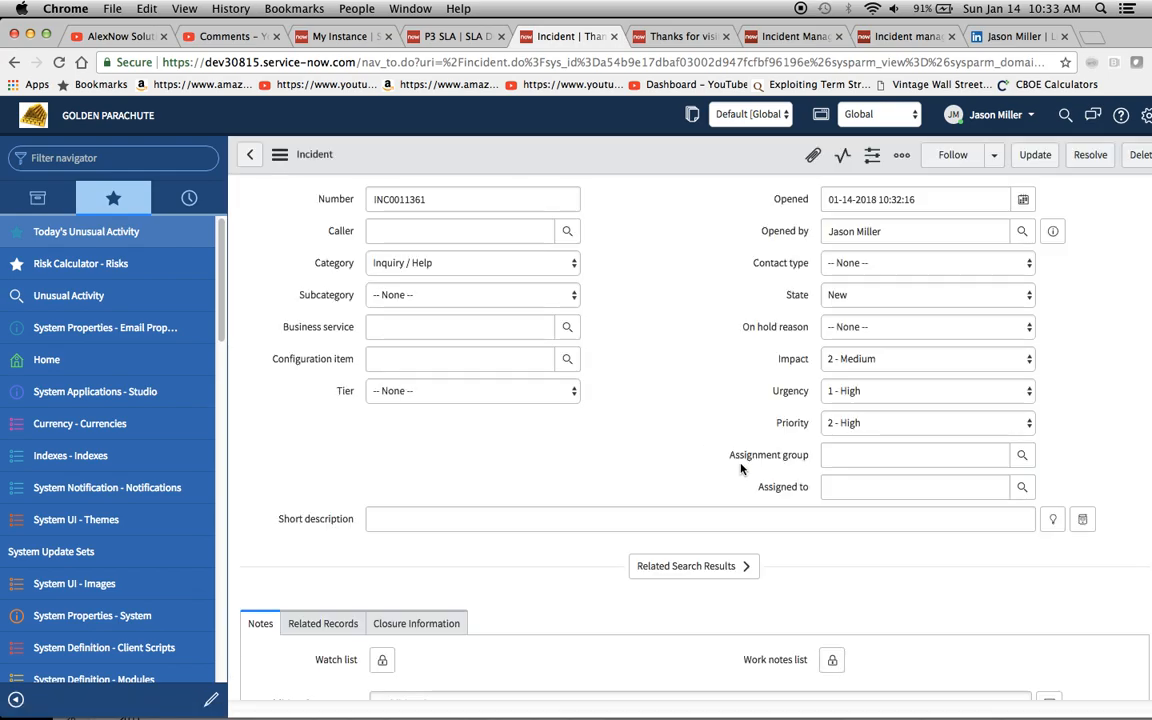
triple_click(472, 199)
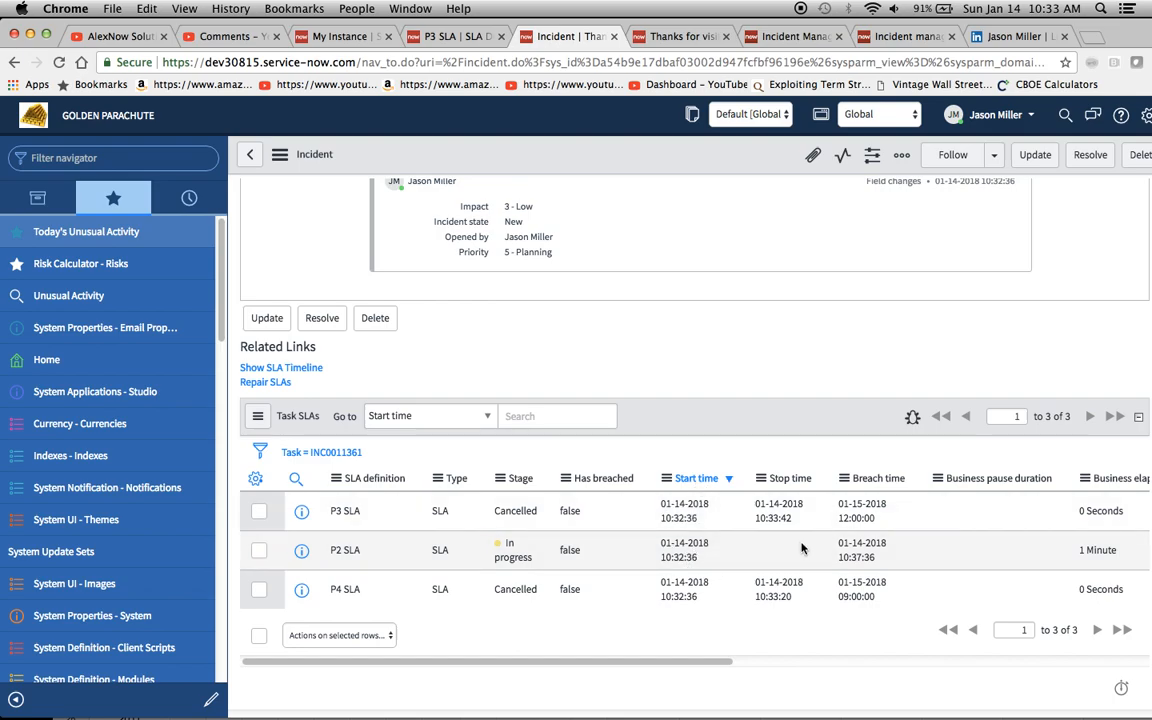
scroll(right, 3)
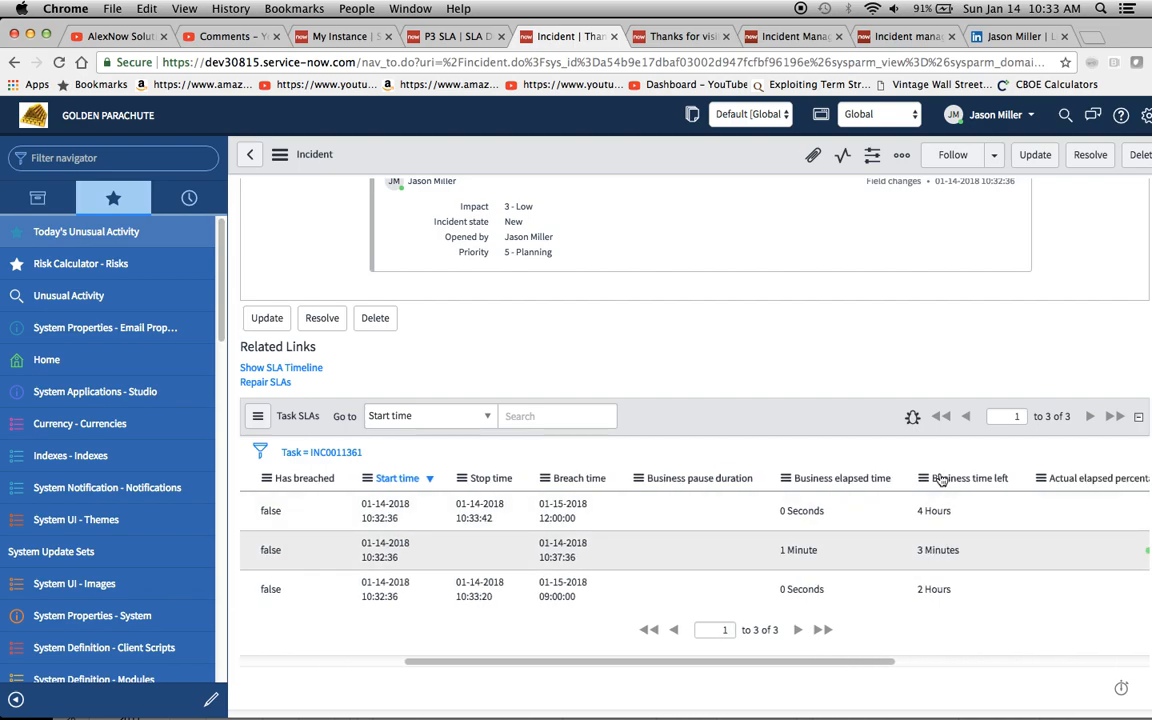
scroll(right, 3)
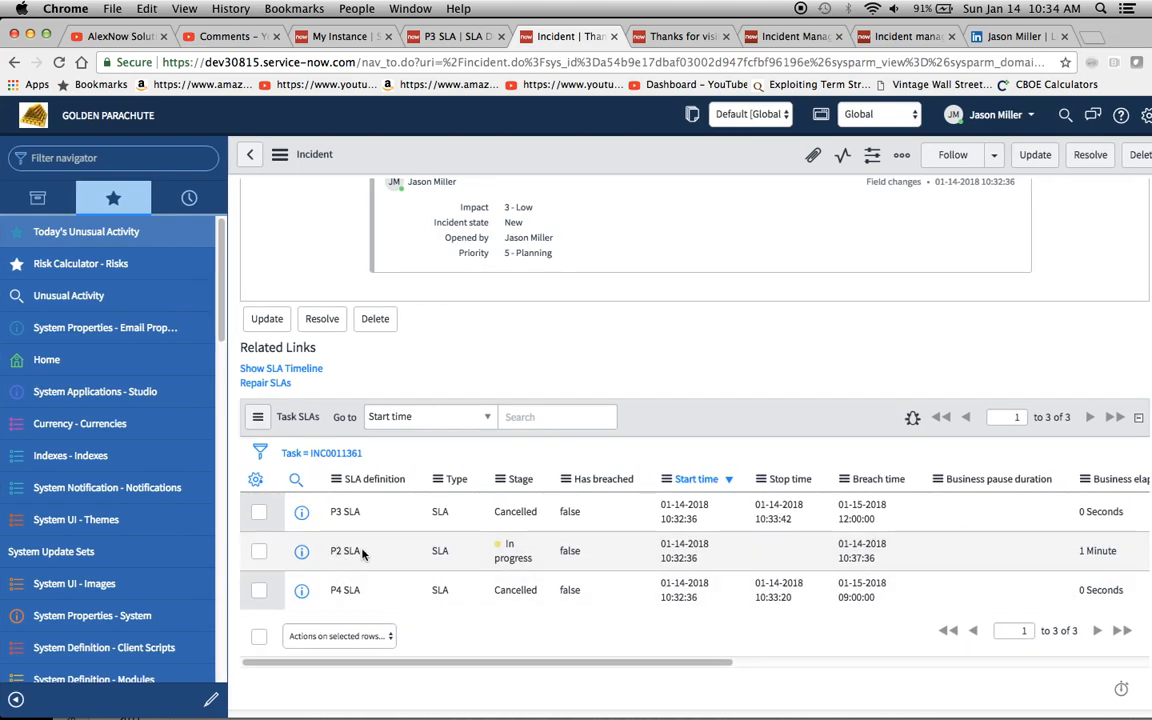
mouse_move(862, 543)
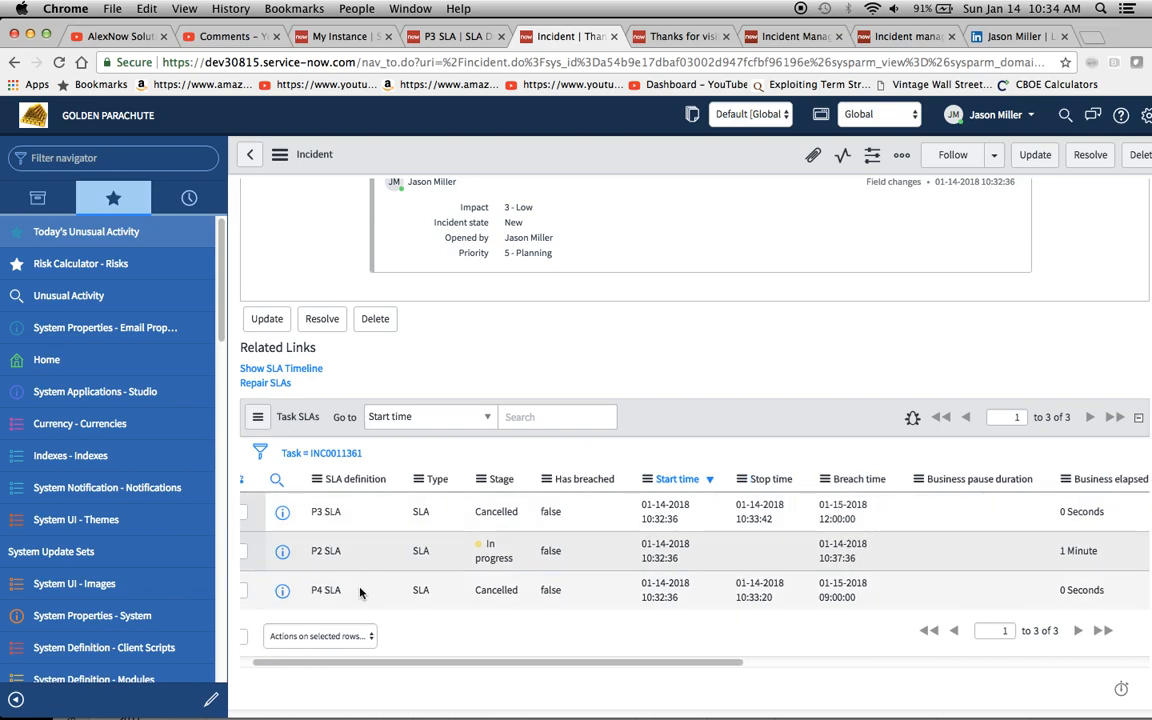
mouse_move(388, 602)
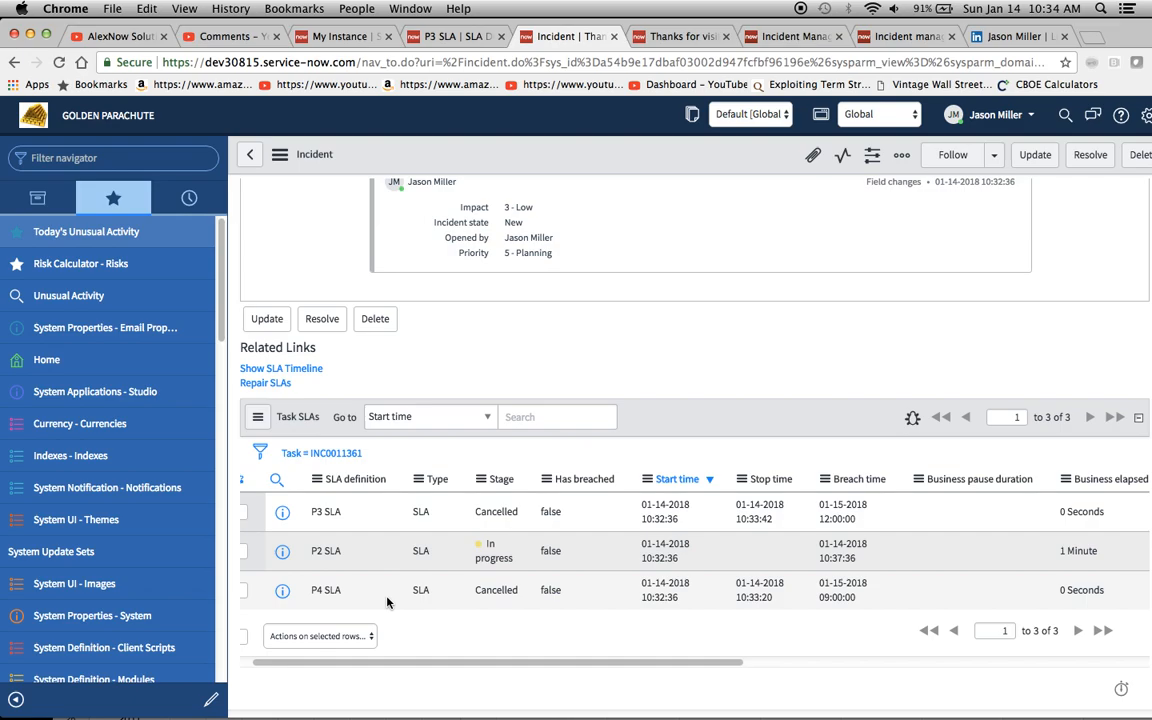
scroll(right, 3)
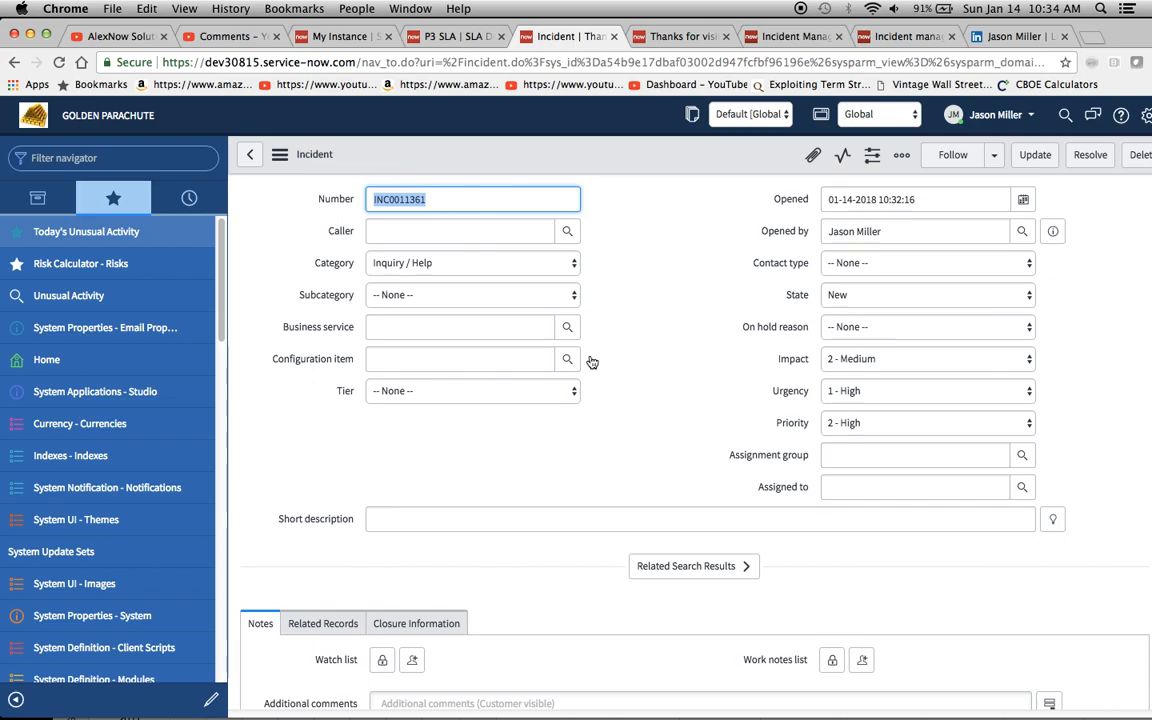
mouse_move(1093, 252)
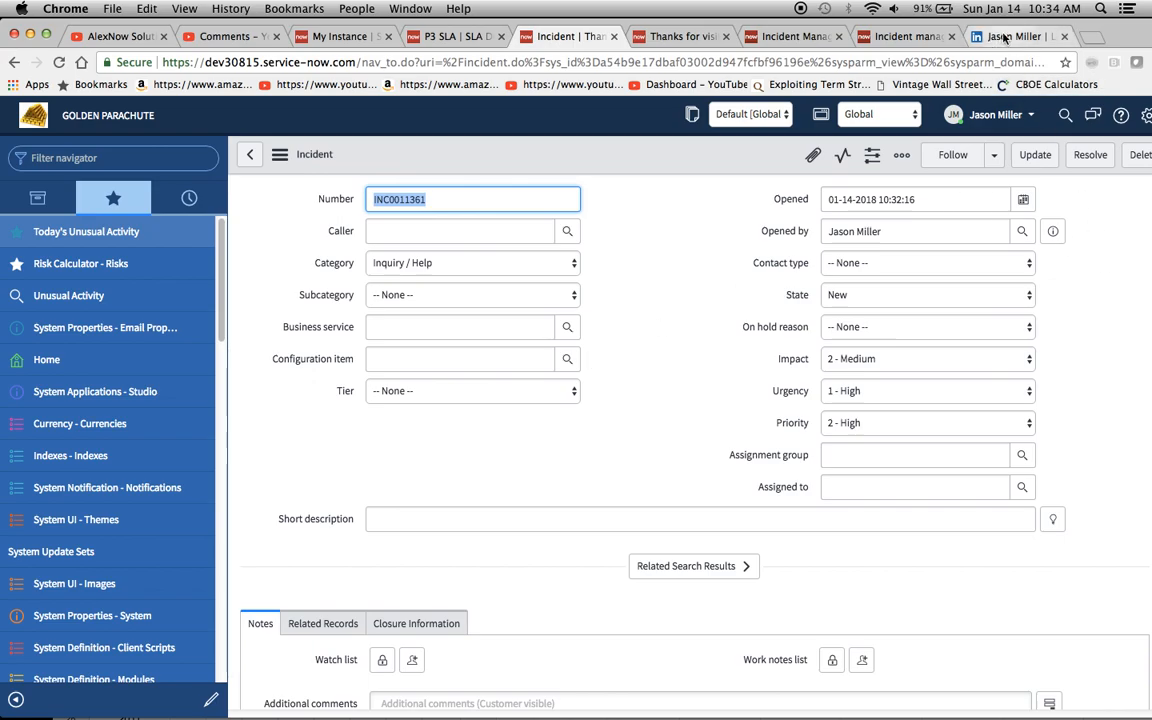
- Show the LinkedIn profile of the AlexNow Solutions founder
click(1022, 44)
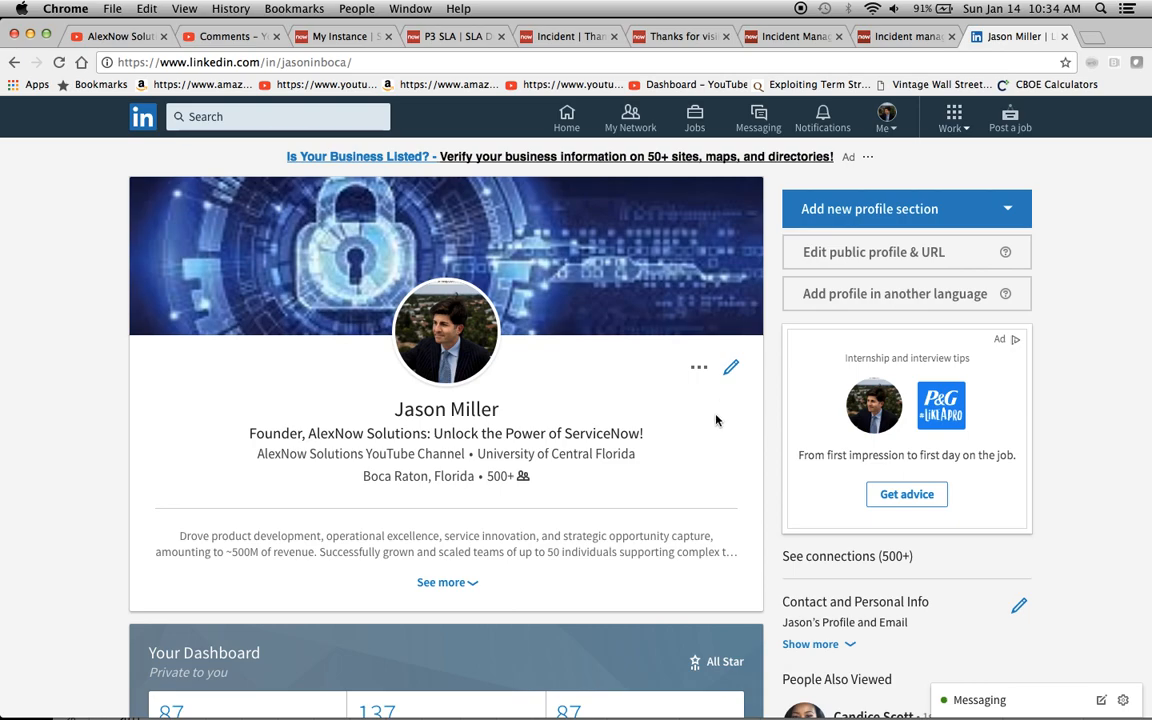
mouse_move(273, 451)
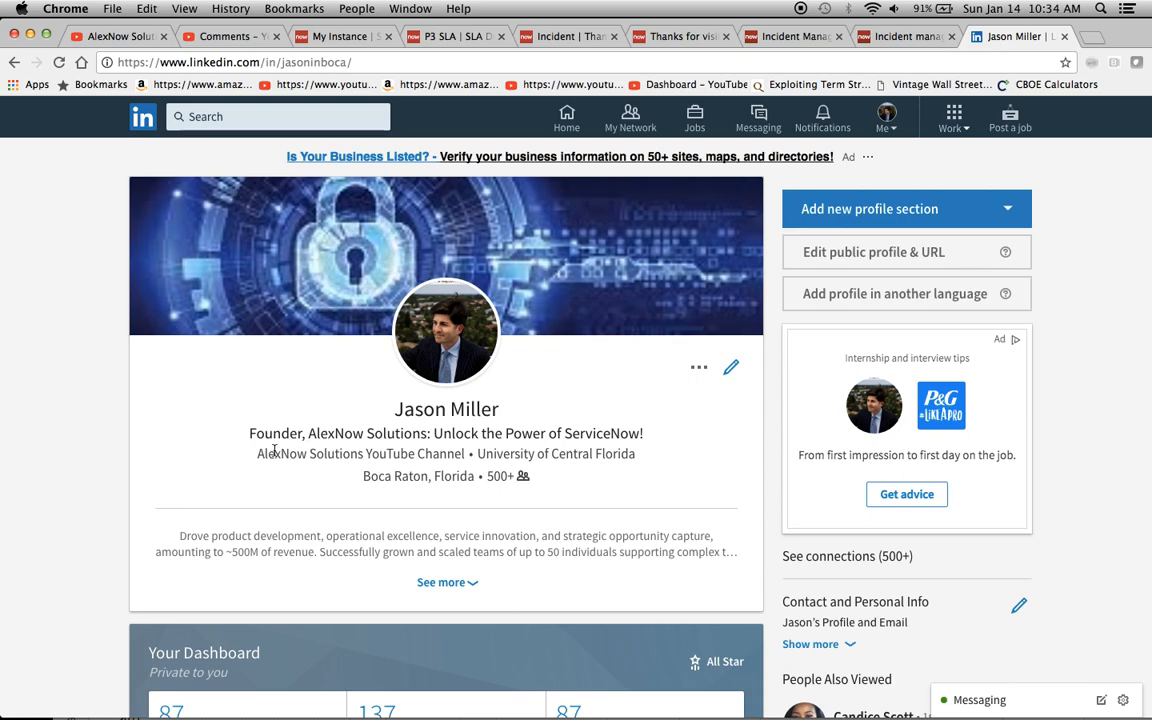